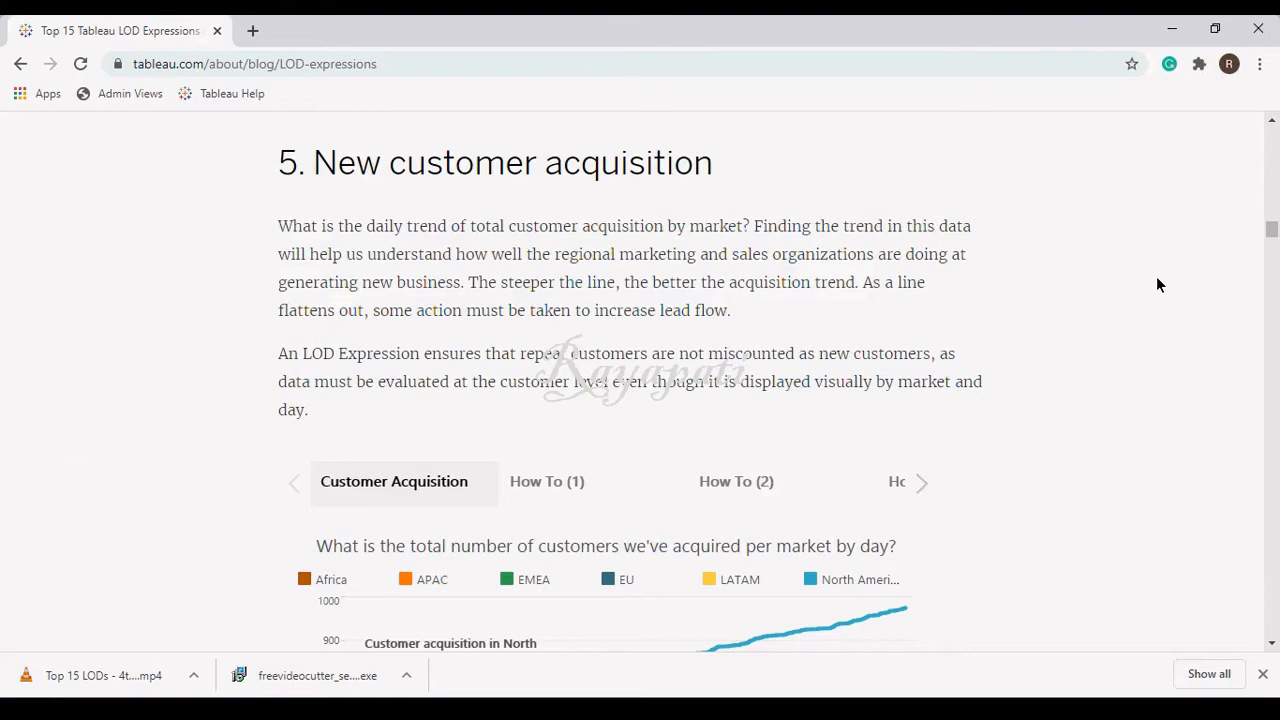
# Scroll the blog page down to section 5, New customer acquisition, and its chart
pyautogui.scroll(-3)
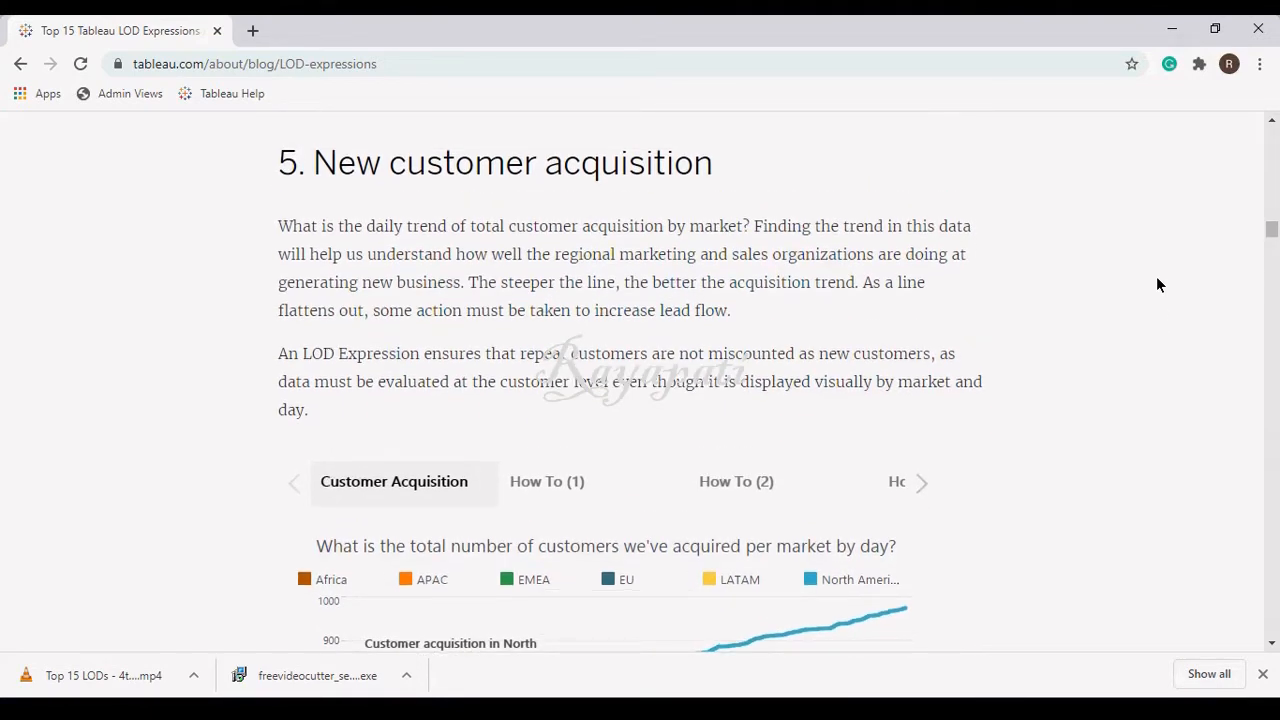
pyautogui.scroll(-3)
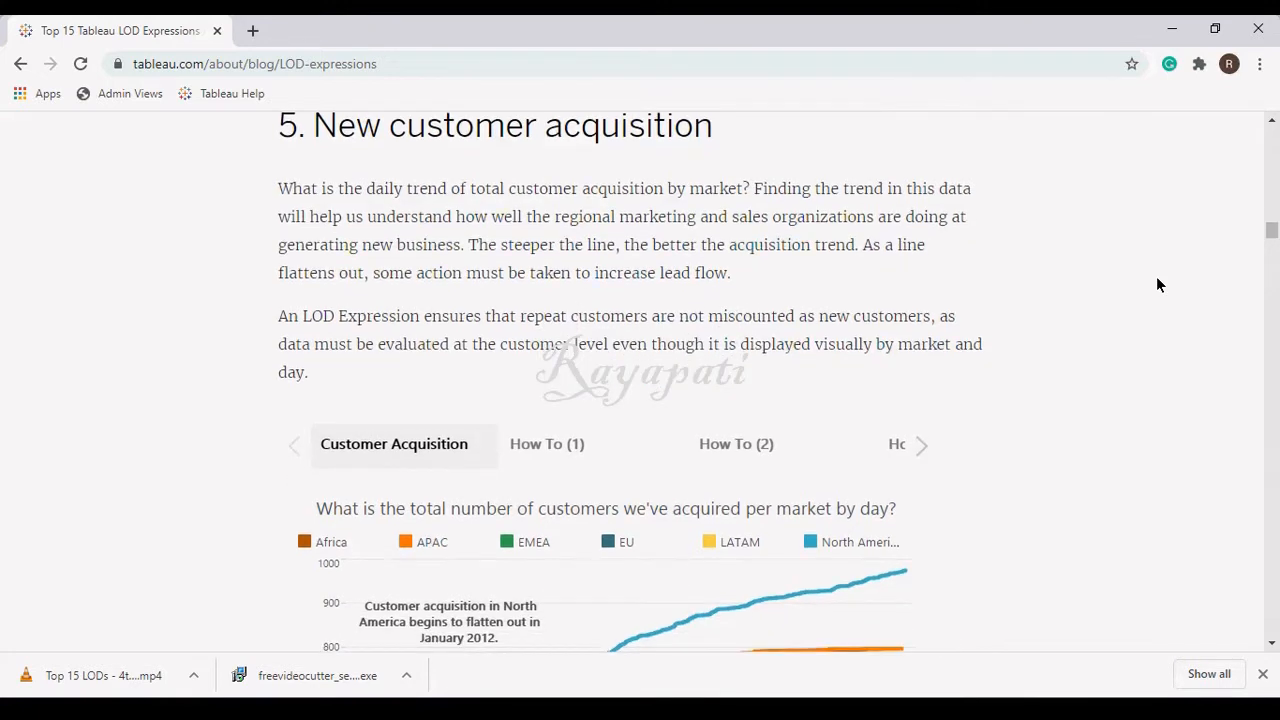
pyautogui.scroll(-3)
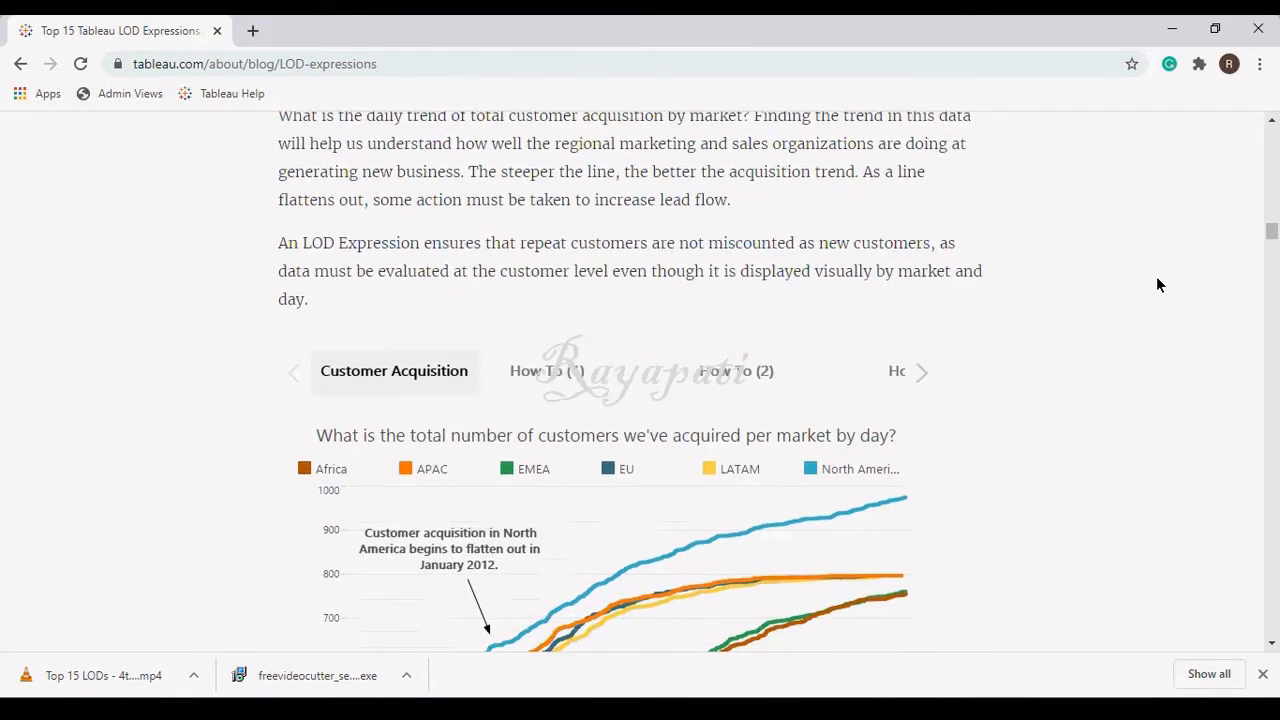
pyautogui.scroll(-3)
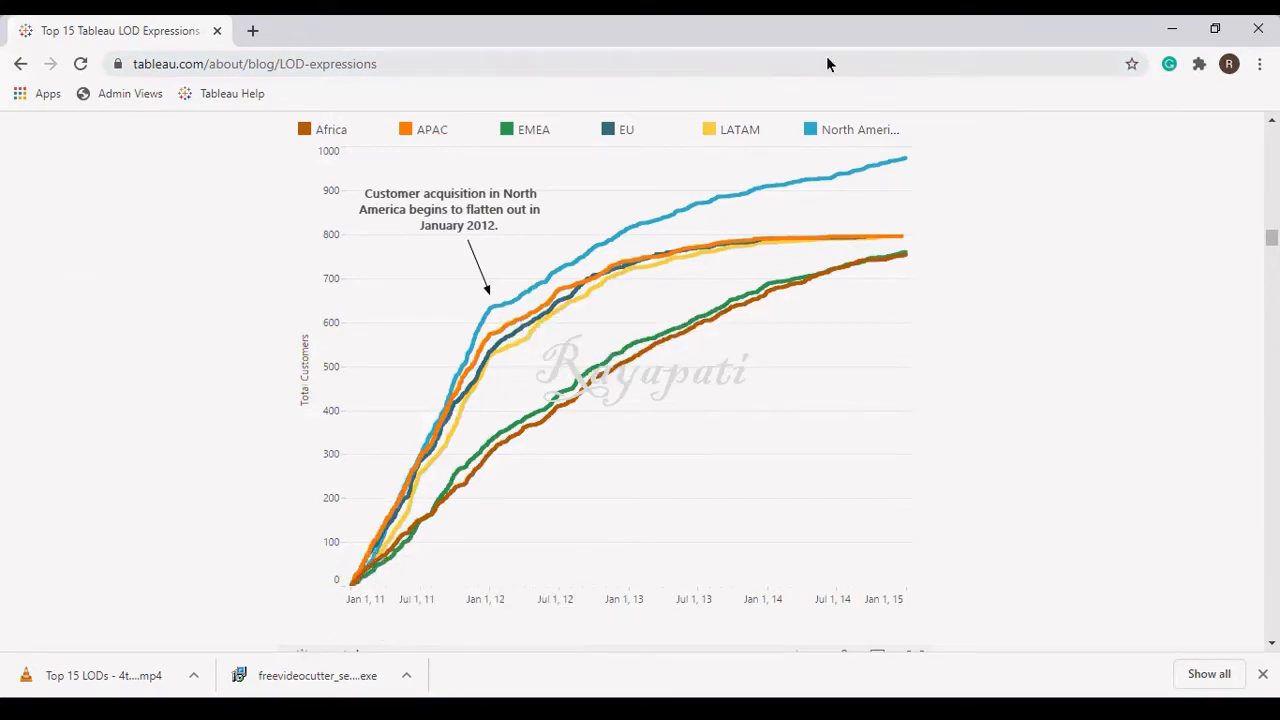
pyautogui.moveTo(440, 414)
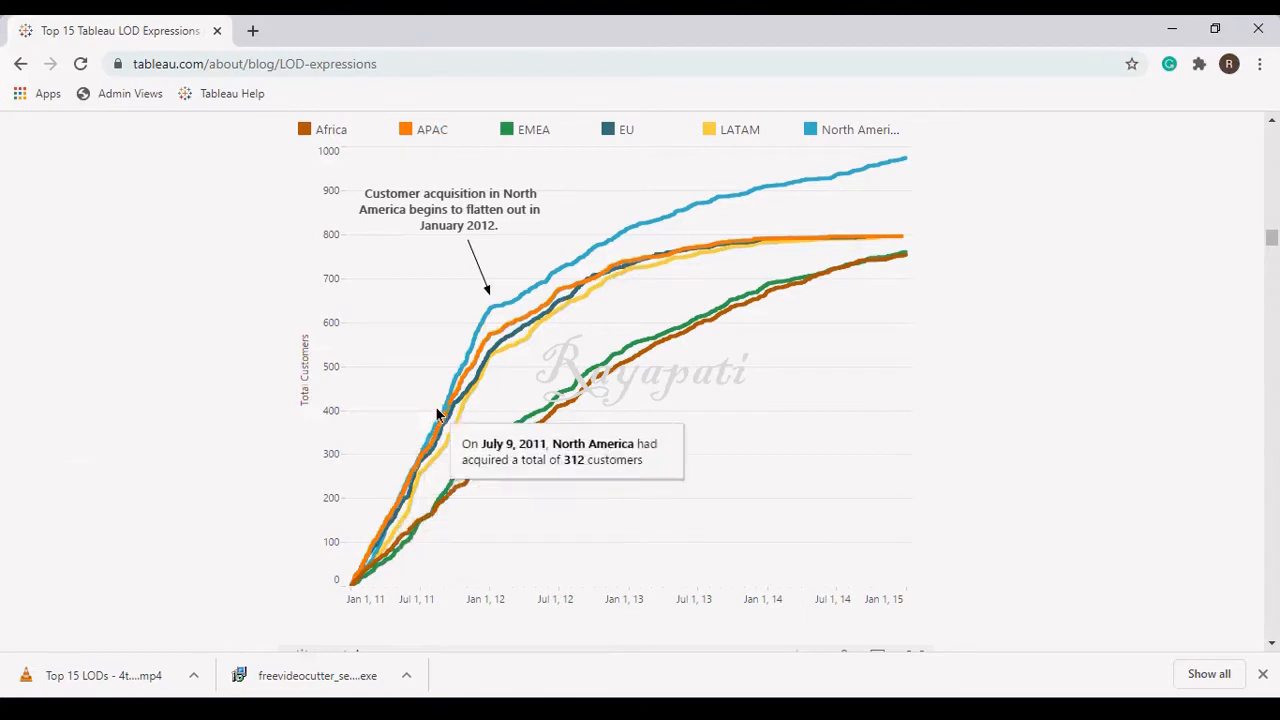
pyautogui.moveTo(488, 316)
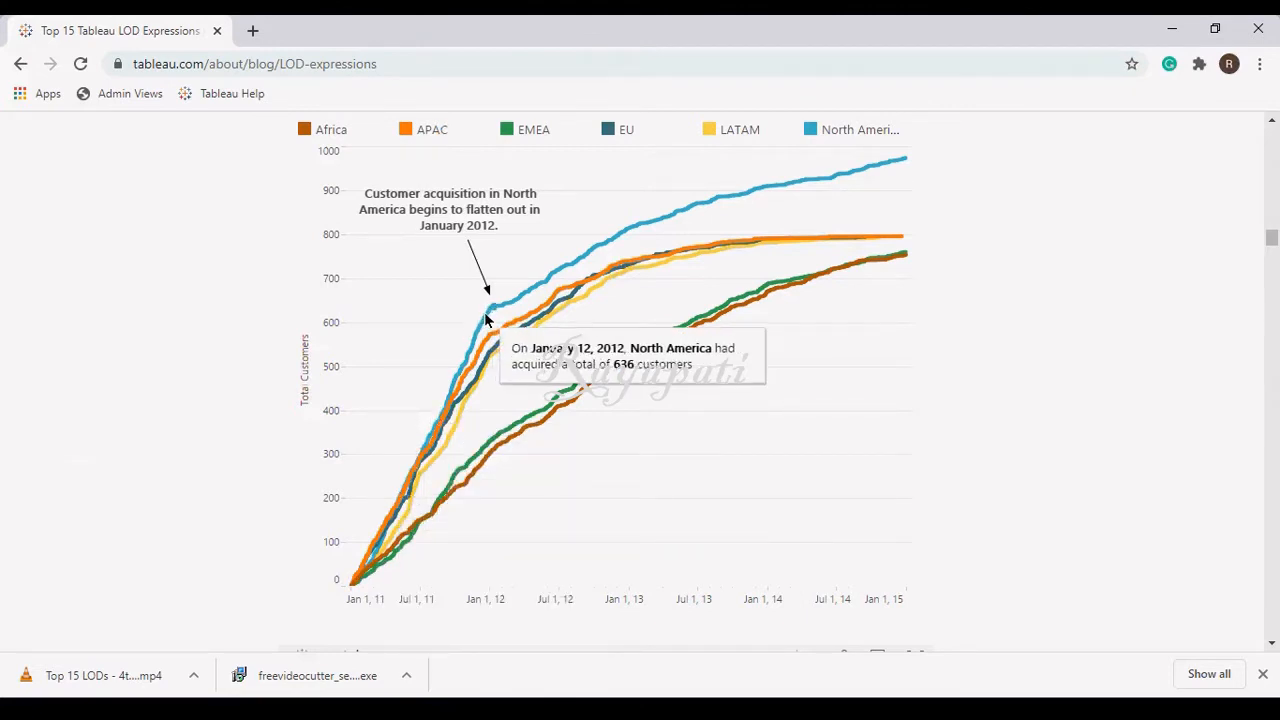
pyautogui.moveTo(512, 308)
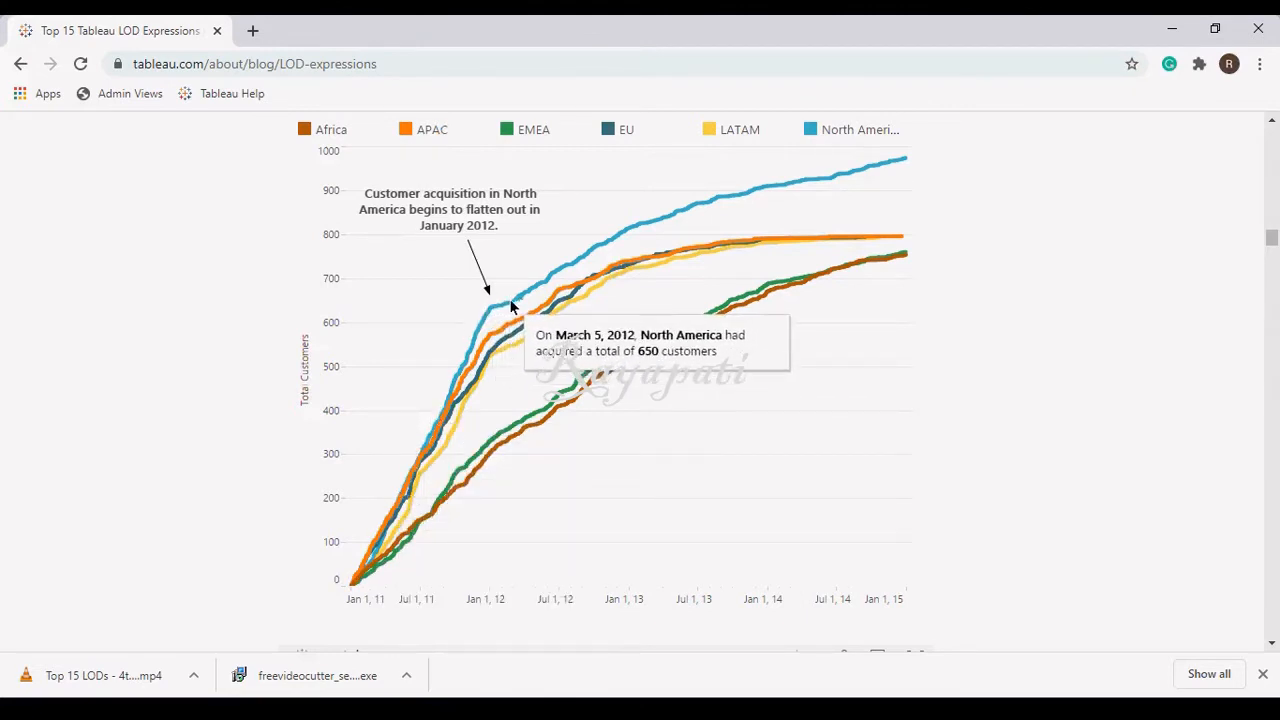
pyautogui.moveTo(622, 246)
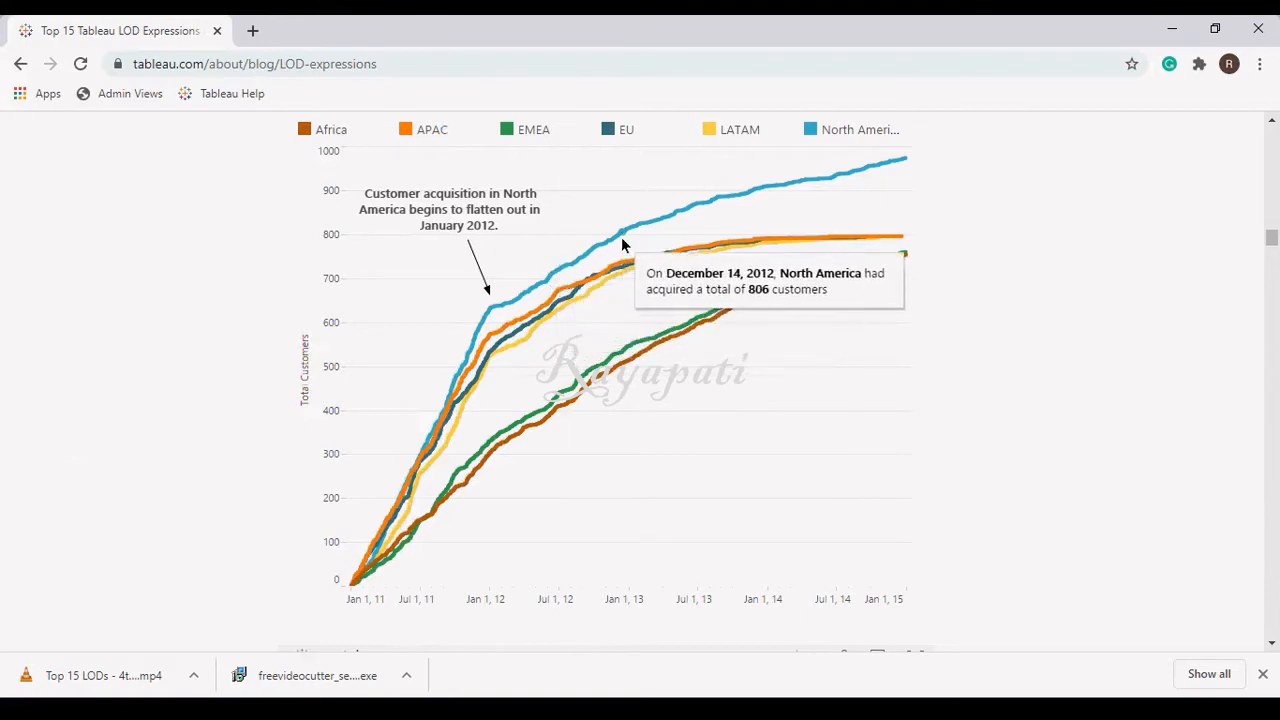
pyautogui.moveTo(680, 218)
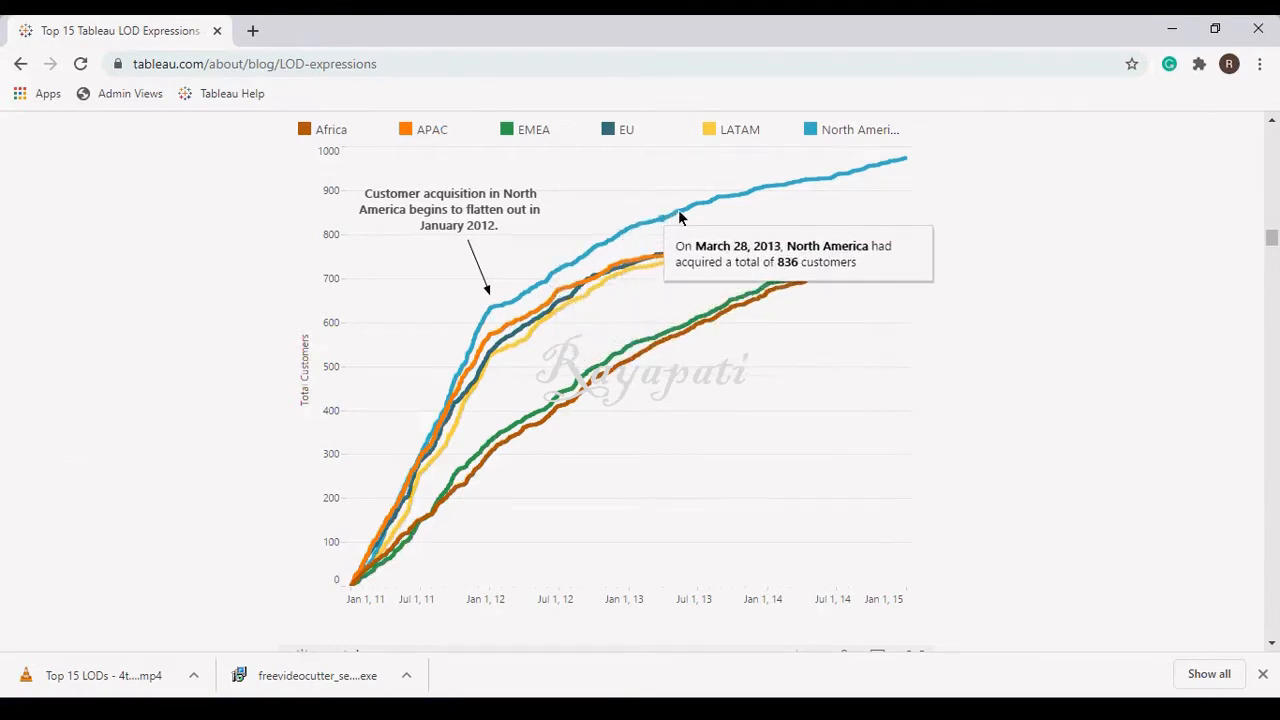
pyautogui.moveTo(518, 300)
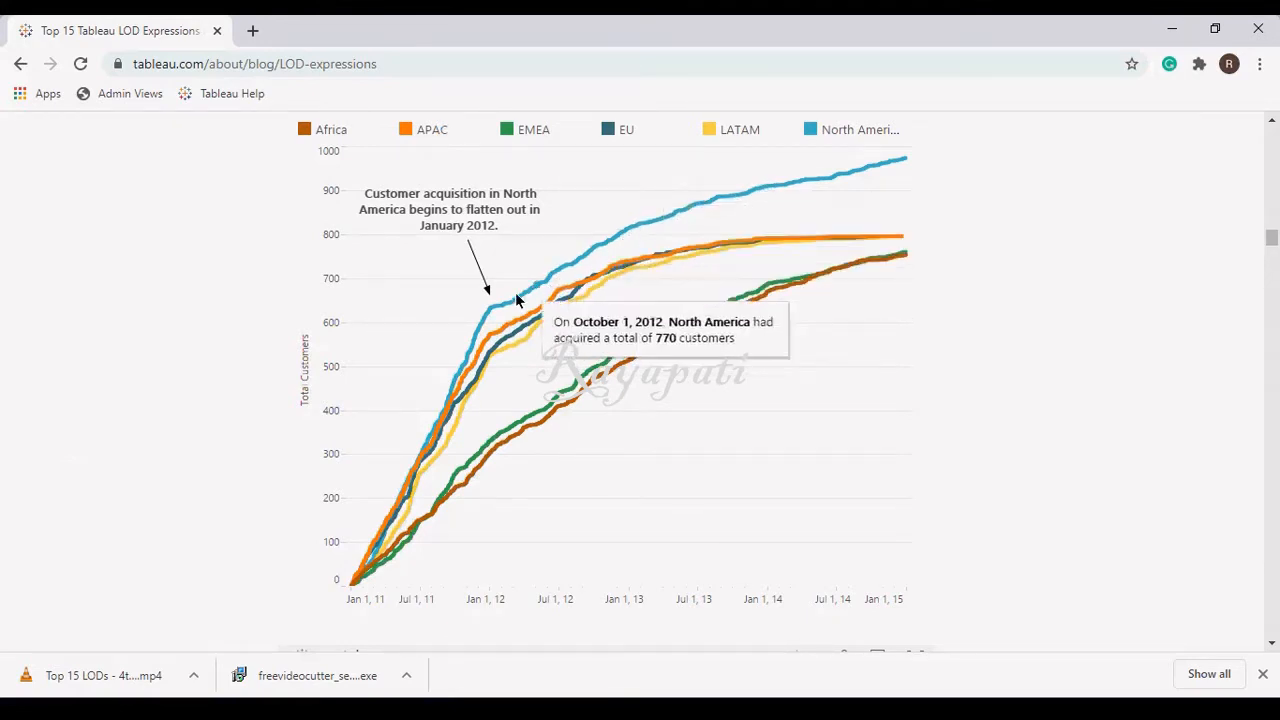
pyautogui.moveTo(704, 222)
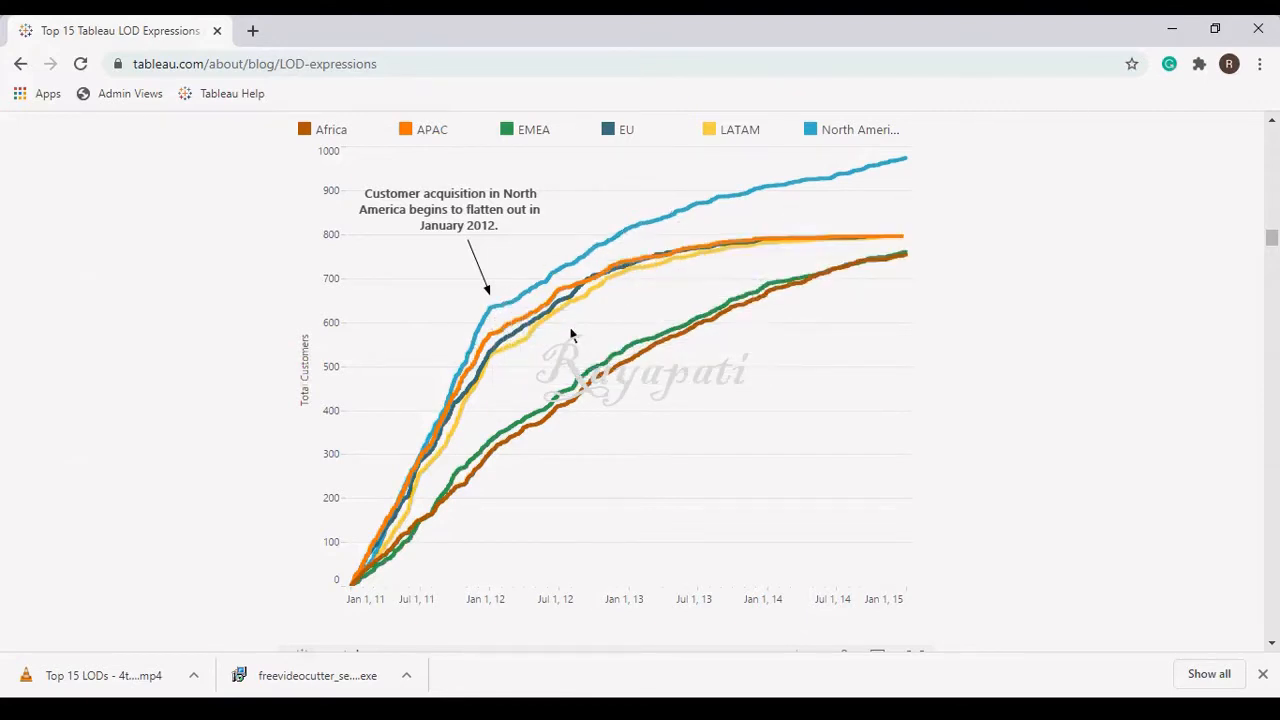
pyautogui.moveTo(356, 580)
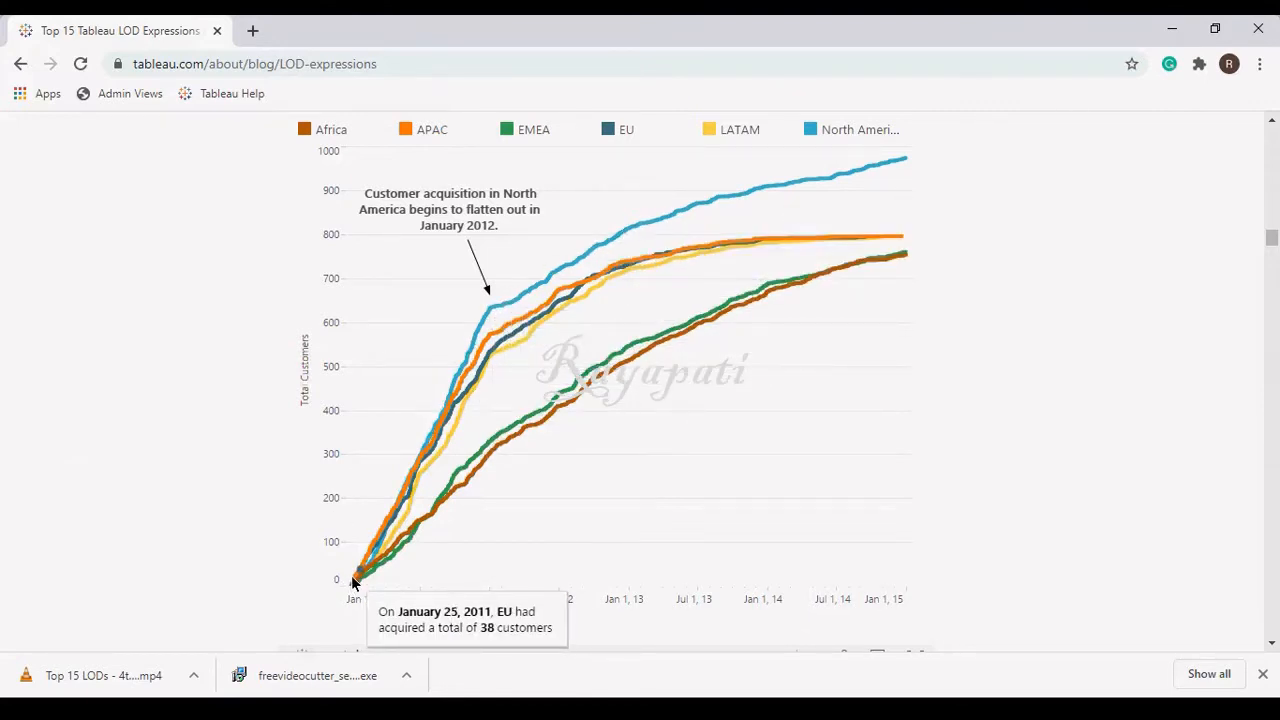
pyautogui.moveTo(684, 228)
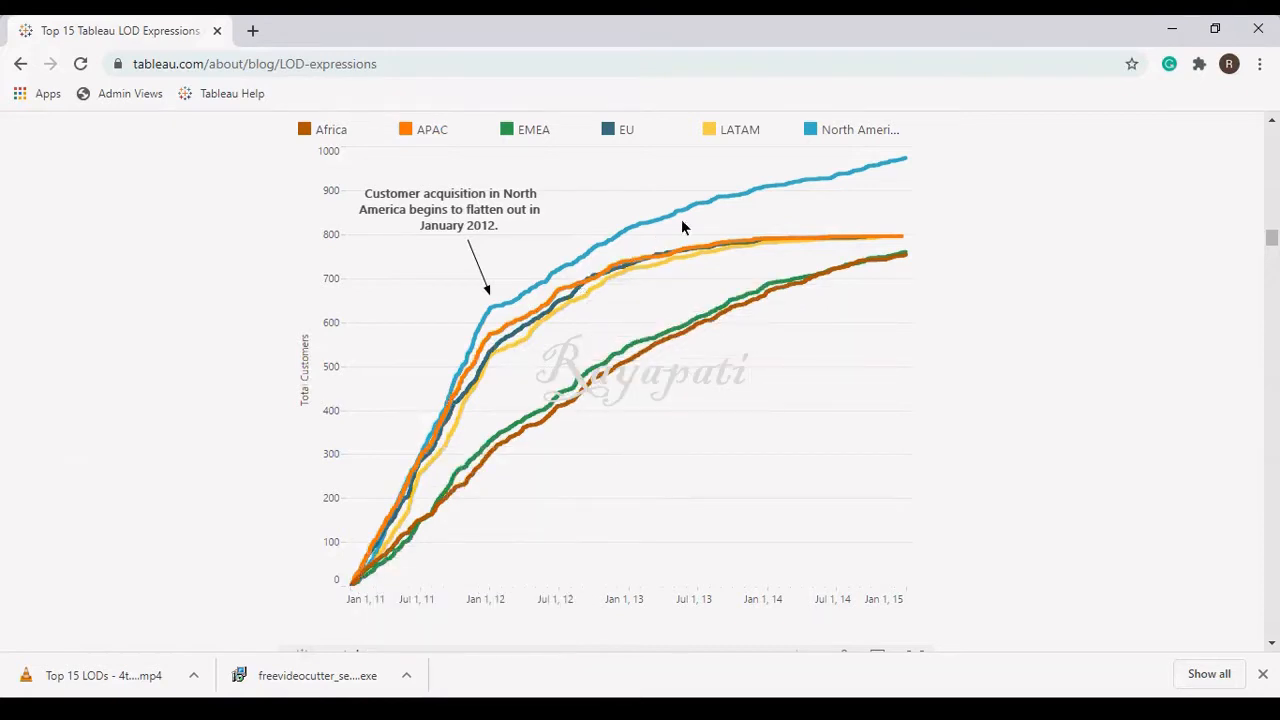
pyautogui.moveTo(510, 352)
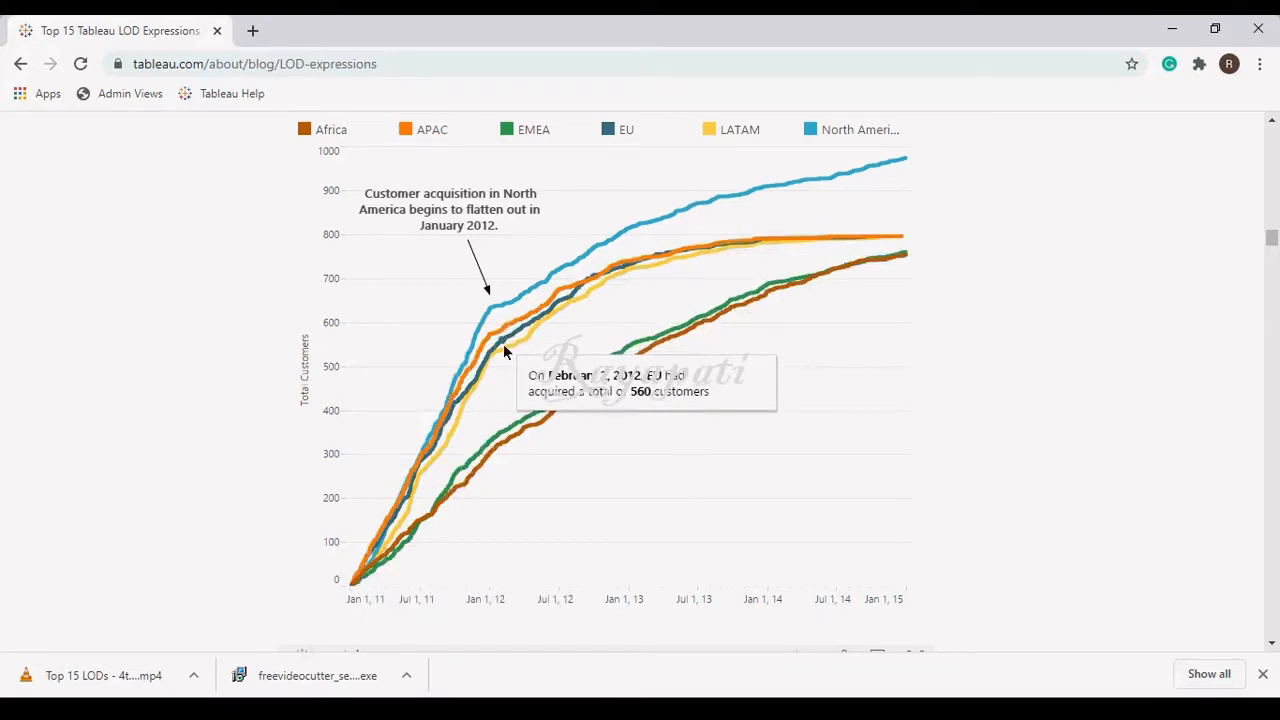
pyautogui.moveTo(504, 344)
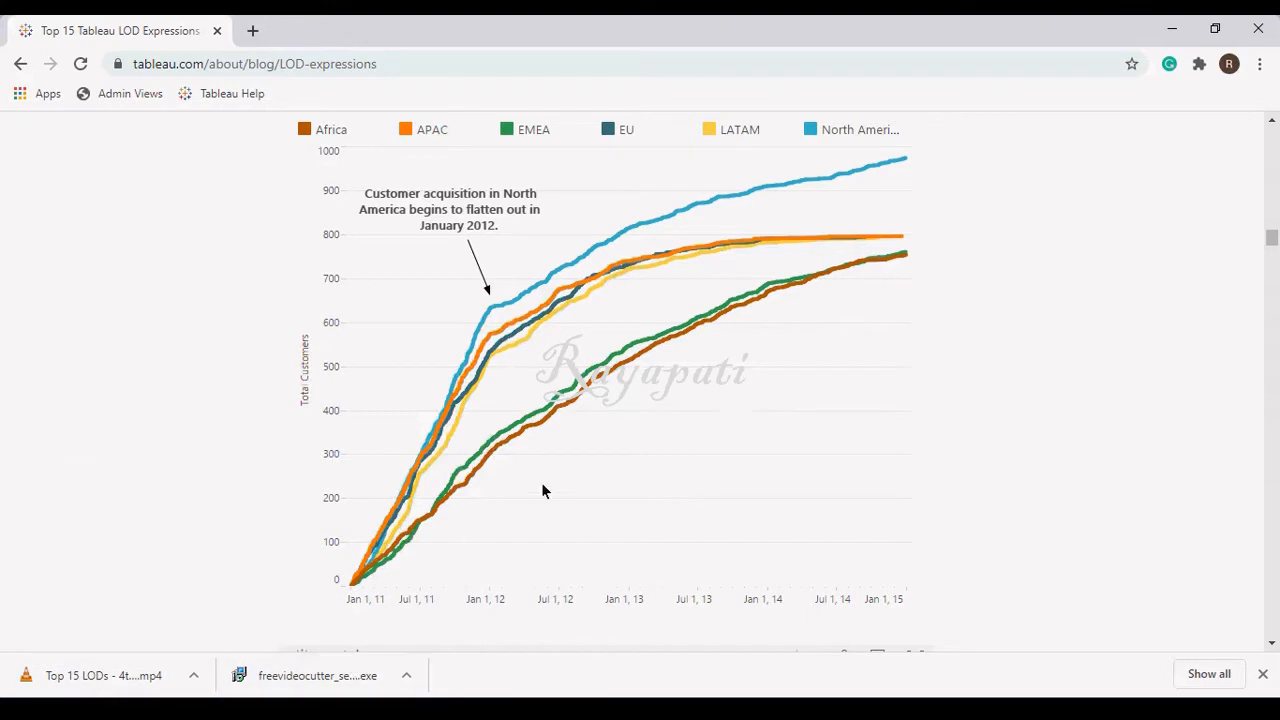
pyautogui.moveTo(472, 316)
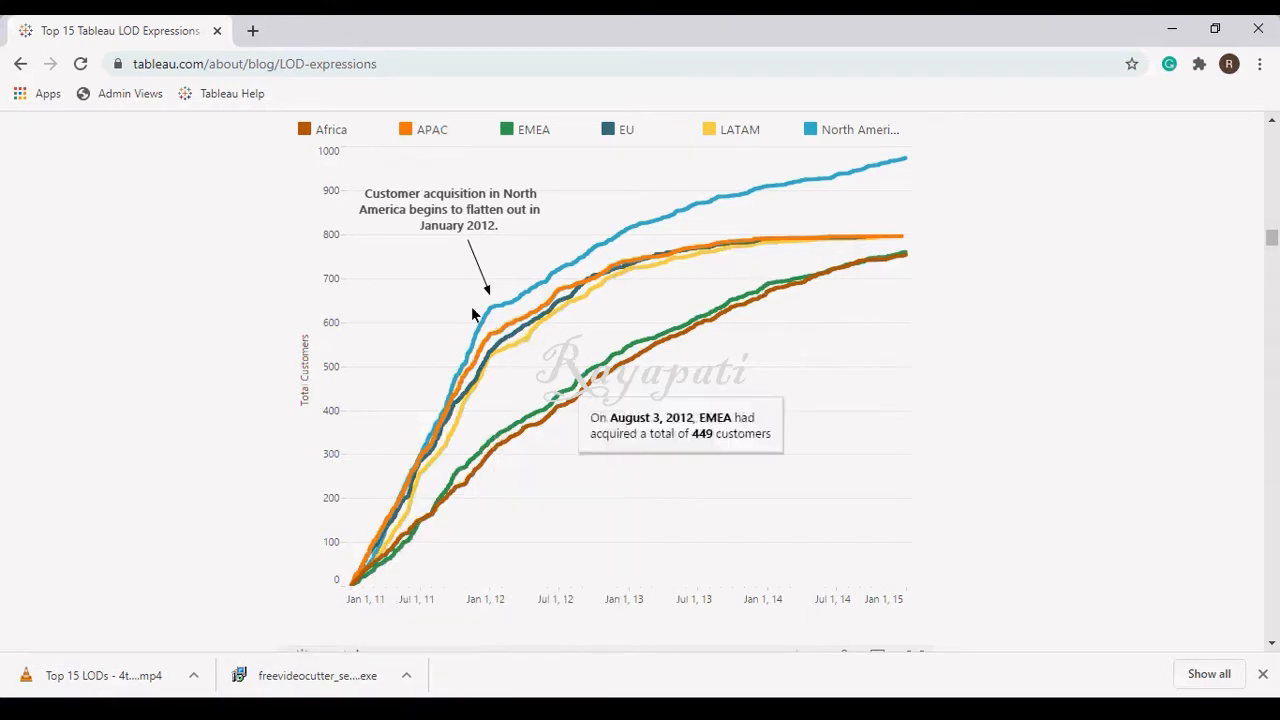
pyautogui.moveTo(90, 482)
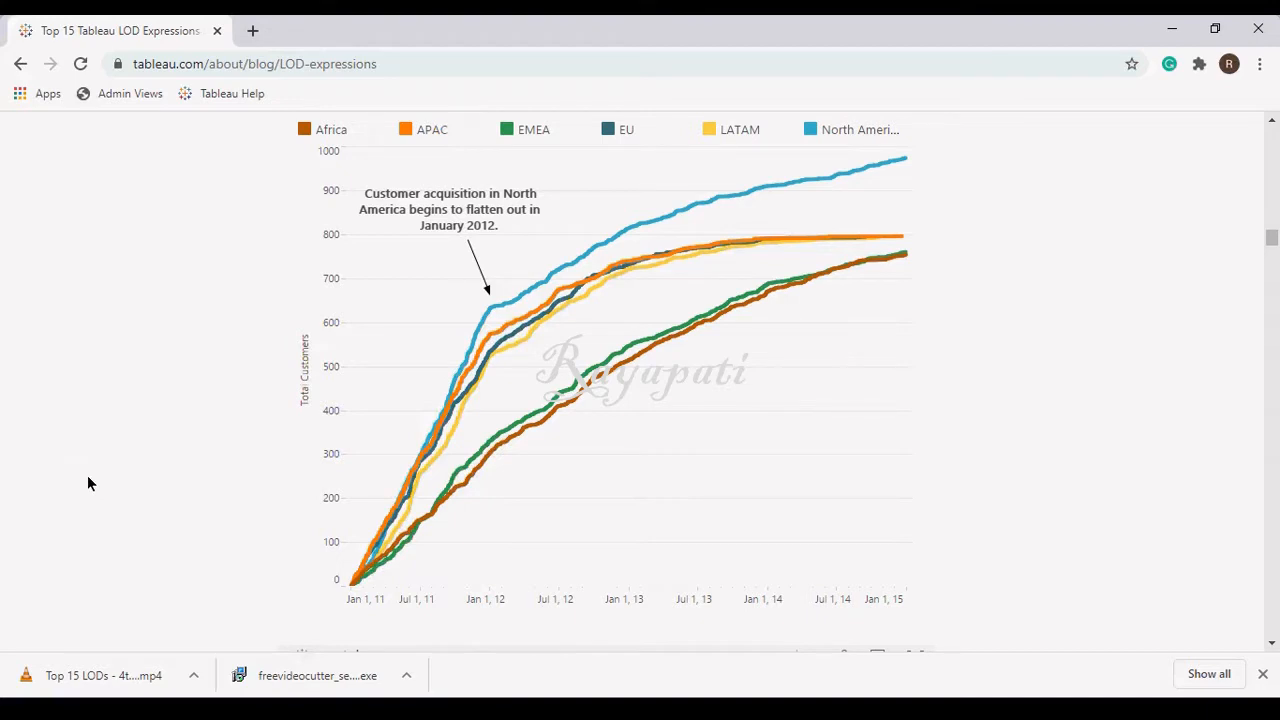
pyautogui.moveTo(152, 480)
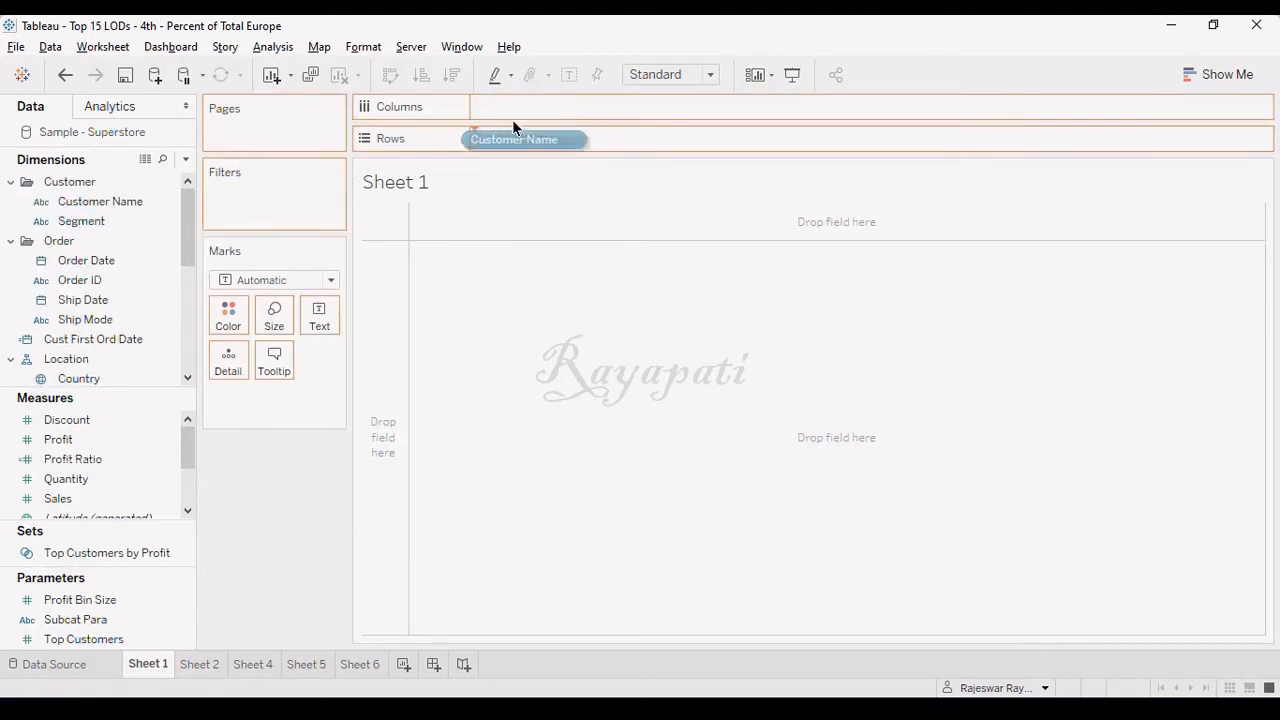
# Place Customer Name and Order Date on Rows so each customer's order dates are listed
pyautogui.moveTo(514, 140); pyautogui.dragTo(524, 138)
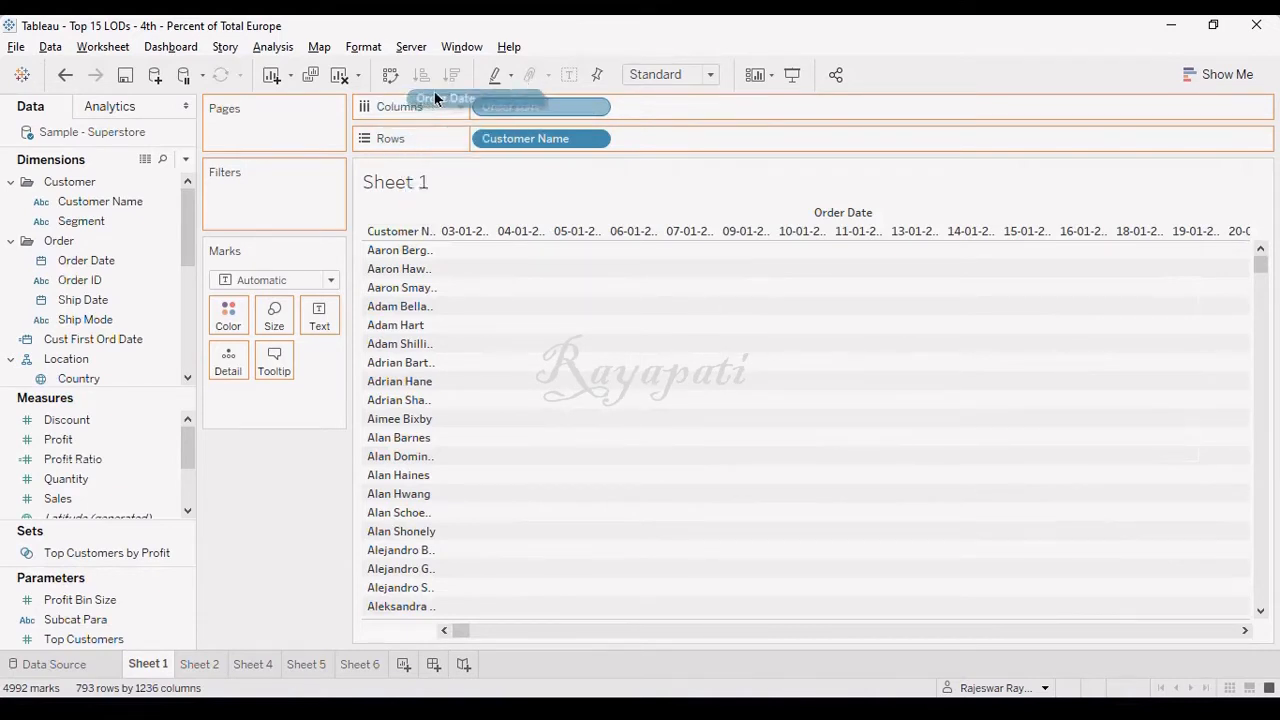
pyautogui.moveTo(444, 98); pyautogui.dragTo(720, 138)
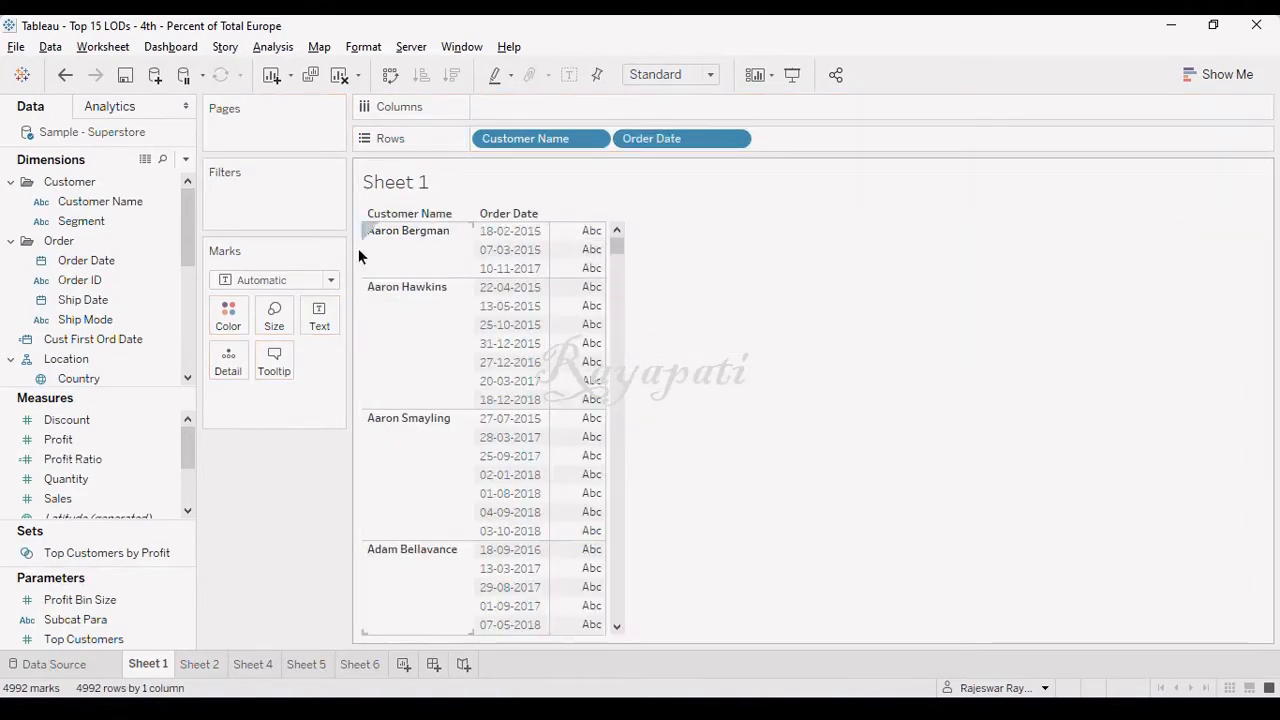
pyautogui.click(508, 230)
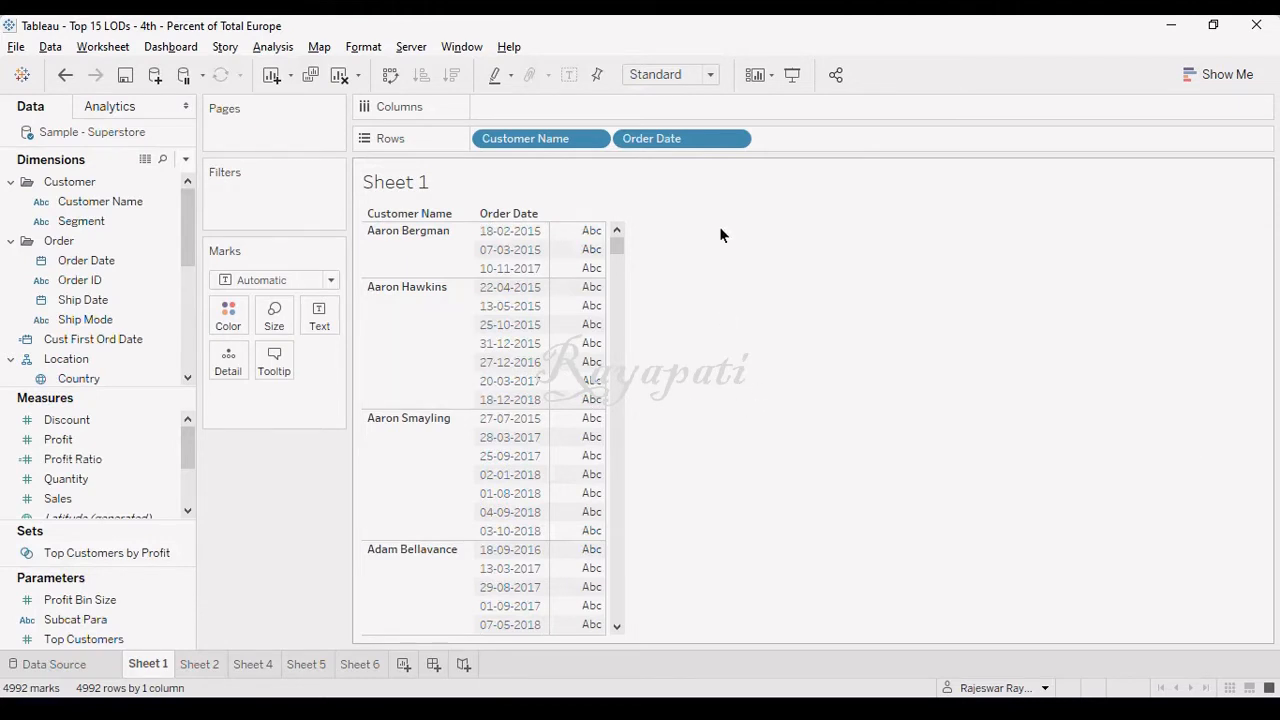
pyautogui.click(508, 230)
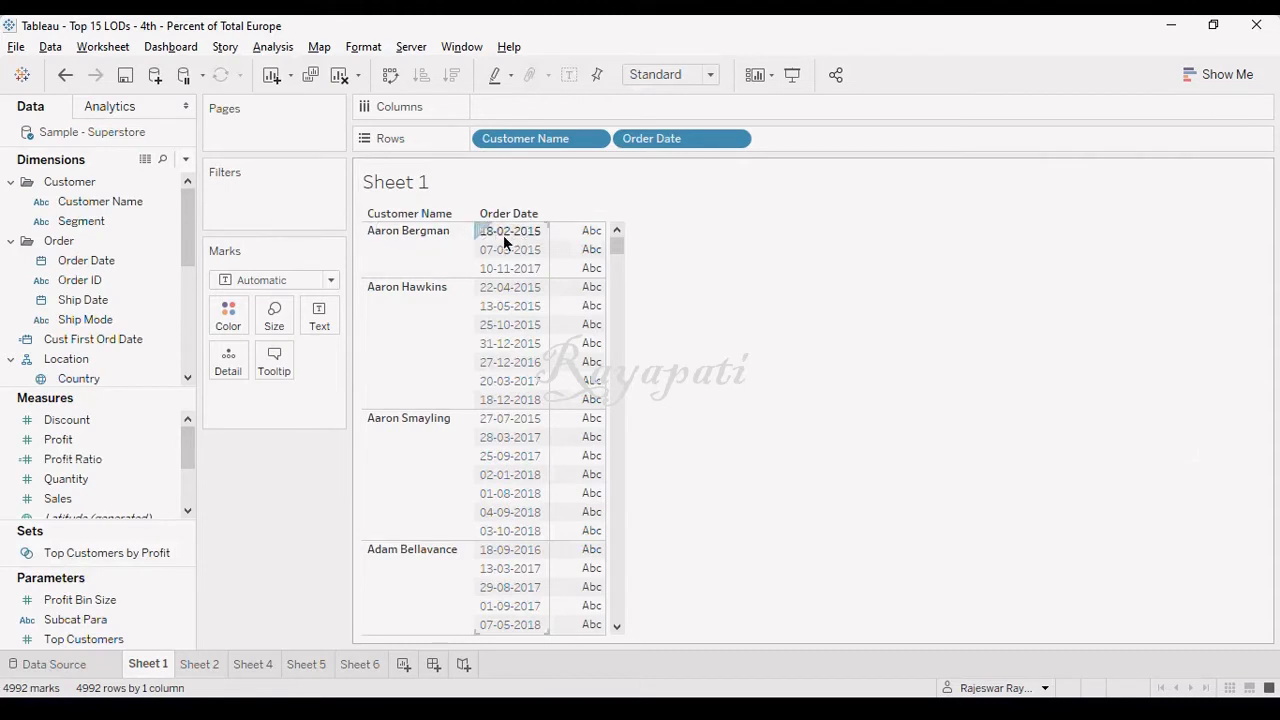
pyautogui.moveTo(960, 356)
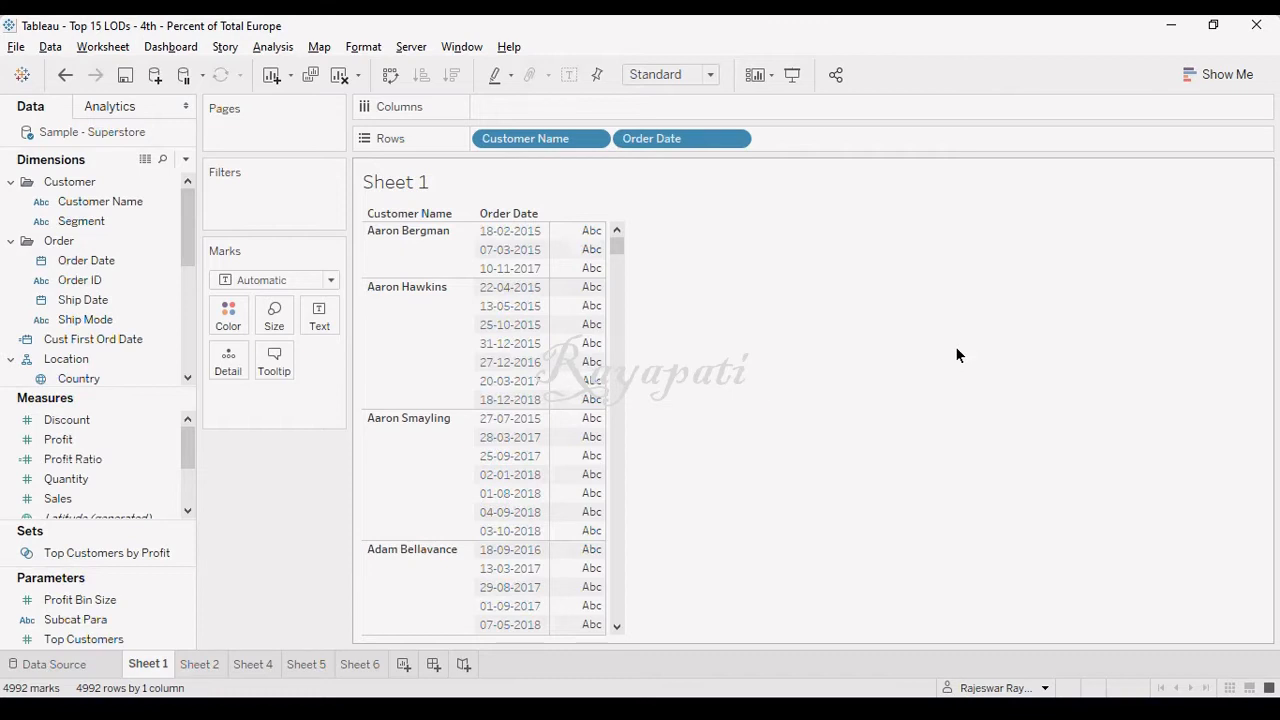
pyautogui.moveTo(804, 260)
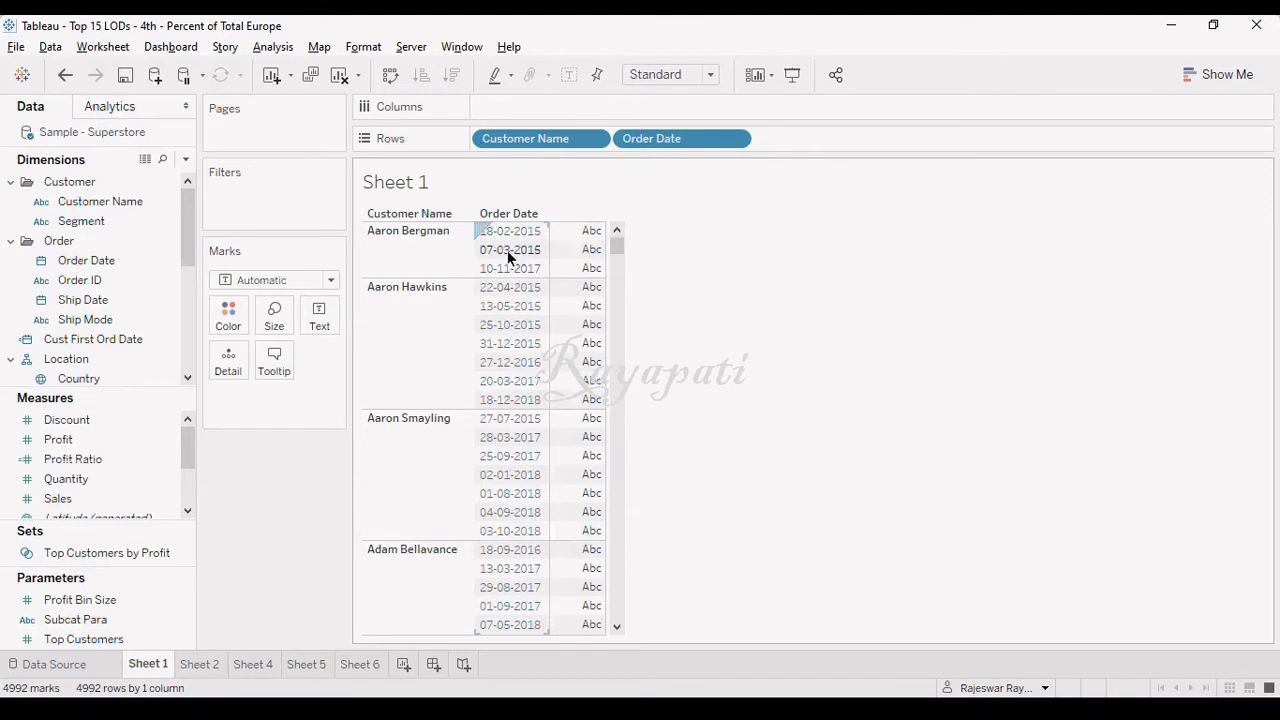
pyautogui.moveTo(504, 244)
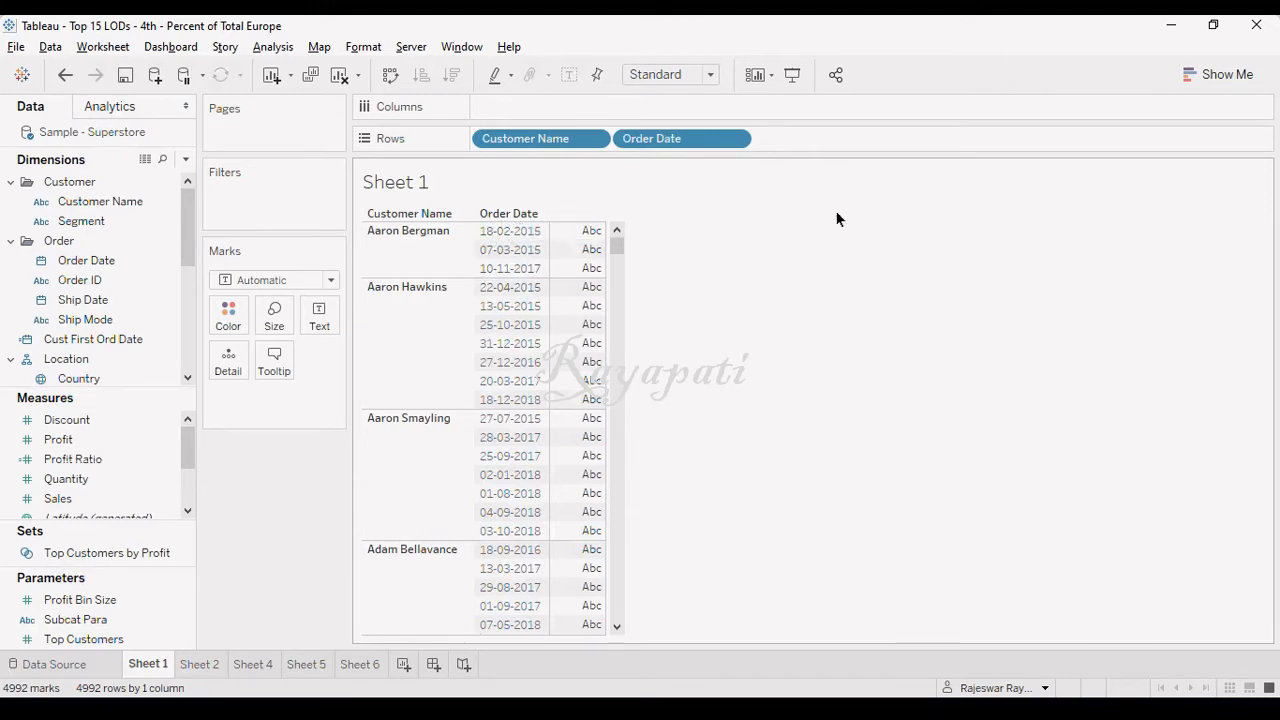
pyautogui.moveTo(940, 256)
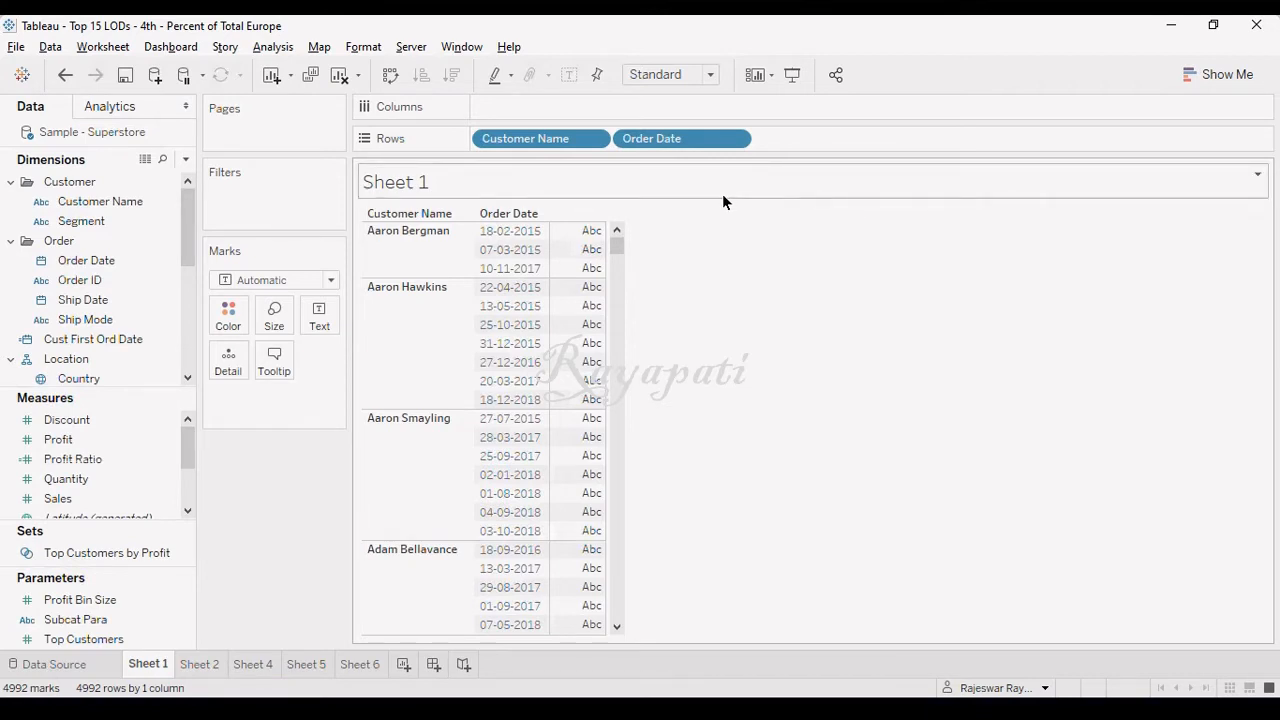
# Show DAY(Order Date) as discrete values and add Order Date aggregated as Minimum on Rows
pyautogui.click(64, 478)
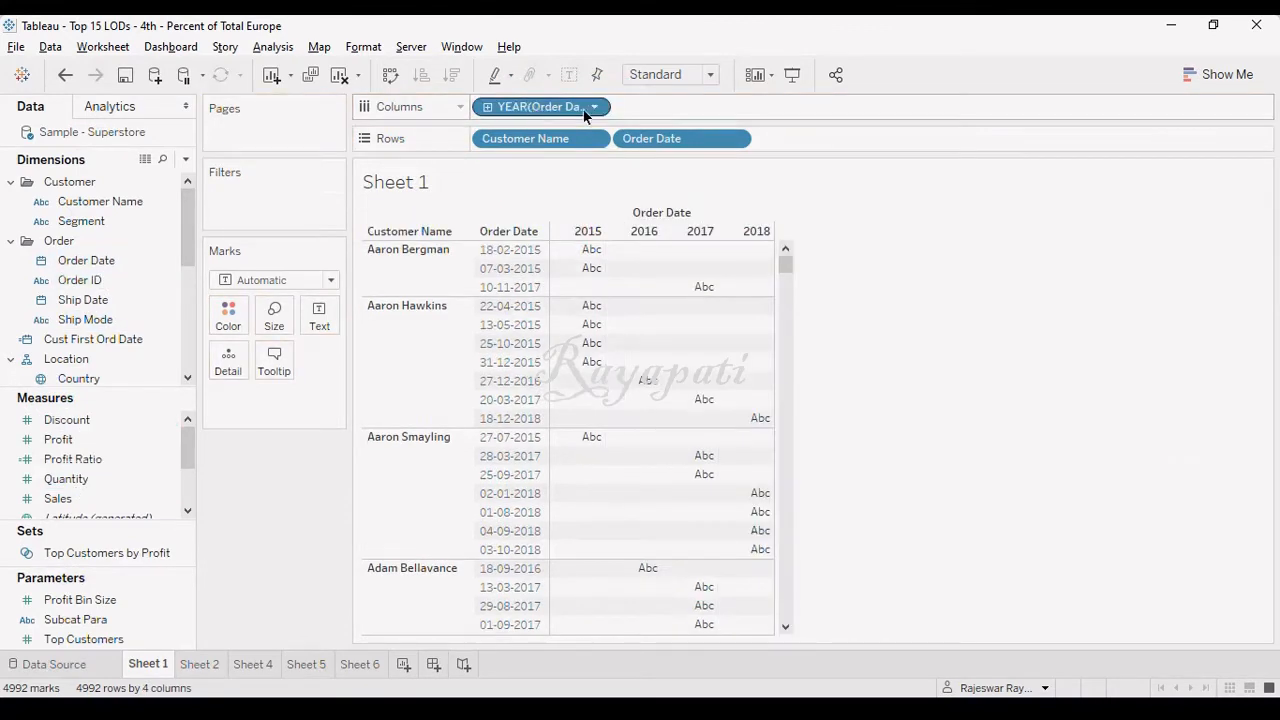
pyautogui.click(596, 108)
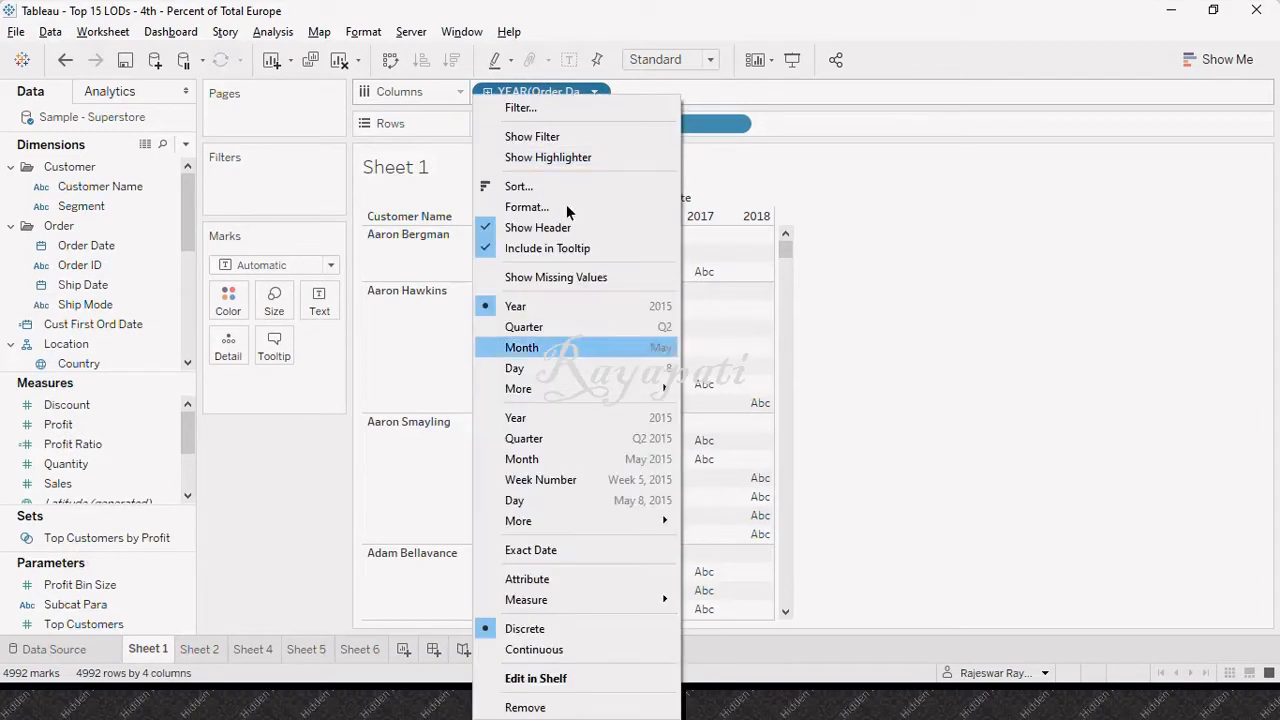
pyautogui.moveTo(530, 544)
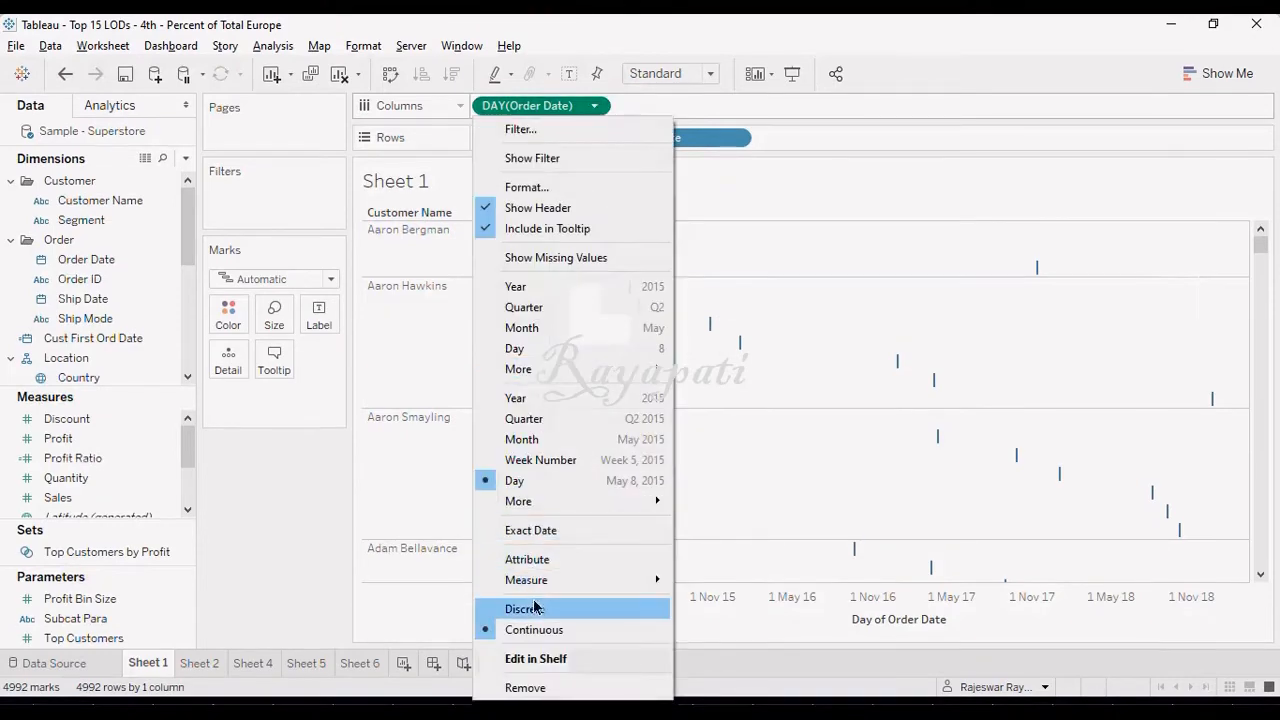
pyautogui.click(524, 608)
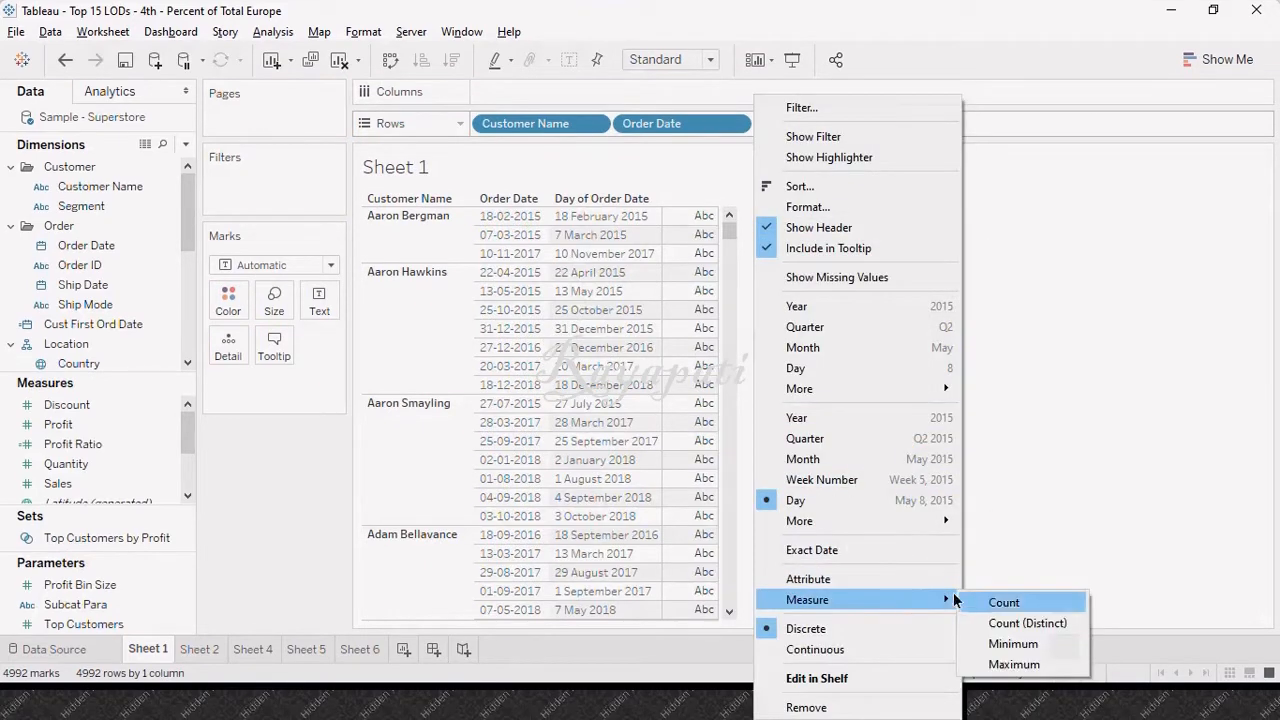
pyautogui.click(1012, 644)
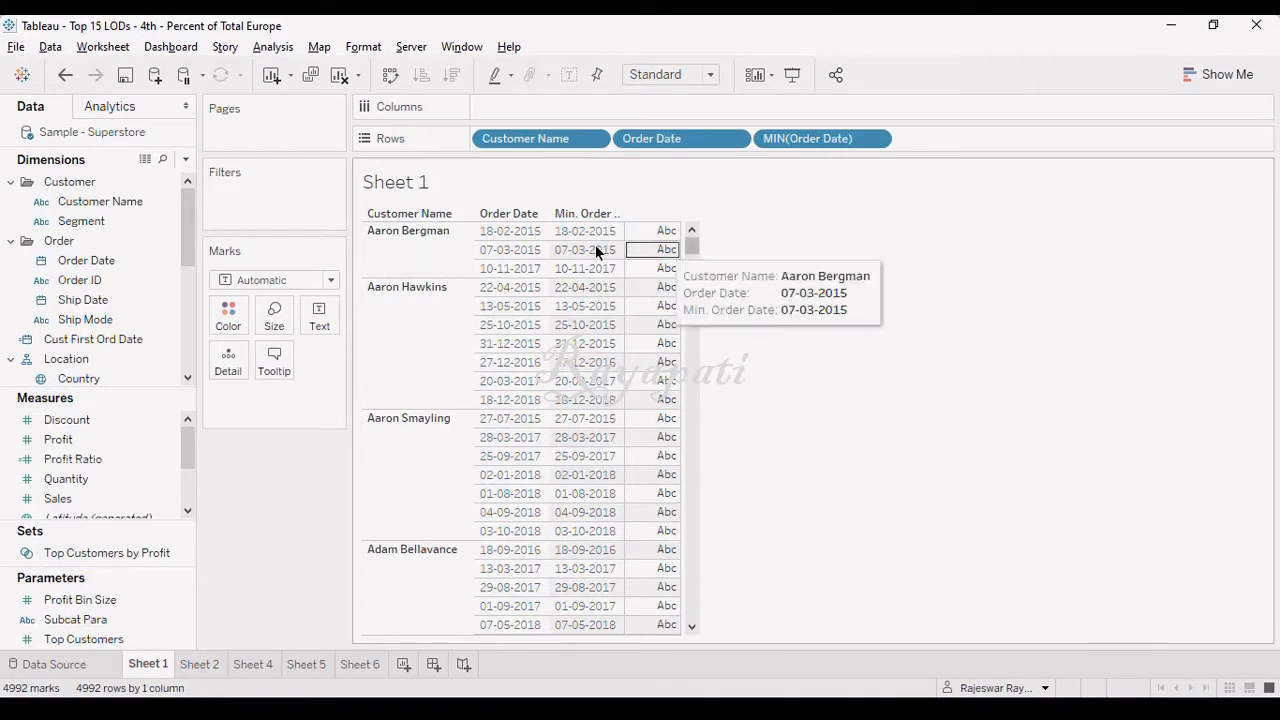
pyautogui.moveTo(670, 270)
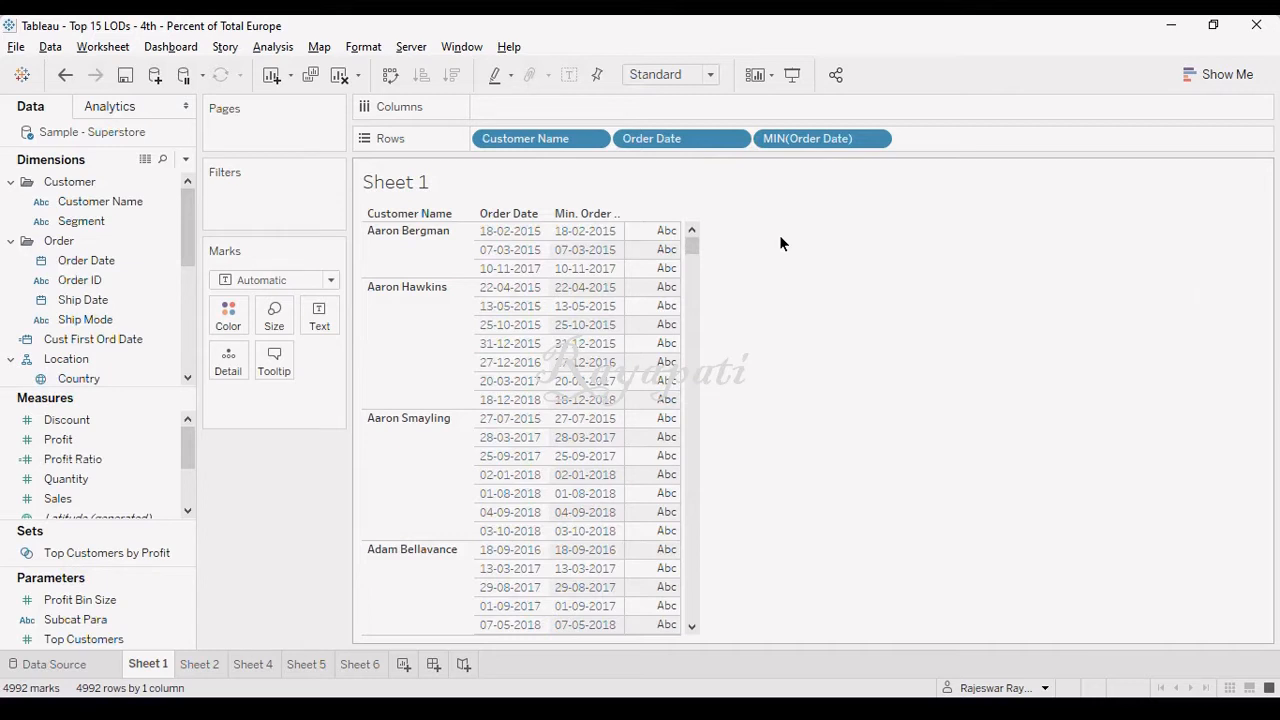
pyautogui.moveTo(912, 254)
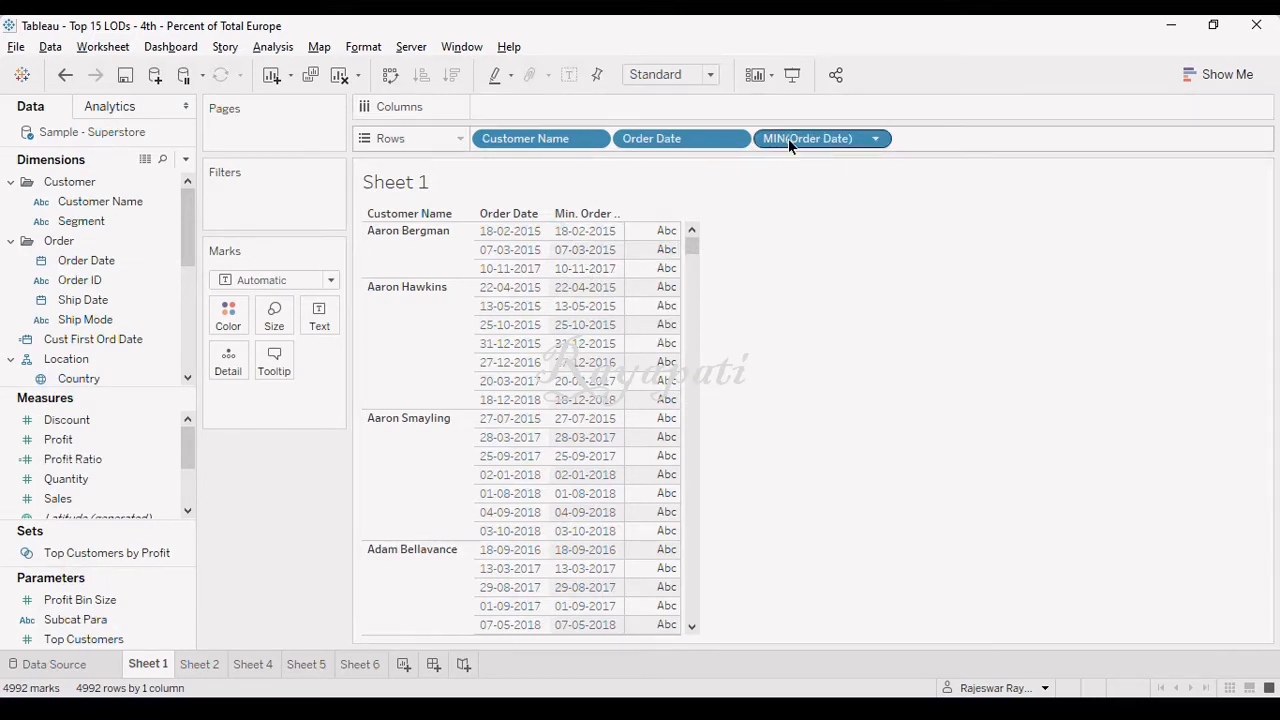
pyautogui.moveTo(276, 62)
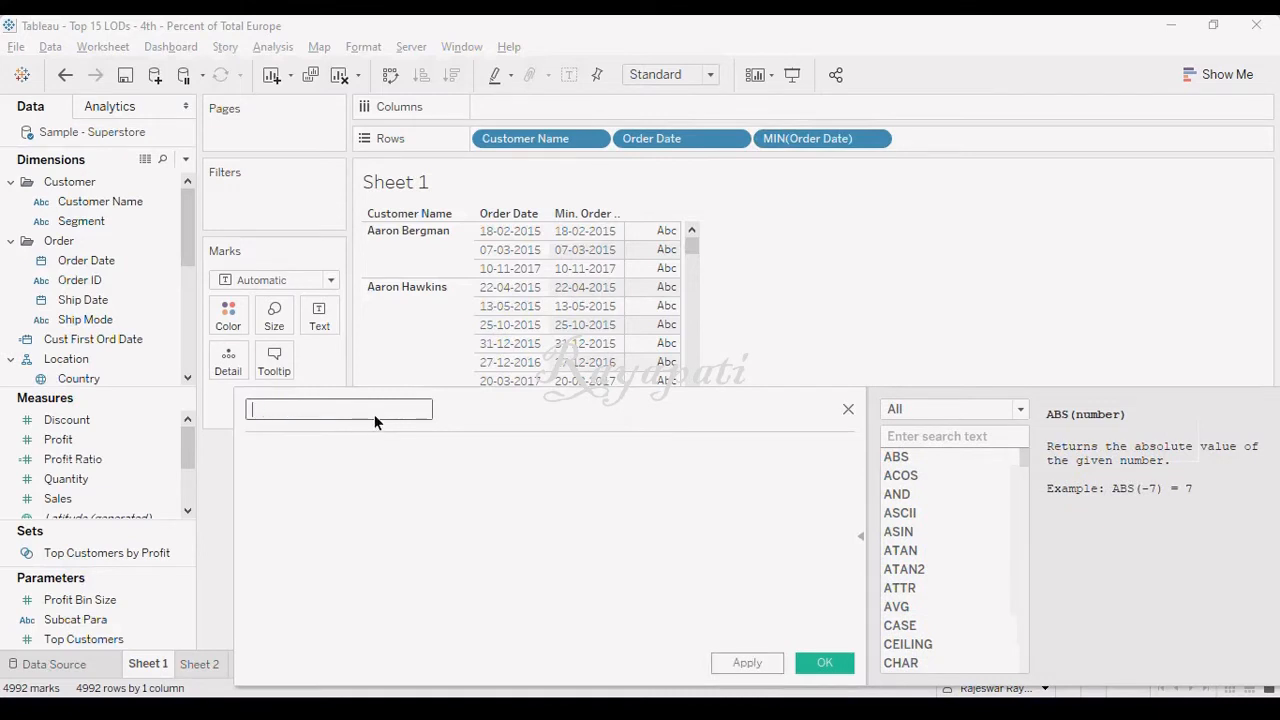
# Name the field First Ord Date Cust and enter { FIXED [Customer Name] : MIN([Order Date]) }
pyautogui.write('First Ord Date Cust')
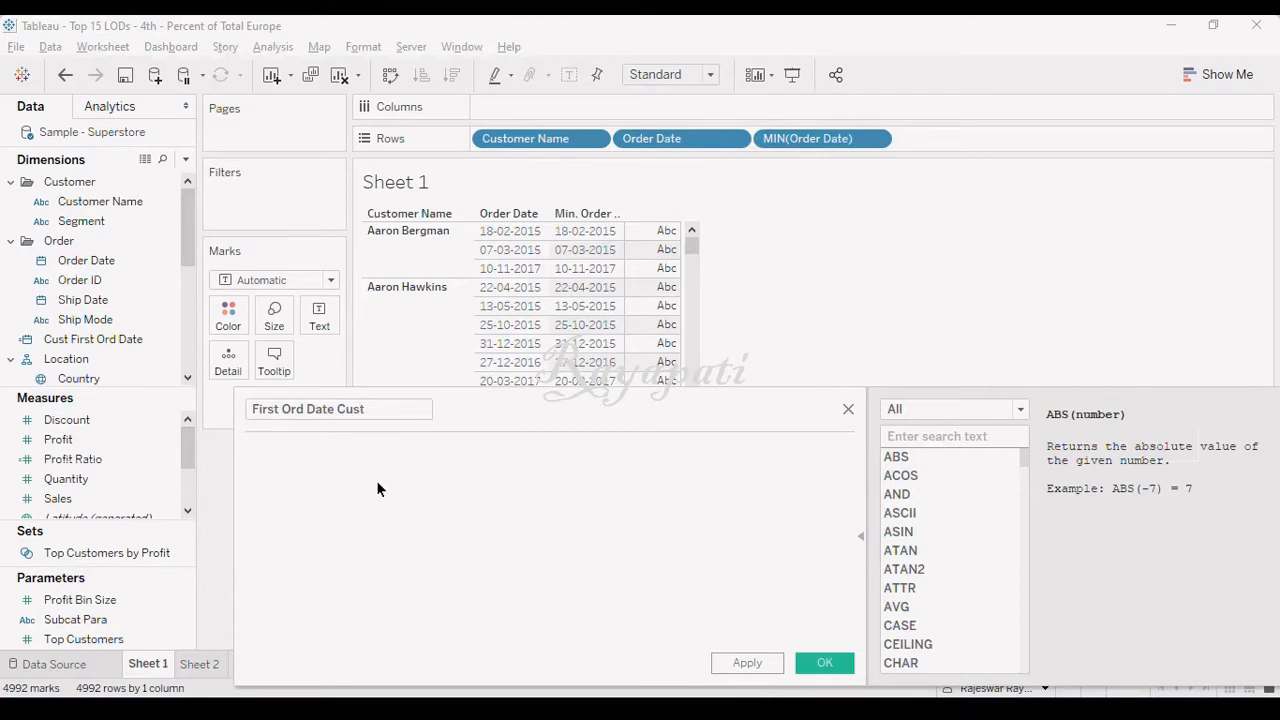
pyautogui.write('{ Fixed')
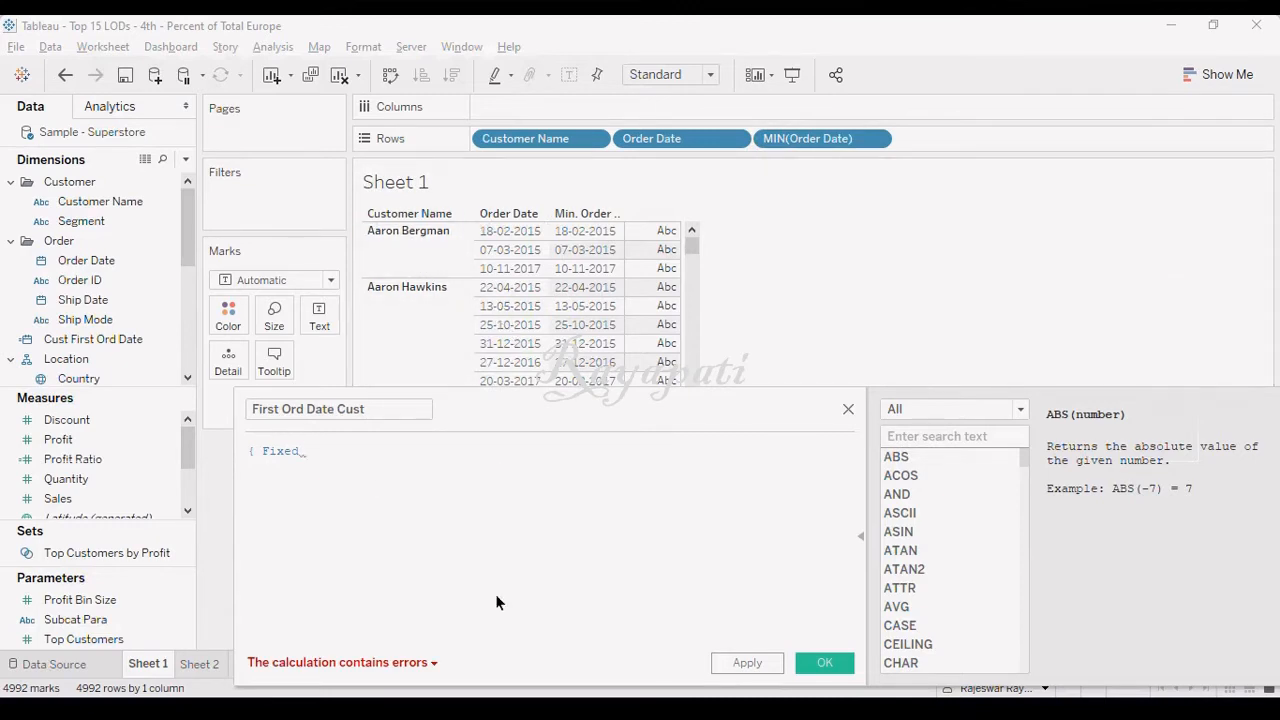
pyautogui.write('cust')
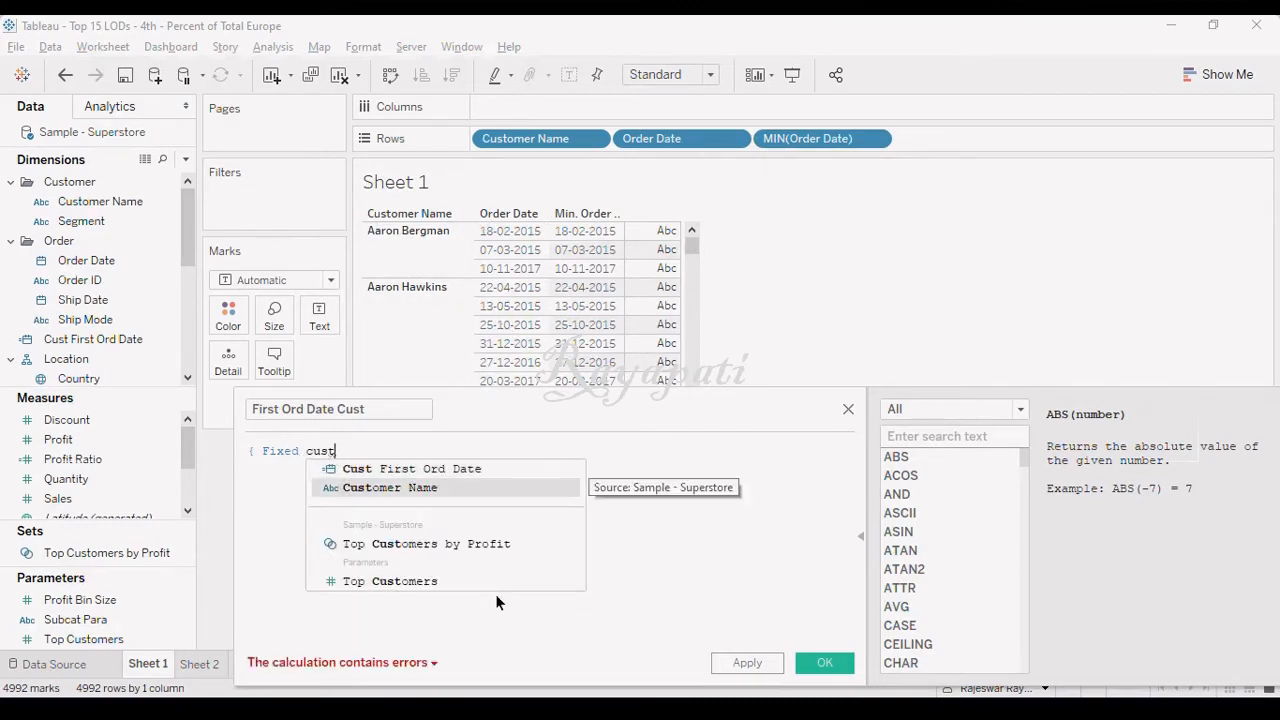
pyautogui.click(390, 488)
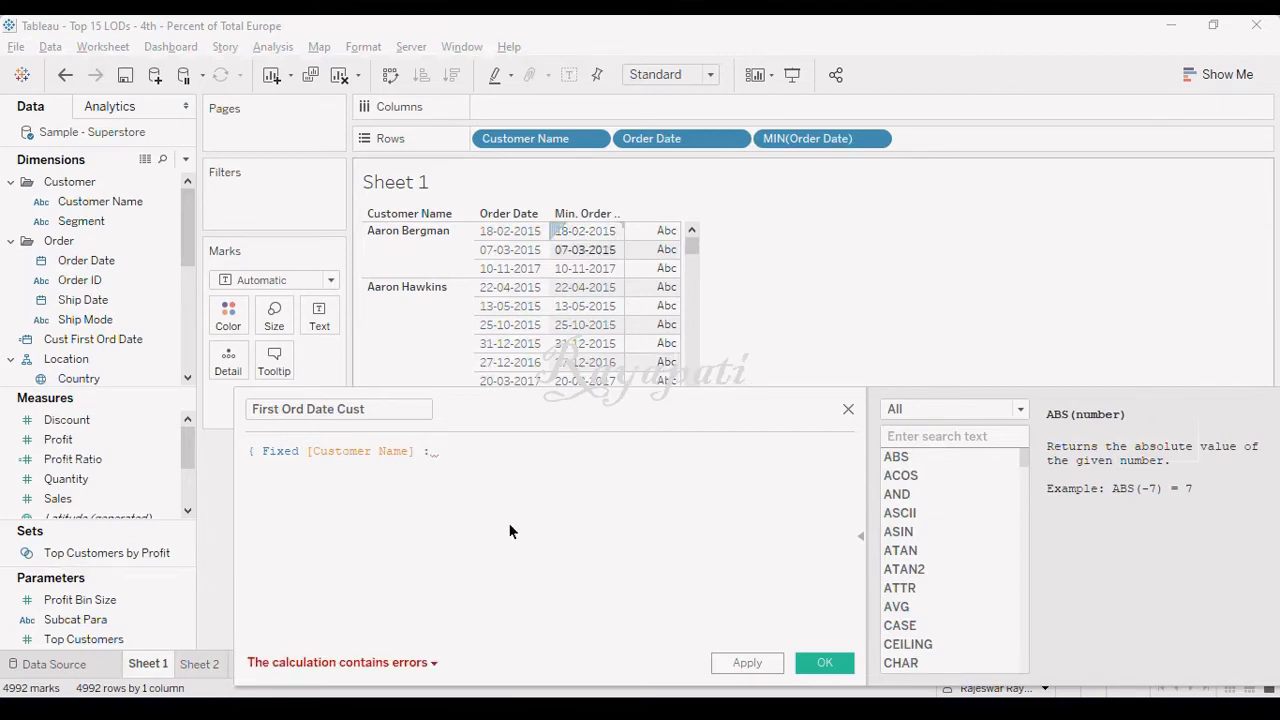
pyautogui.write('m')
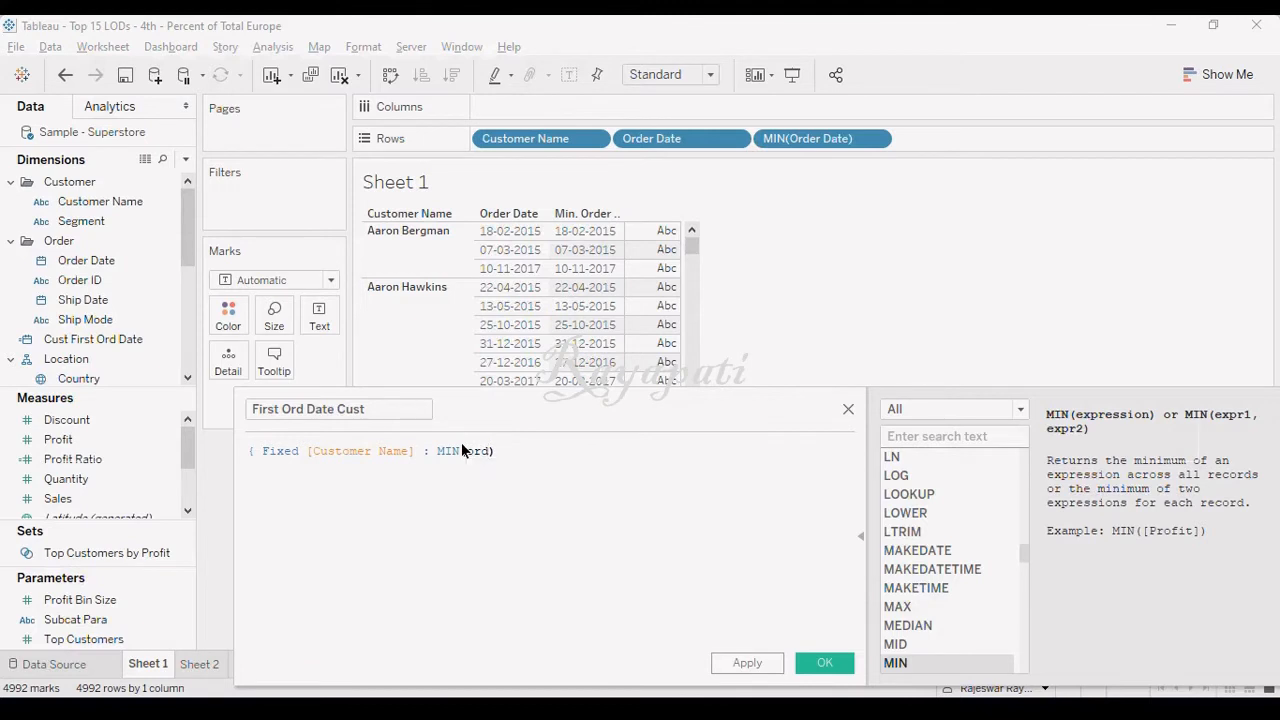
pyautogui.write('[Order Date]')
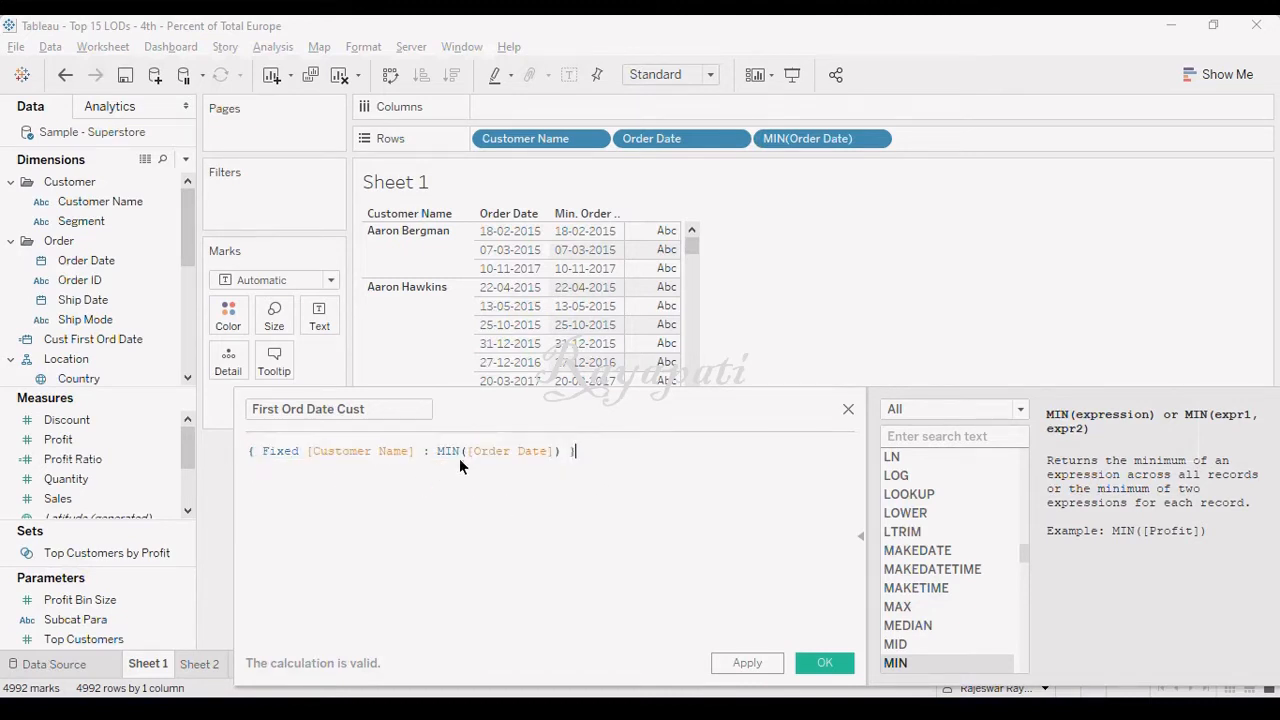
pyautogui.doubleClick(490, 452)
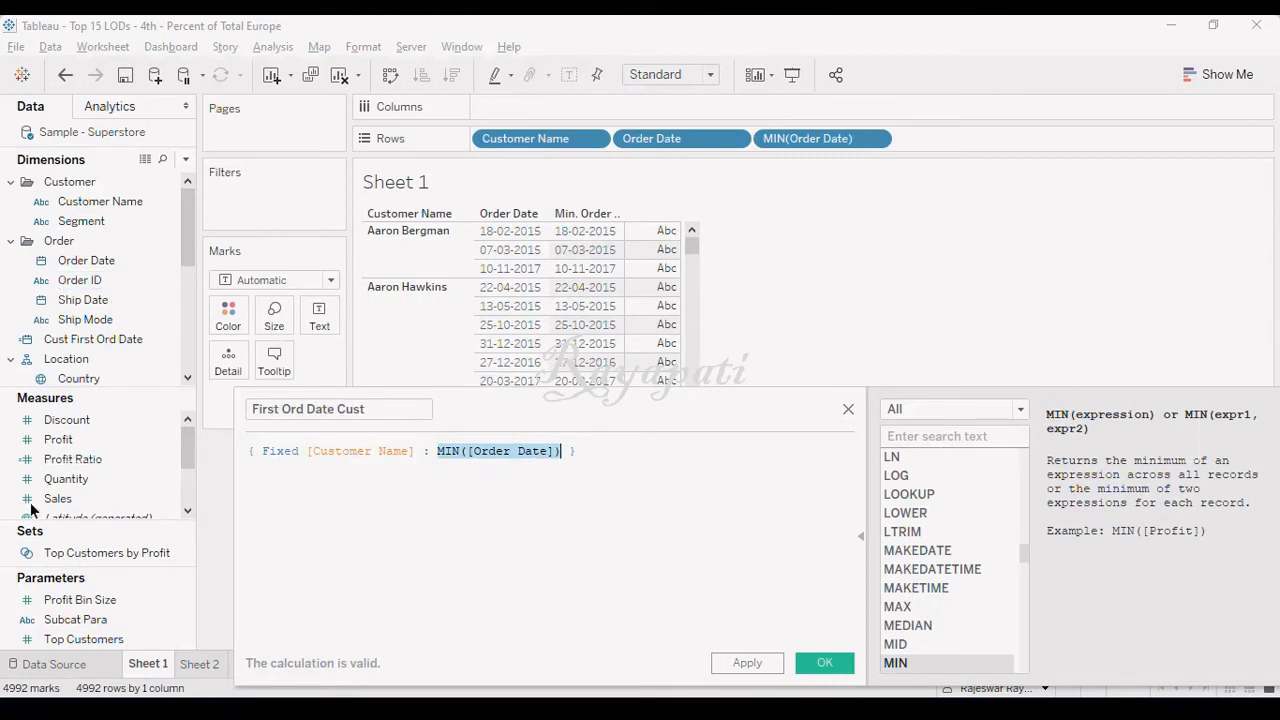
pyautogui.moveTo(502, 588)
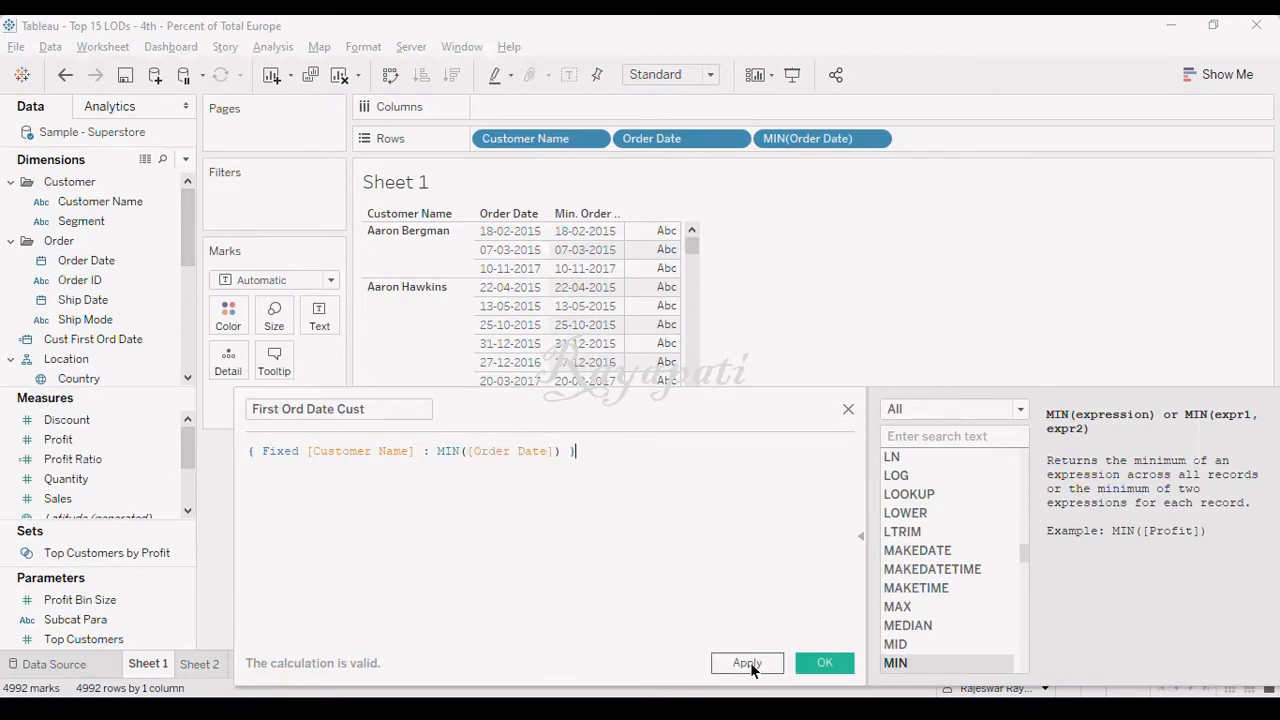
# Save the calculation and show First Ord Date Cust in the view as exact days
pyautogui.click(748, 664)
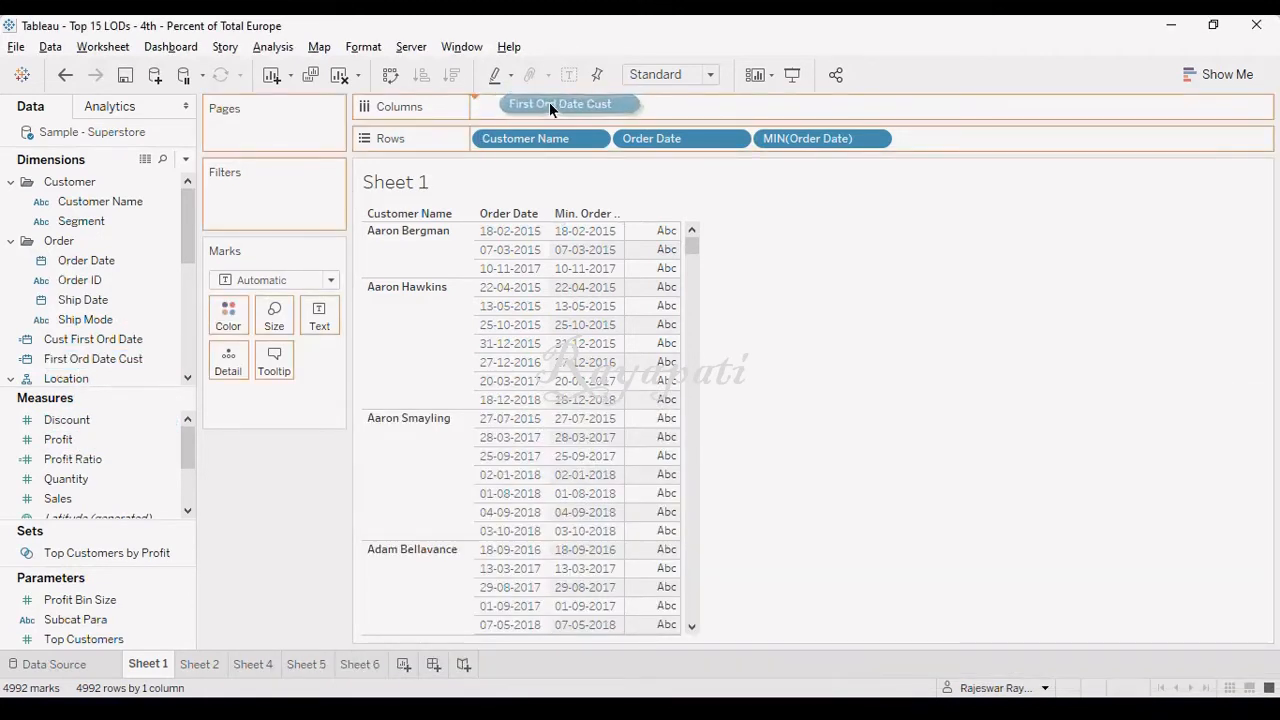
pyautogui.click(560, 104)
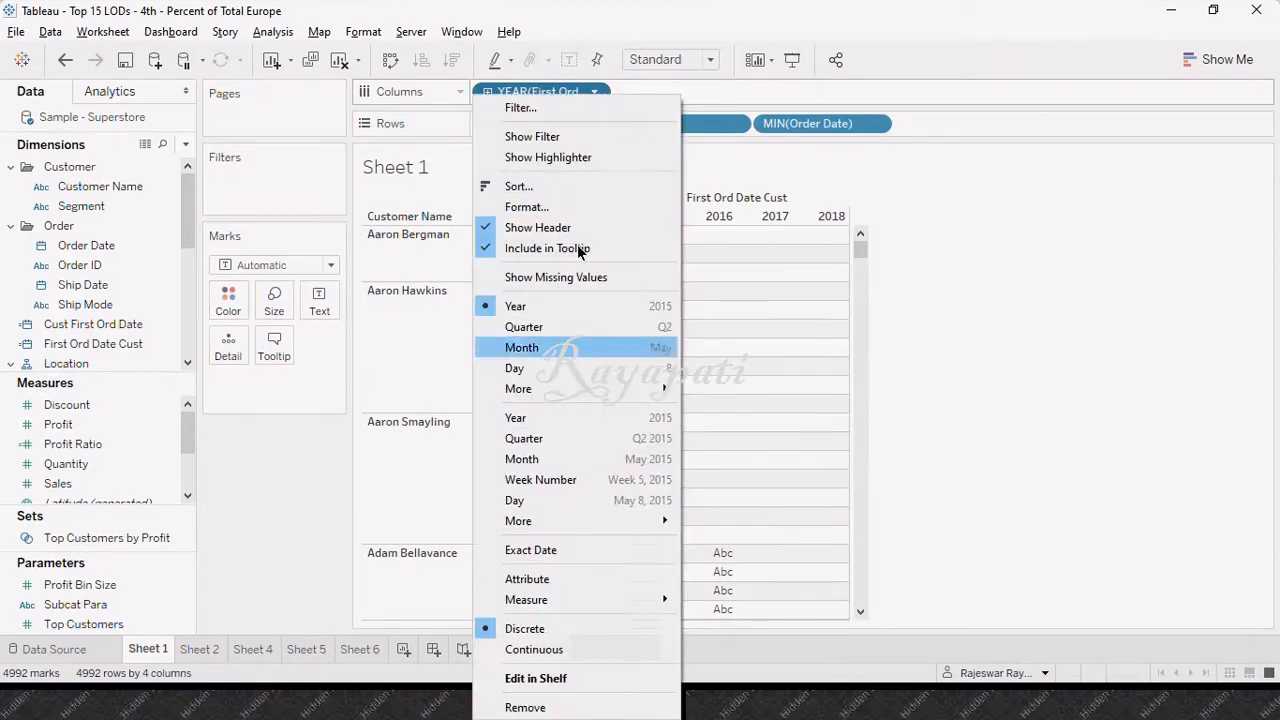
pyautogui.moveTo(520, 500)
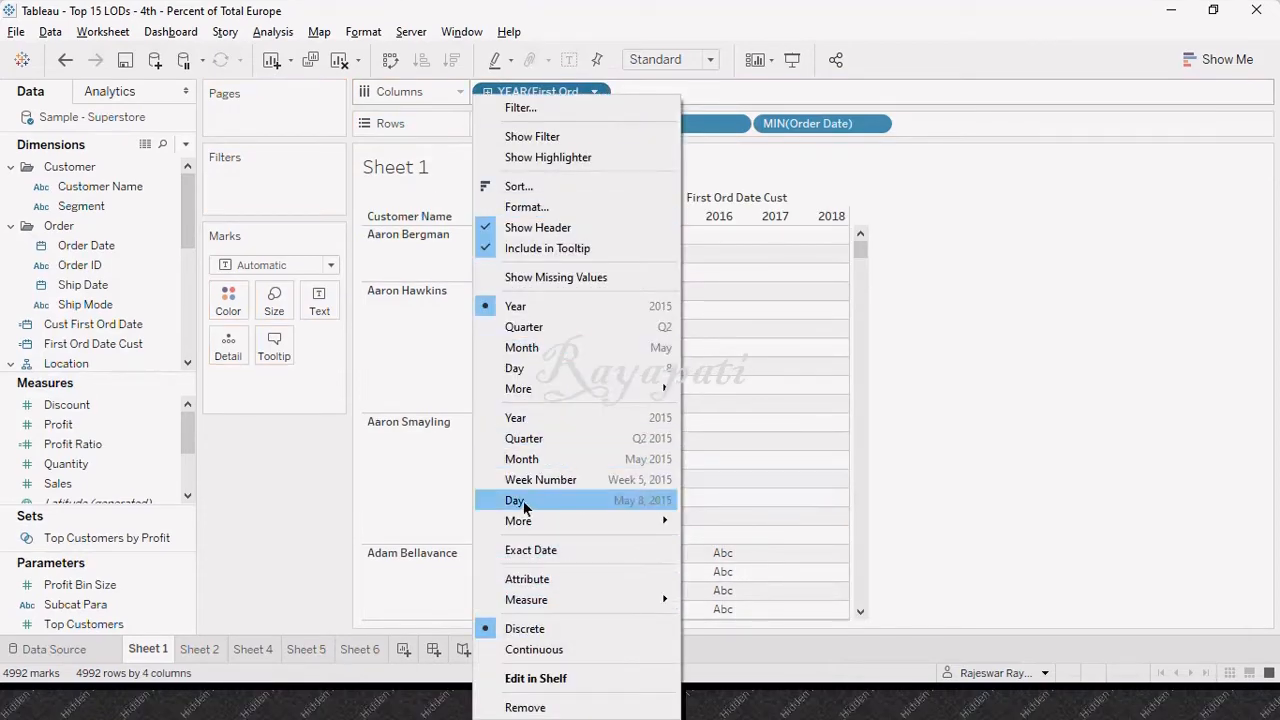
pyautogui.click(514, 480)
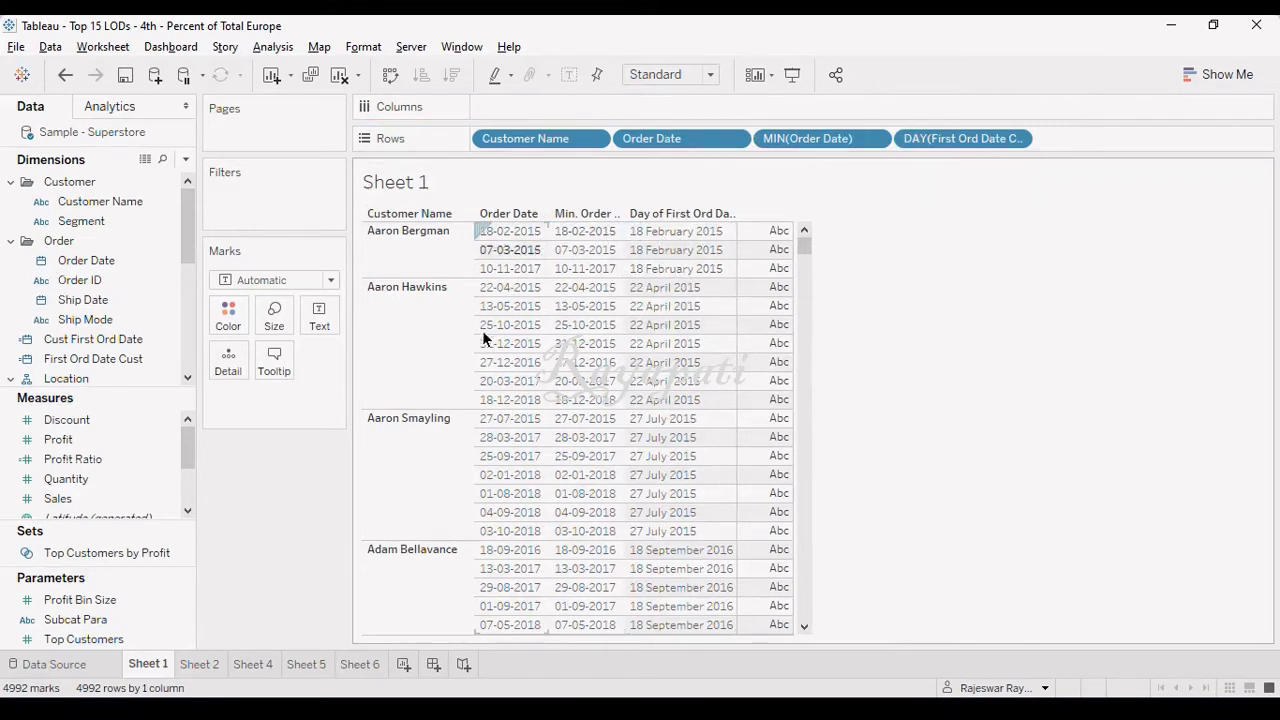
# On Sheet 2, list Customer Name with Cust First Ord Date shown as discrete exact days
pyautogui.click(200, 664)
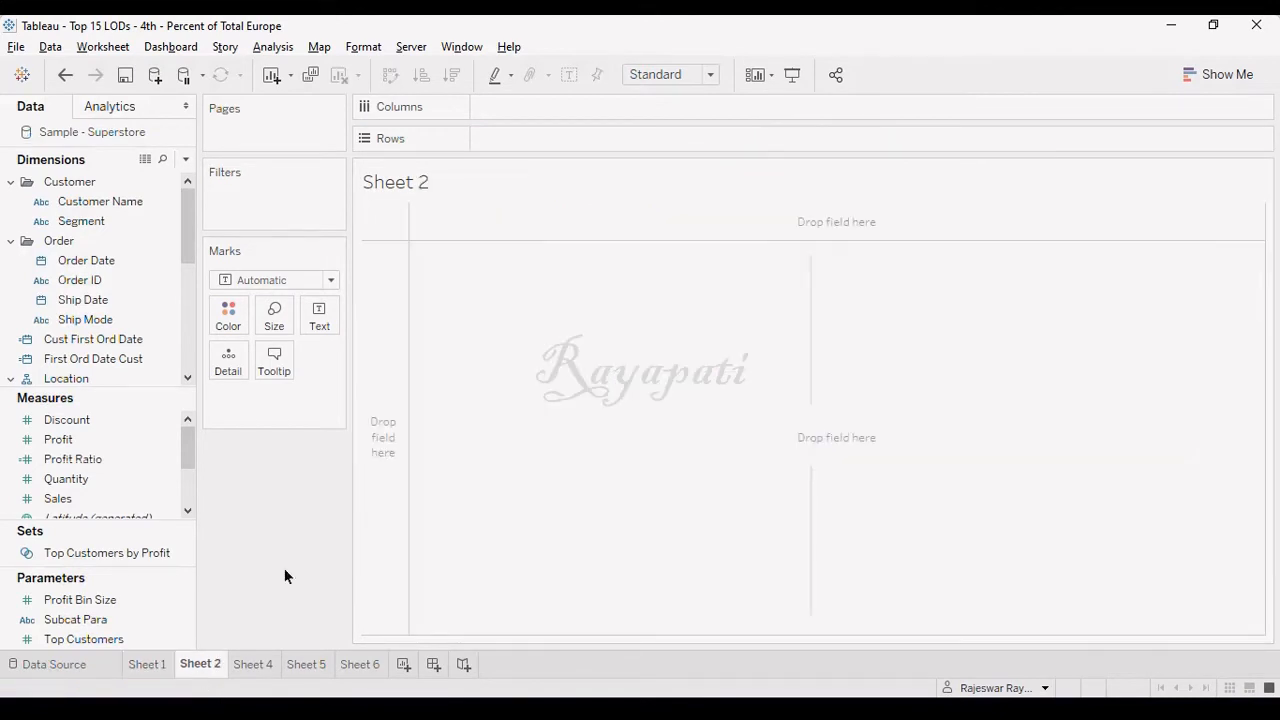
pyautogui.moveTo(100, 200); pyautogui.dragTo(550, 136)
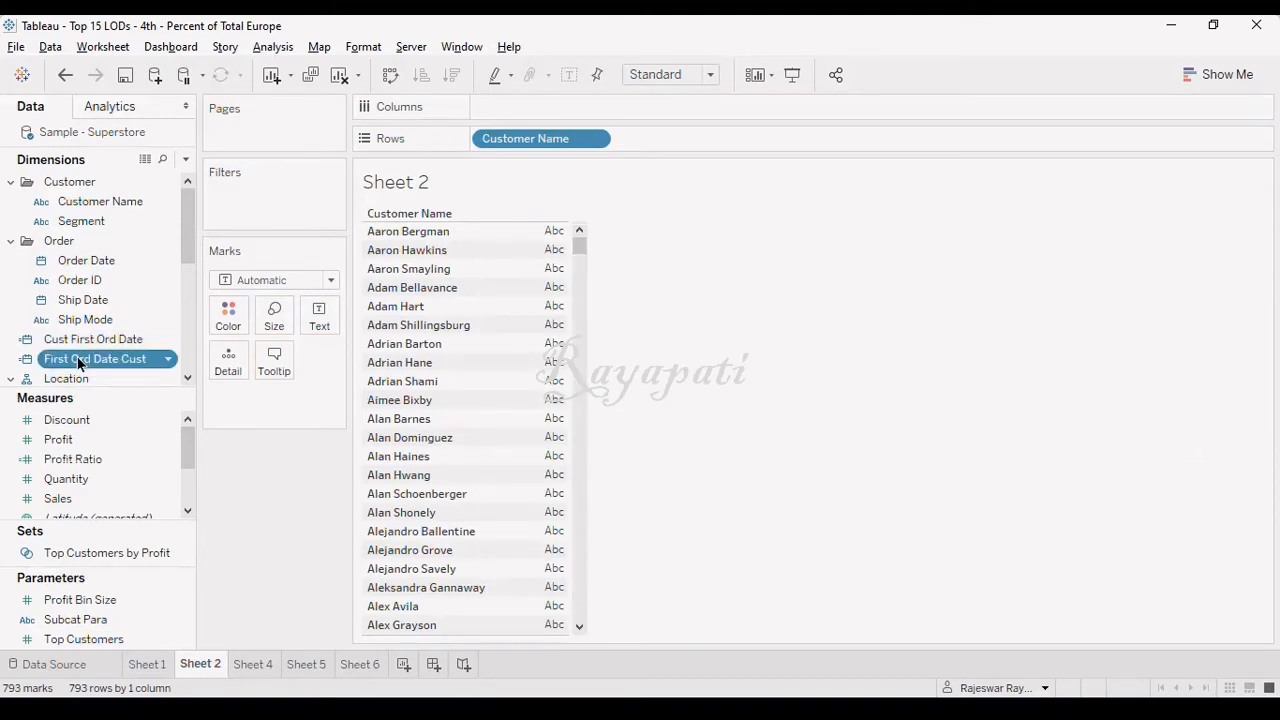
pyautogui.click(92, 340)
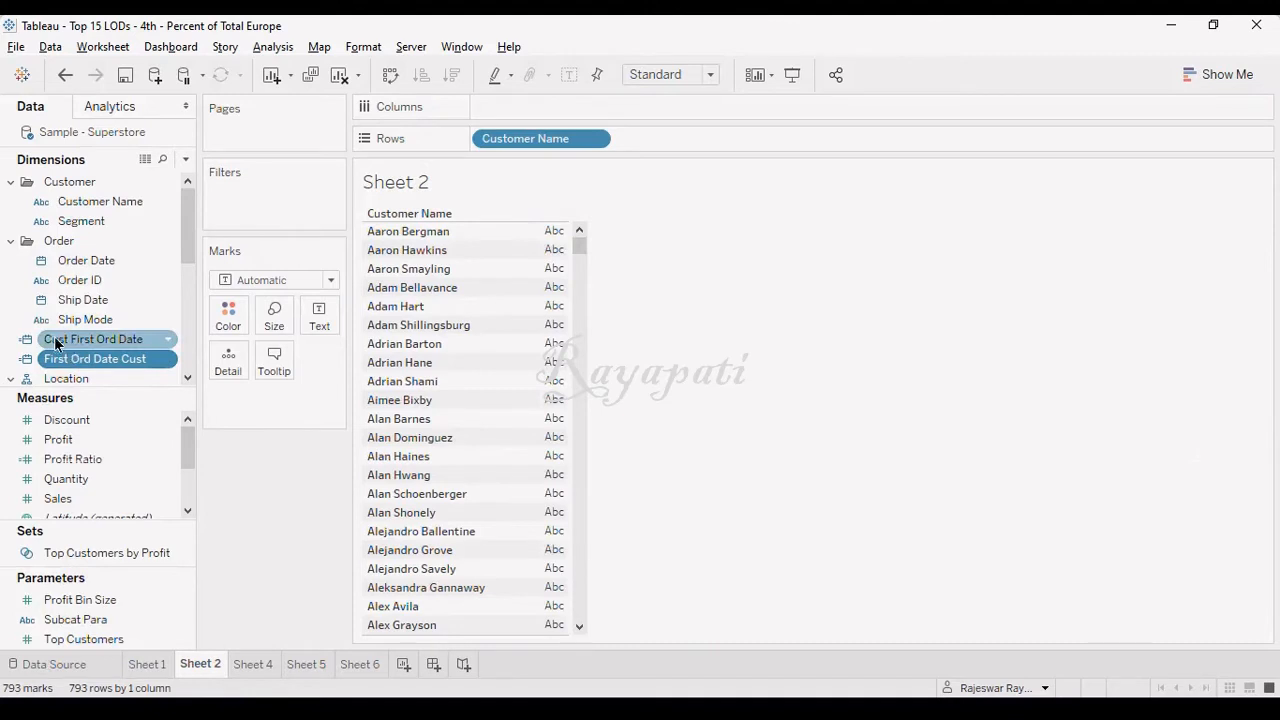
pyautogui.moveTo(92, 340); pyautogui.dragTo(704, 148)
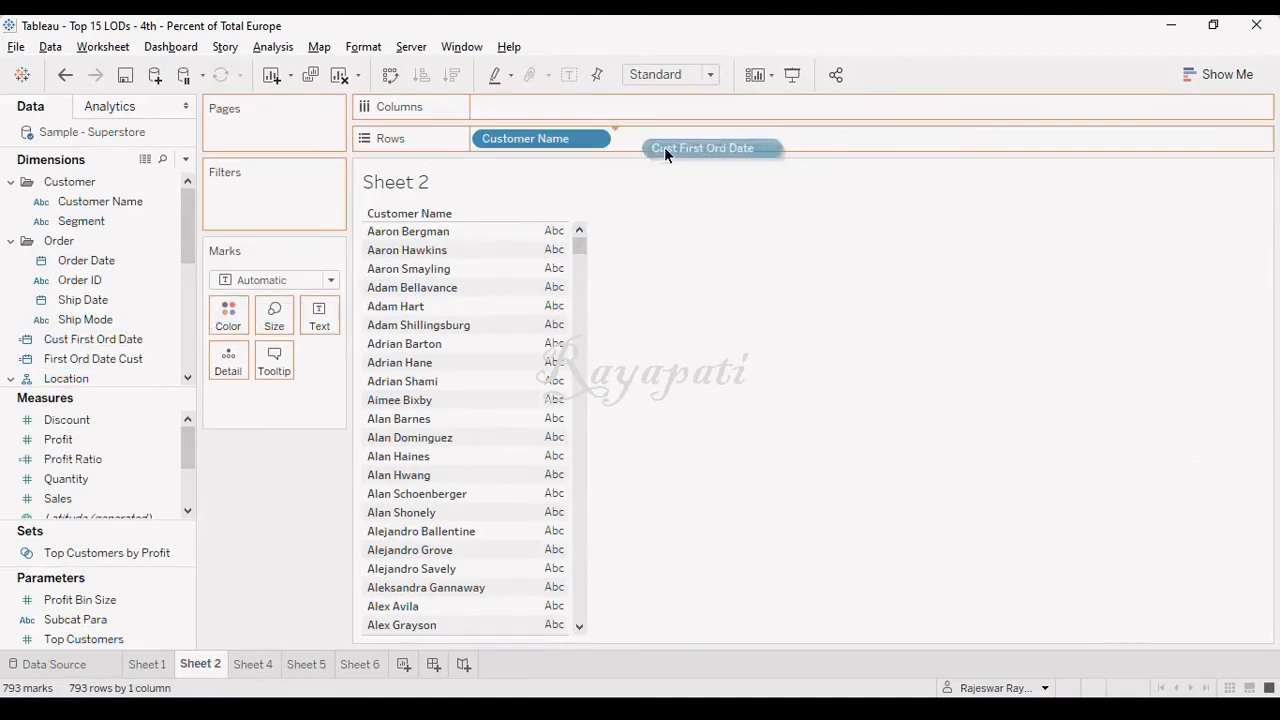
pyautogui.moveTo(700, 148); pyautogui.dragTo(684, 138)
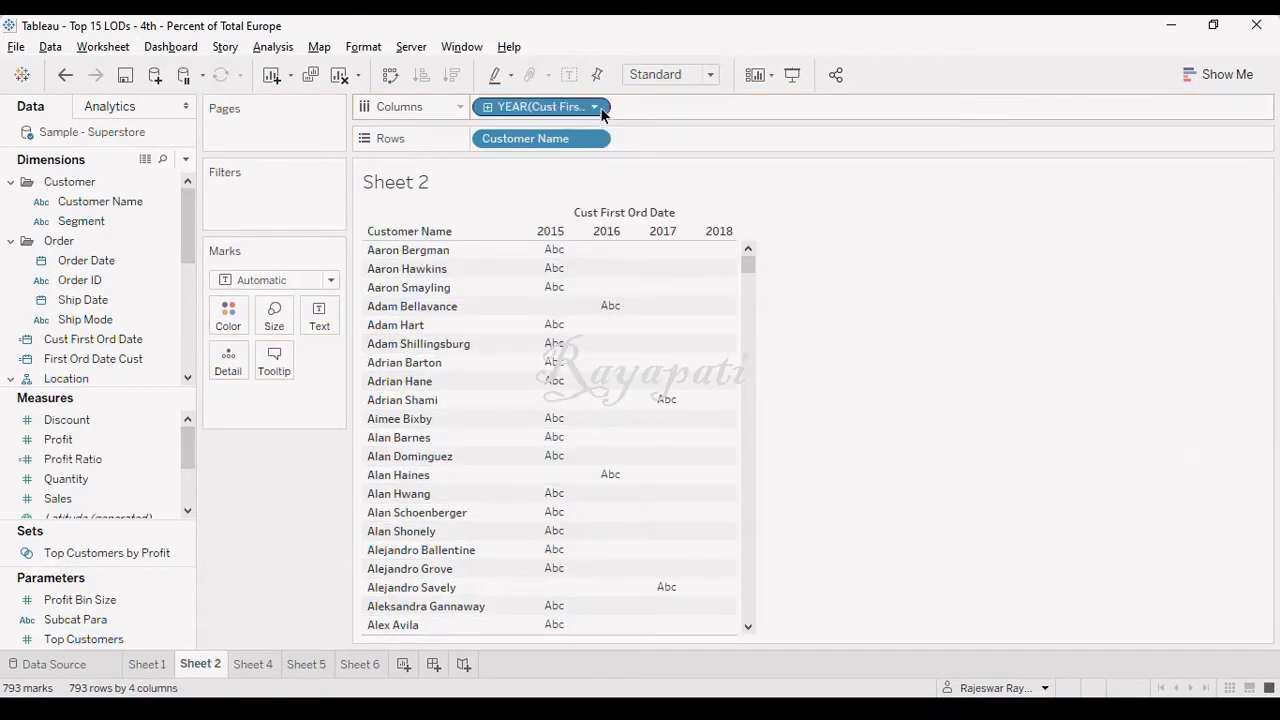
pyautogui.click(596, 106)
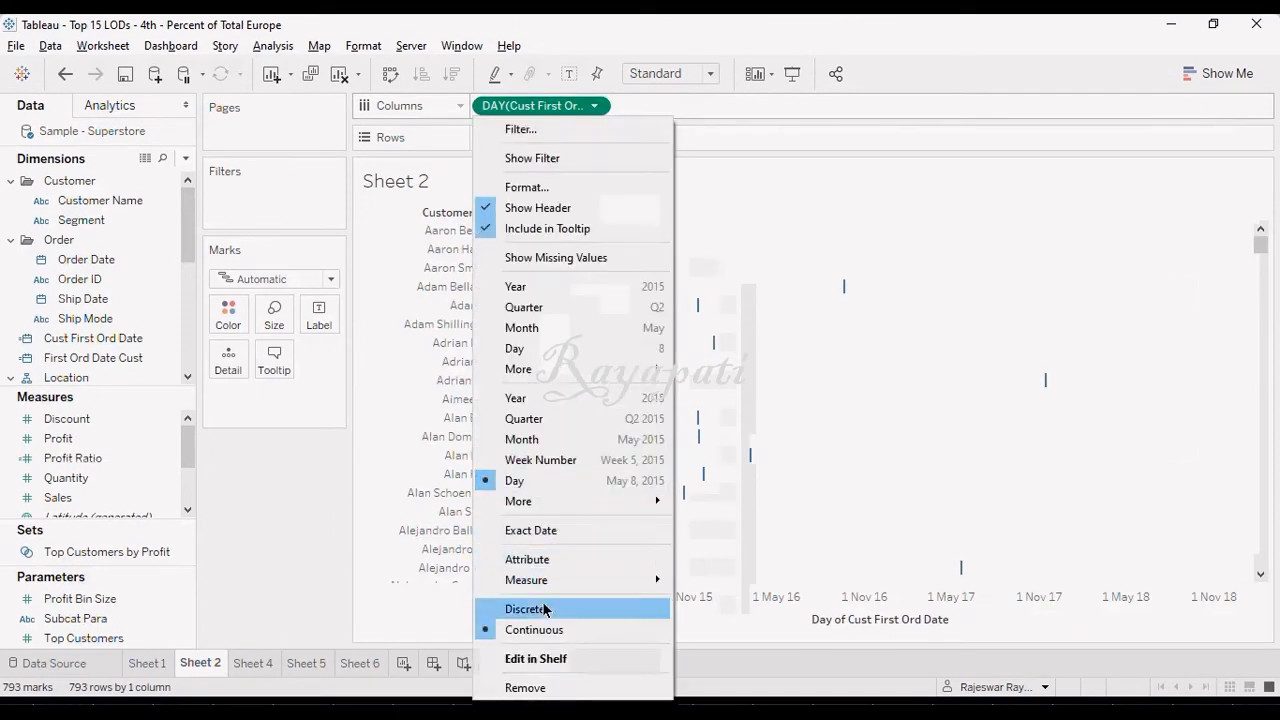
pyautogui.click(528, 608)
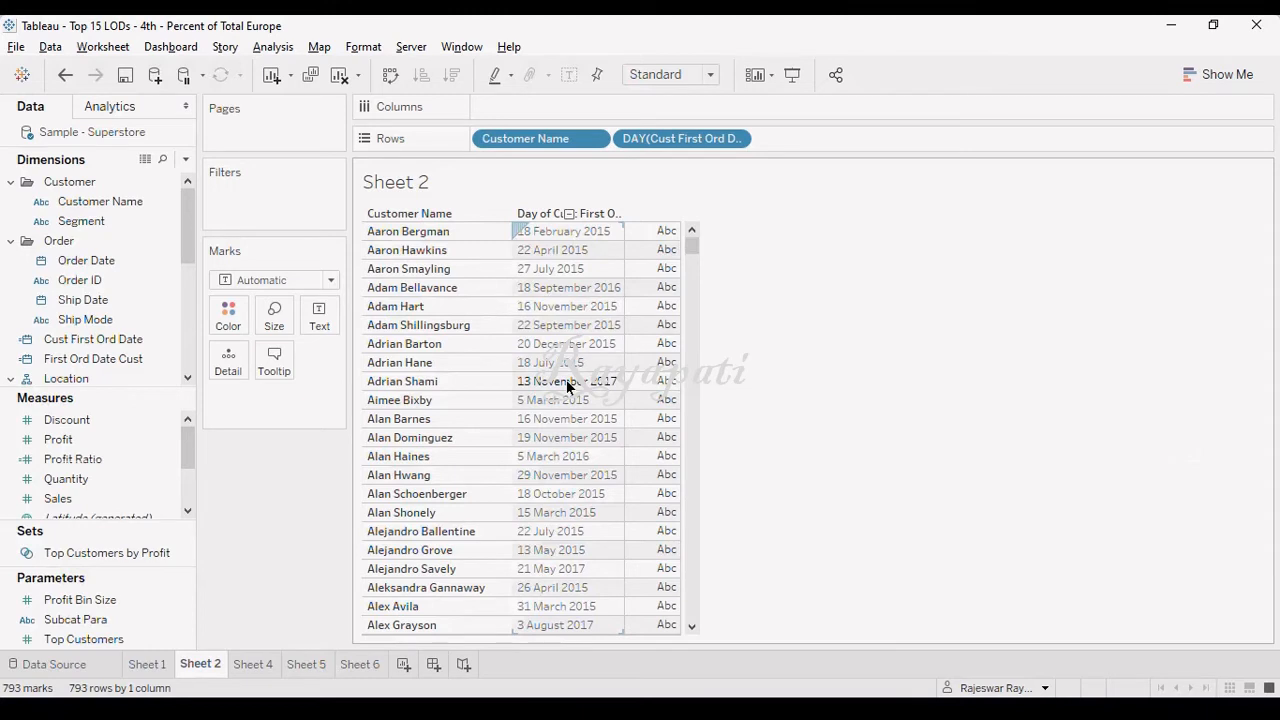
pyautogui.moveTo(576, 344)
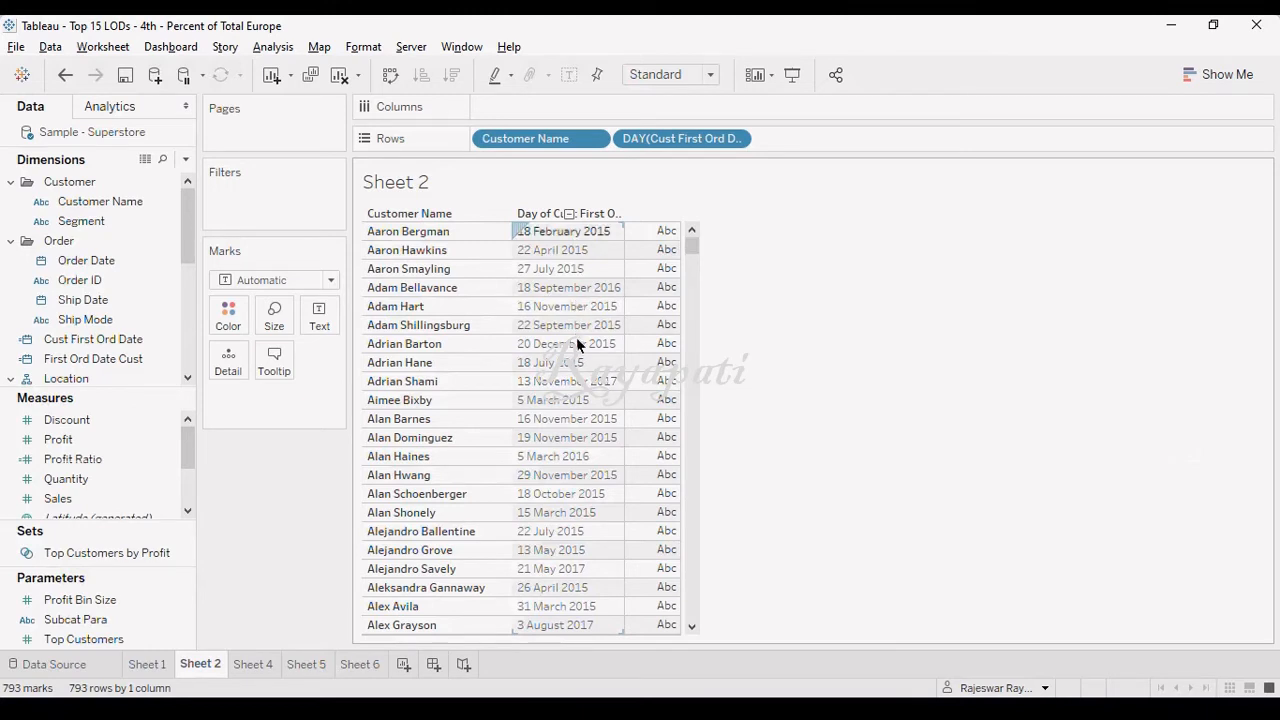
pyautogui.moveTo(608, 492)
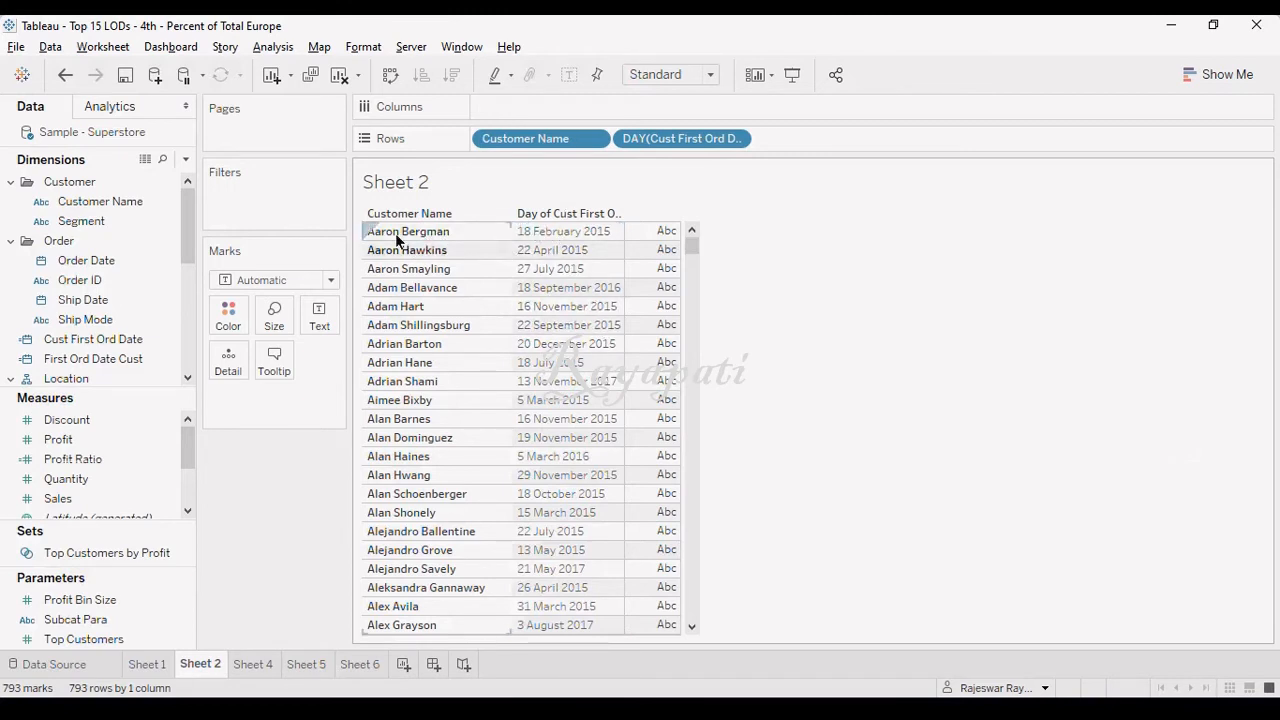
pyautogui.moveTo(492, 252)
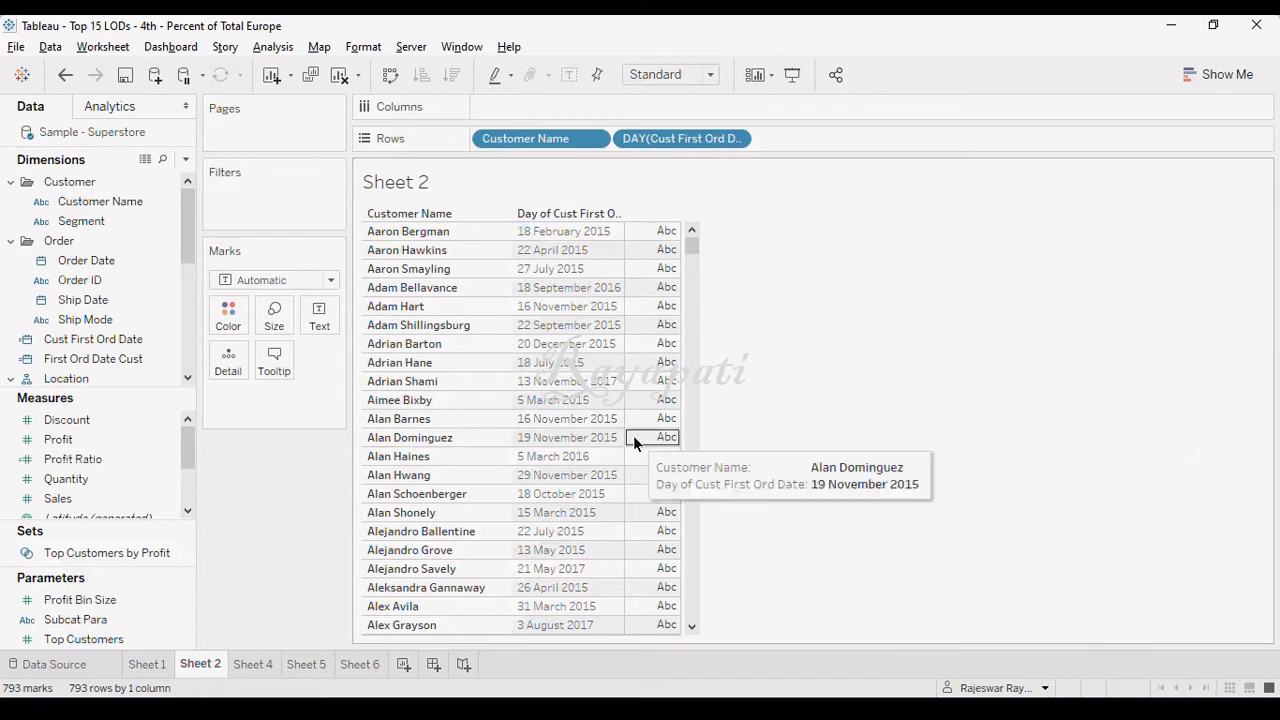
pyautogui.moveTo(816, 400)
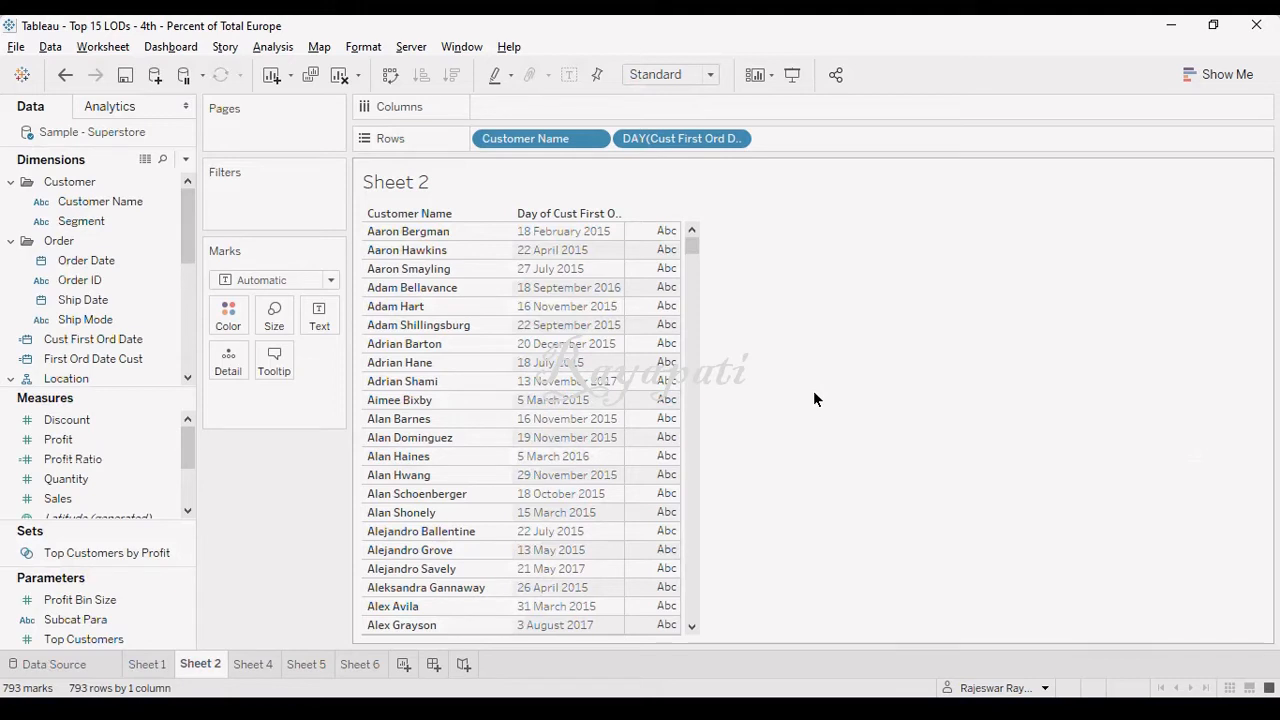
pyautogui.moveTo(264, 648)
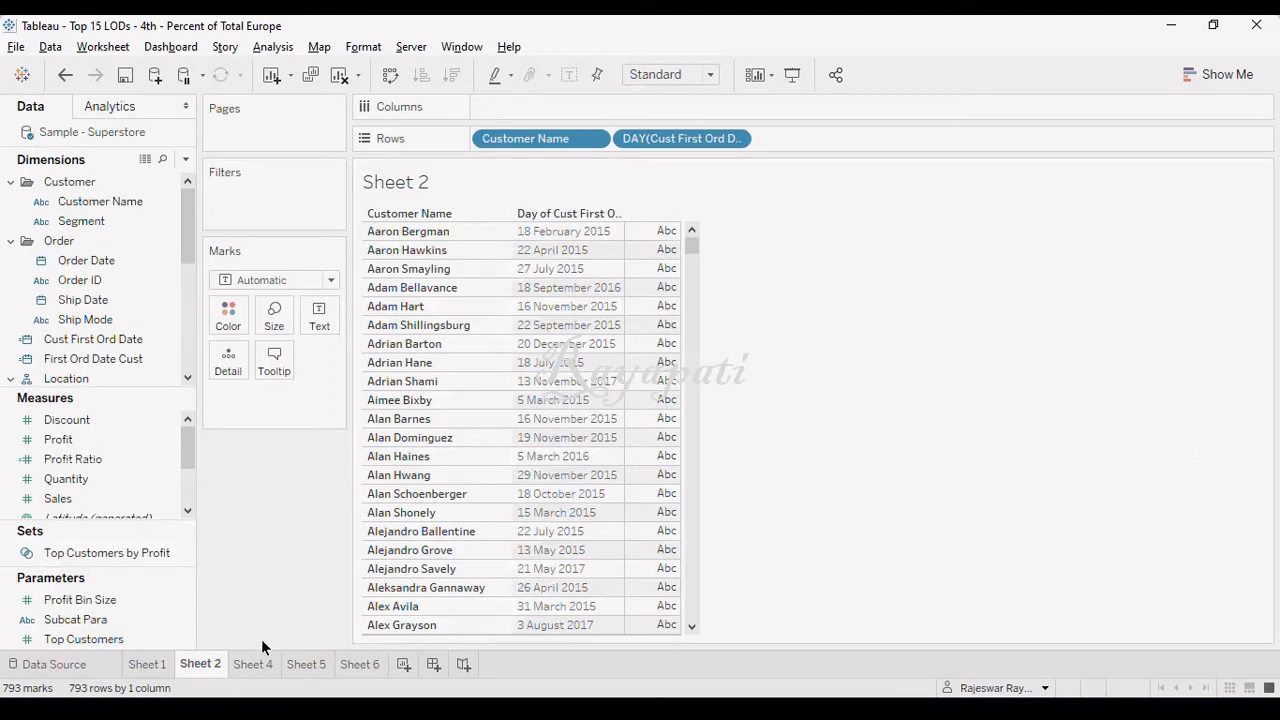
# On Sheet 4, put Order Date on Rows at the exact Day level
pyautogui.click(252, 664)
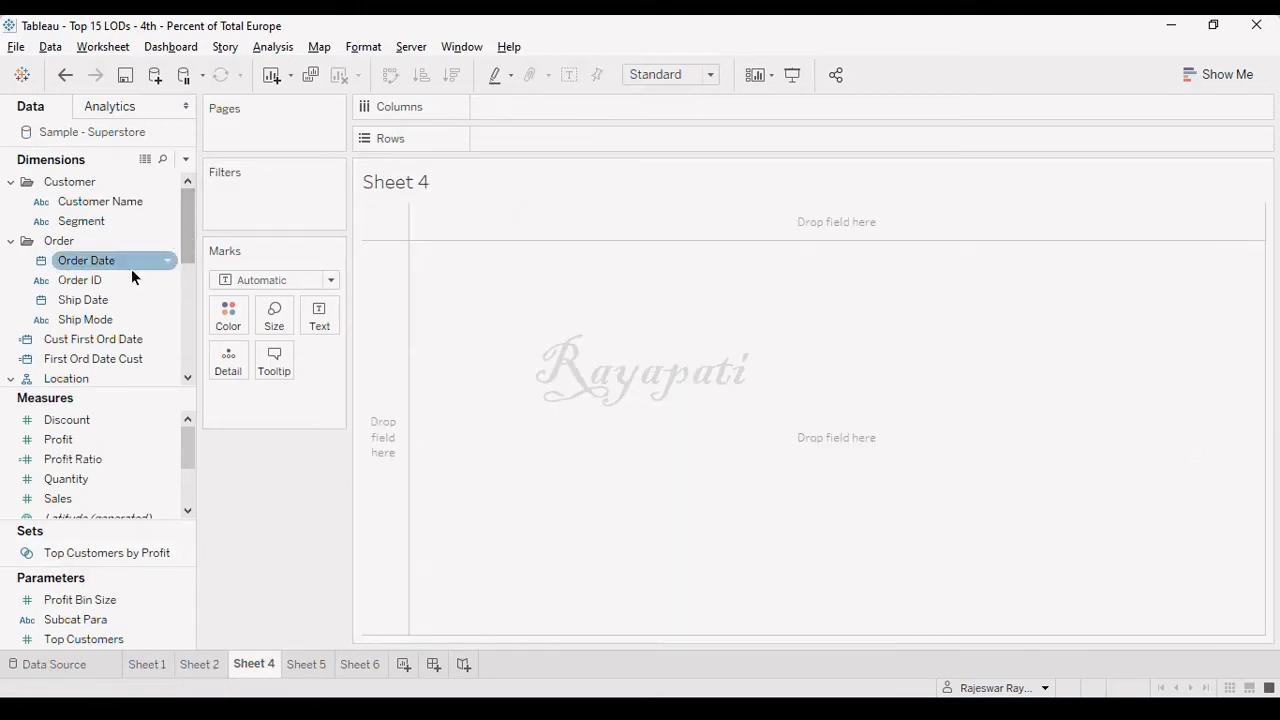
pyautogui.moveTo(86, 260); pyautogui.dragTo(540, 138)
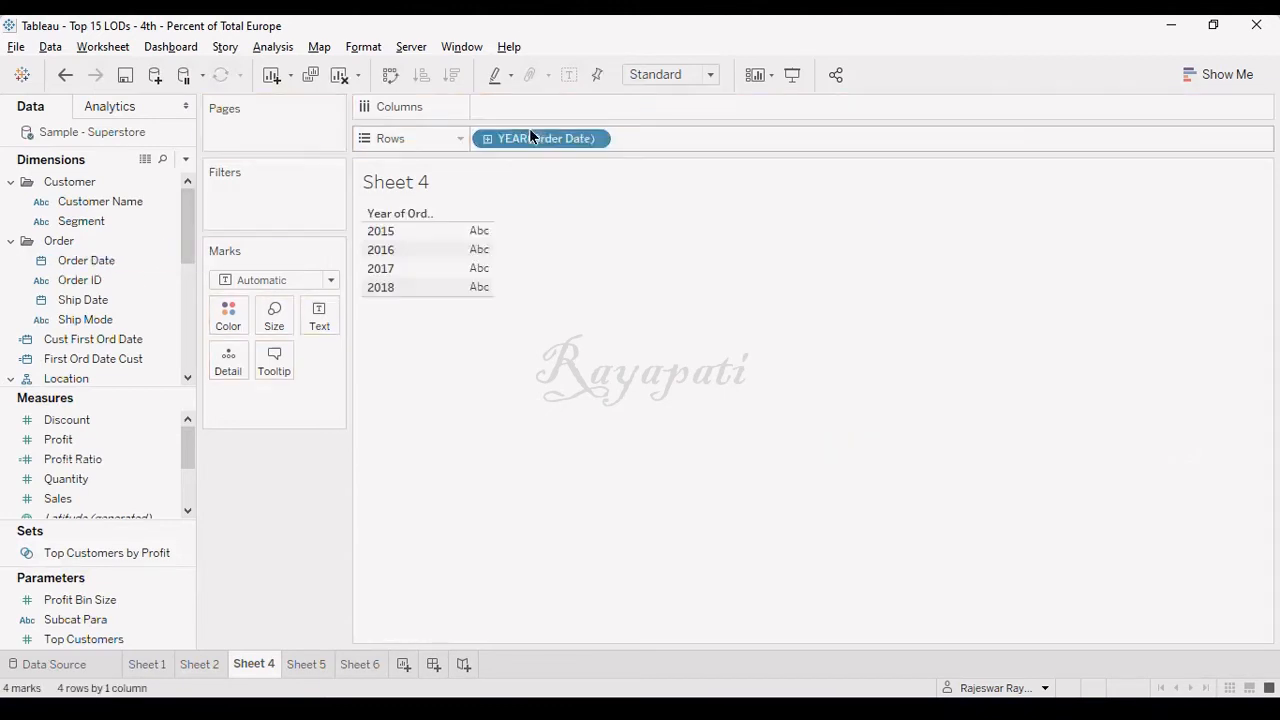
pyautogui.rightClick(544, 138)
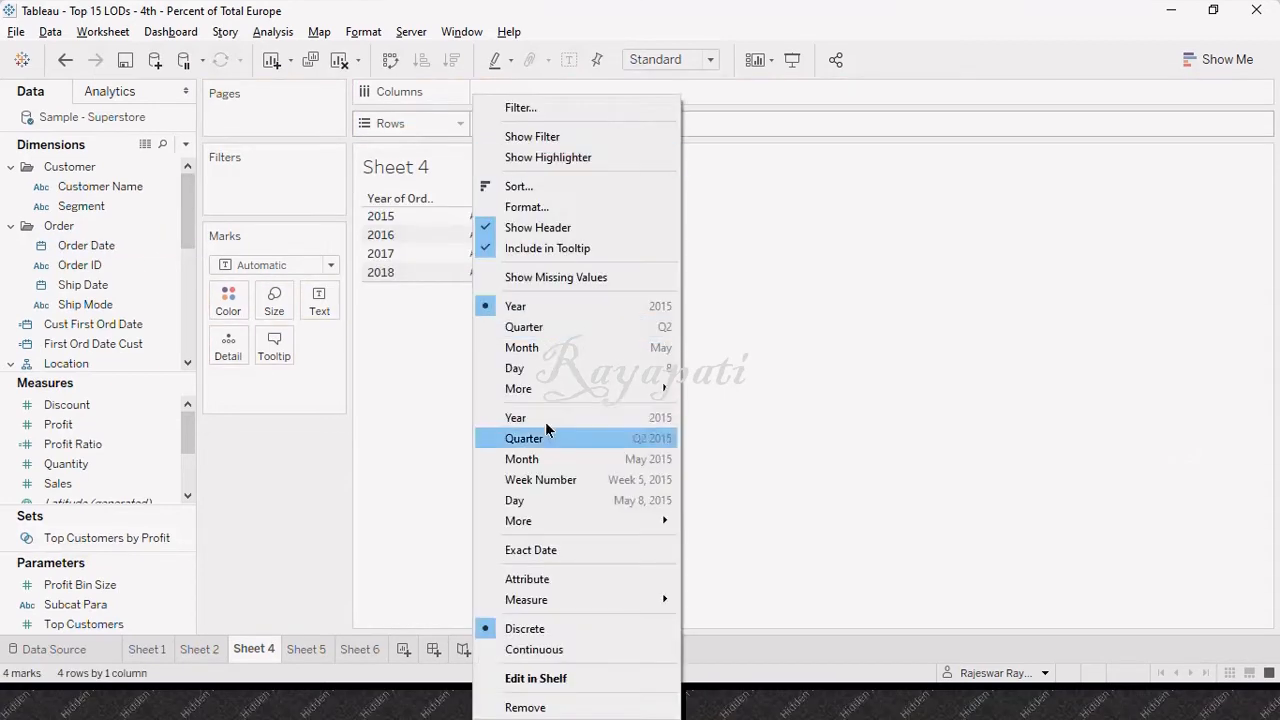
pyautogui.click(514, 500)
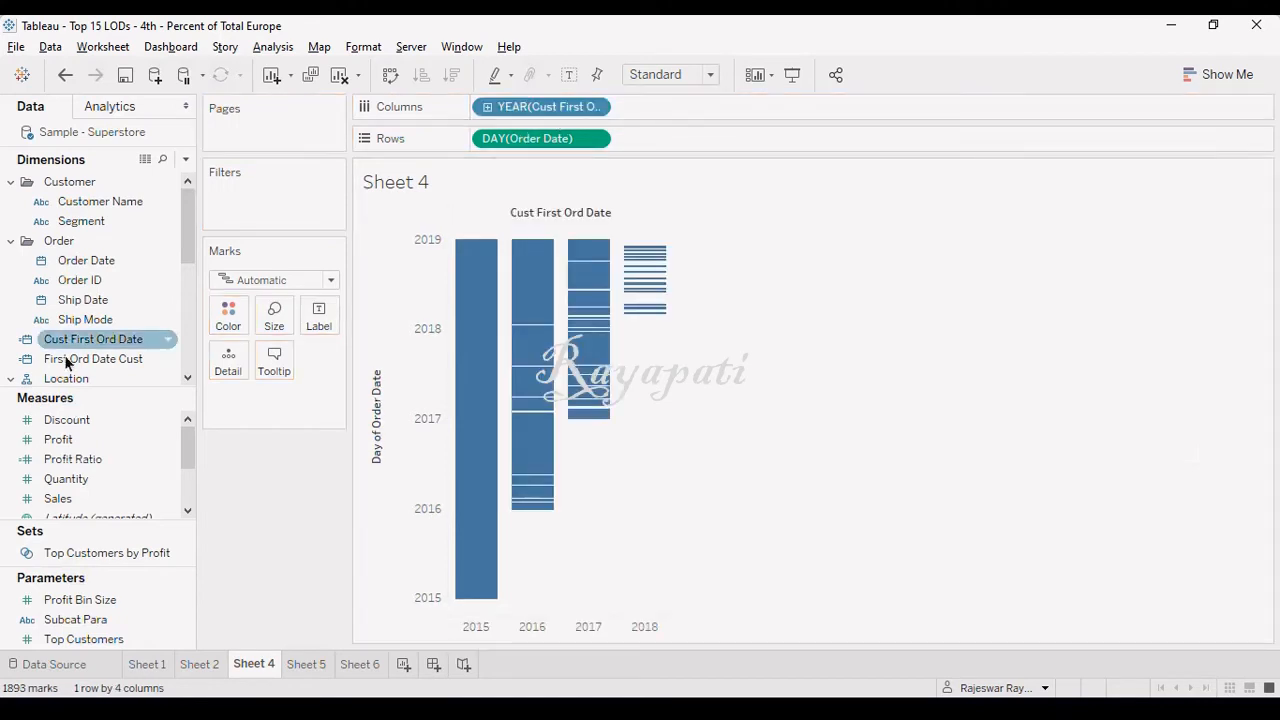
# Review the Cust First Ord Date FIXED formula, then remove its year breakdown from the view
pyautogui.rightClick(92, 338)
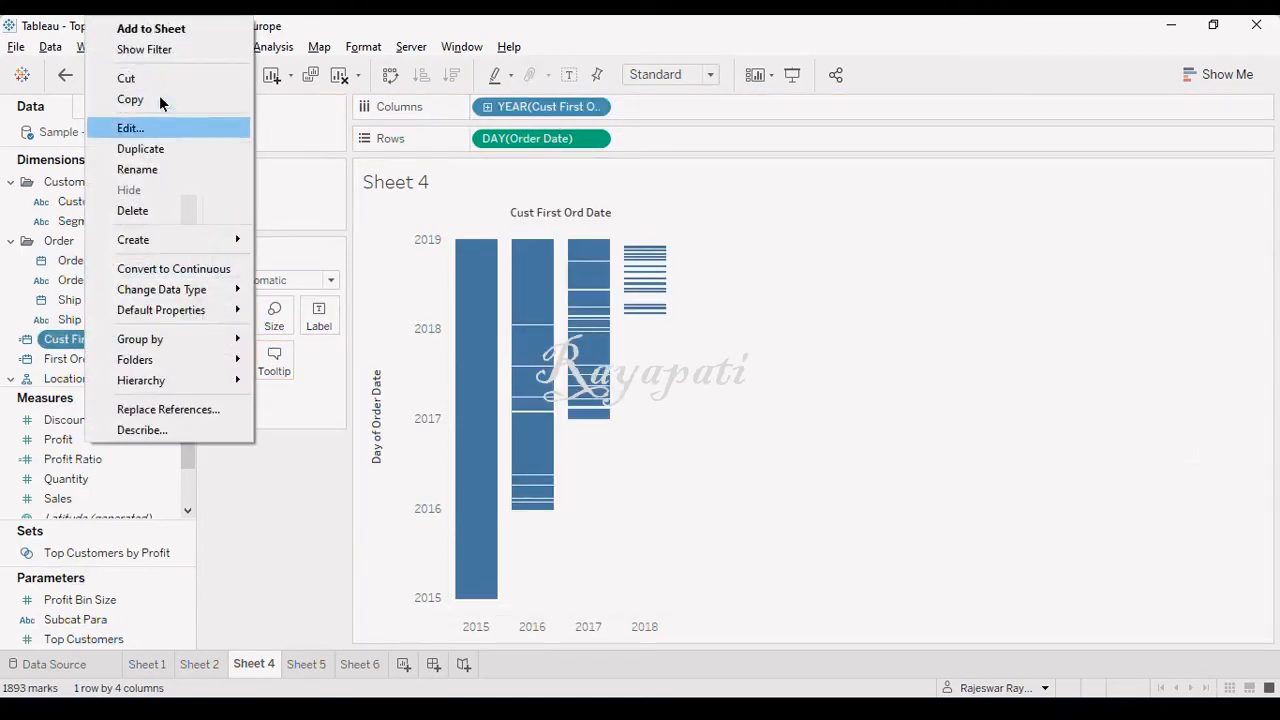
pyautogui.click(130, 128)
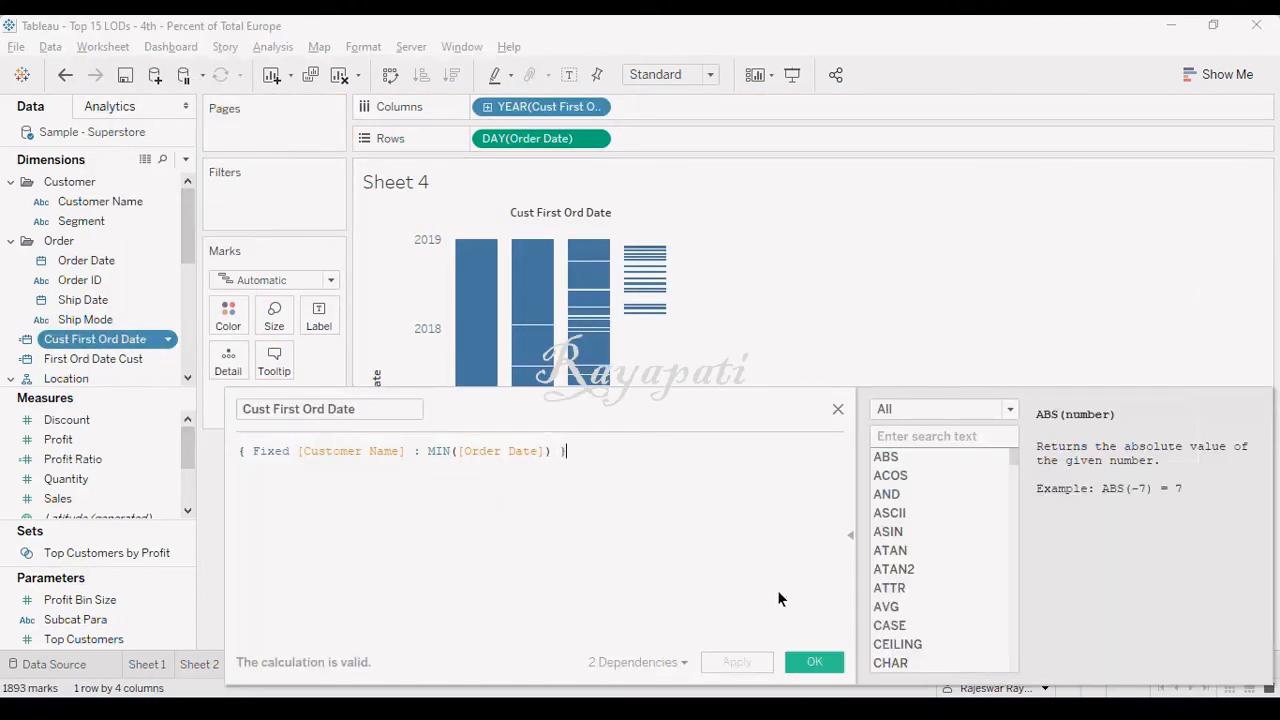
pyautogui.click(814, 662)
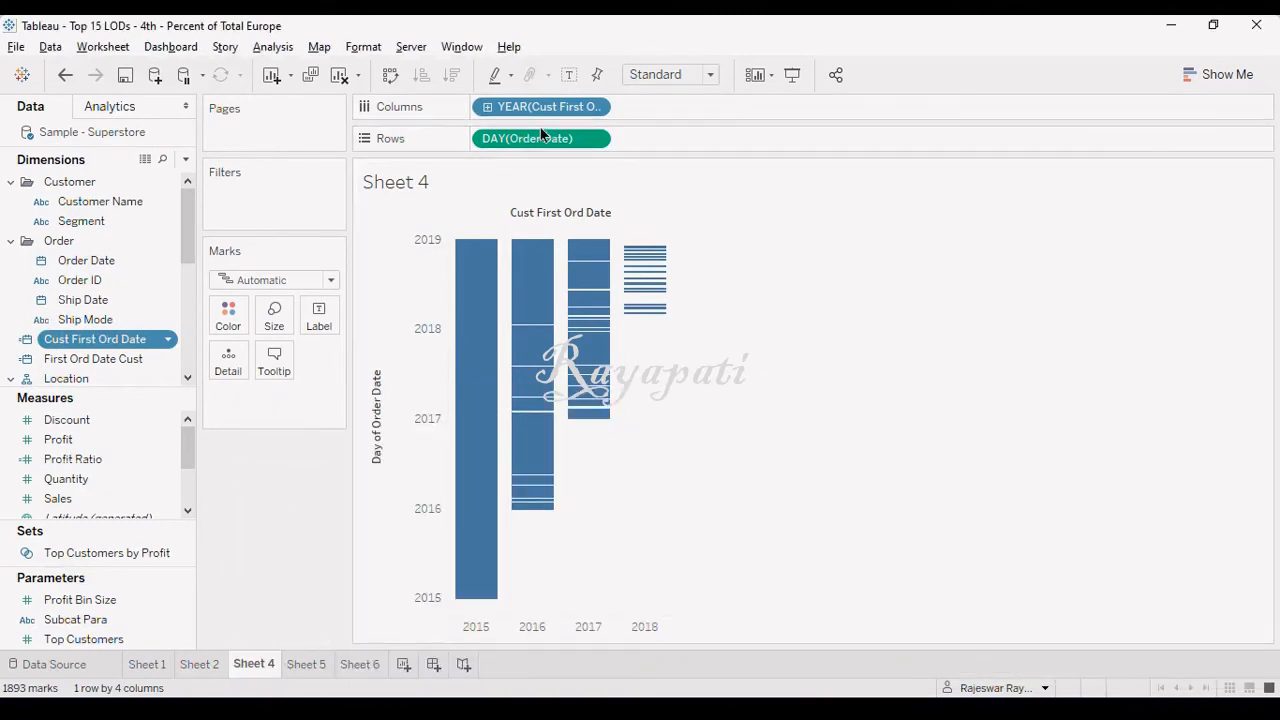
pyautogui.click(540, 108)
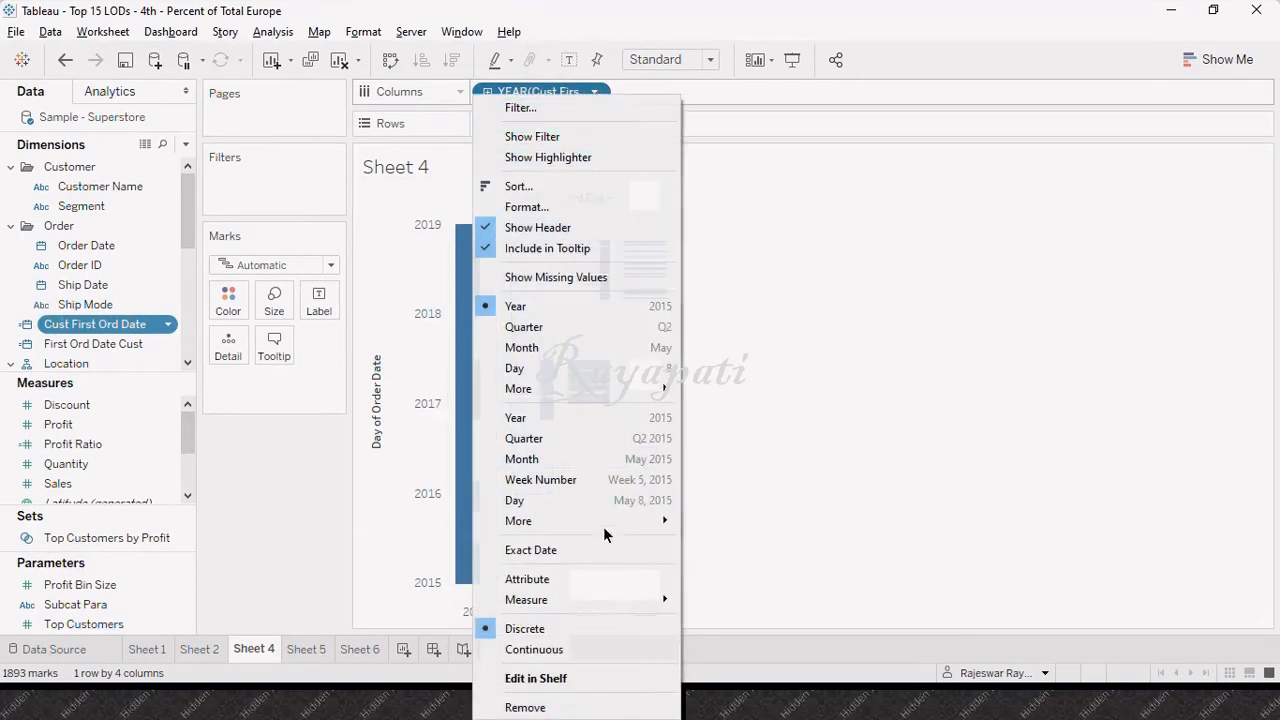
pyautogui.moveTo(514, 500)
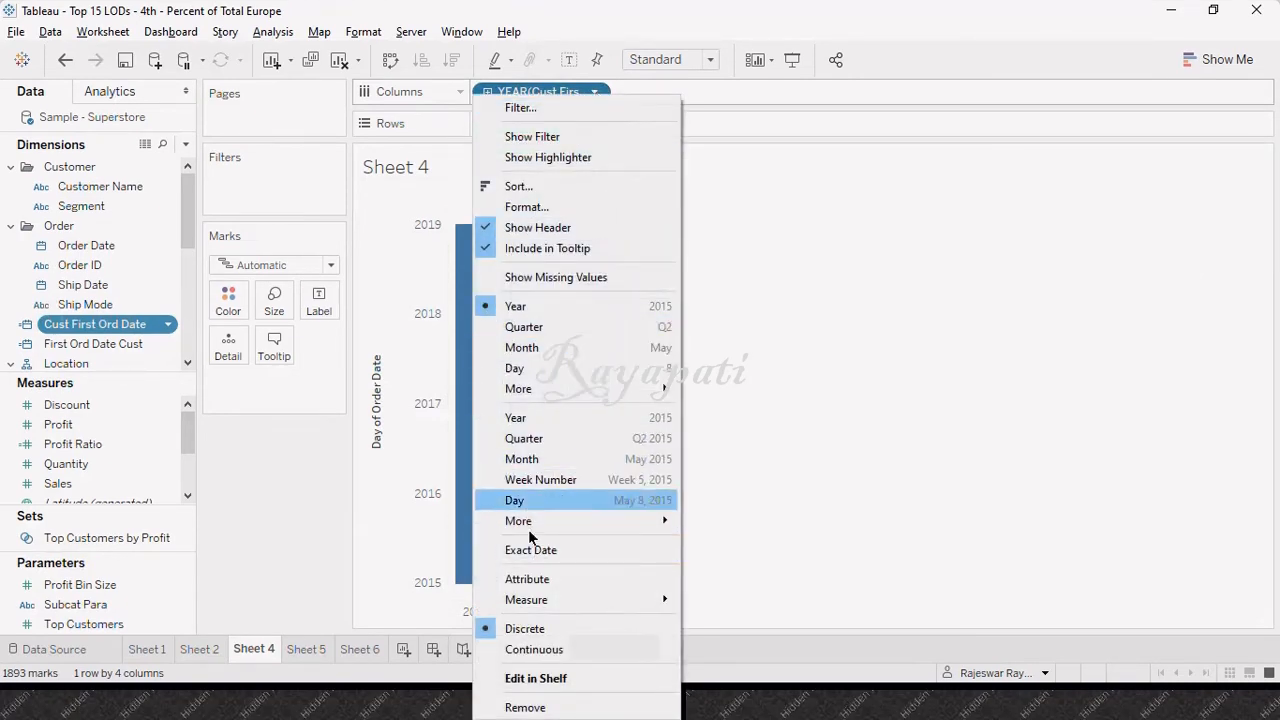
pyautogui.click(514, 500)
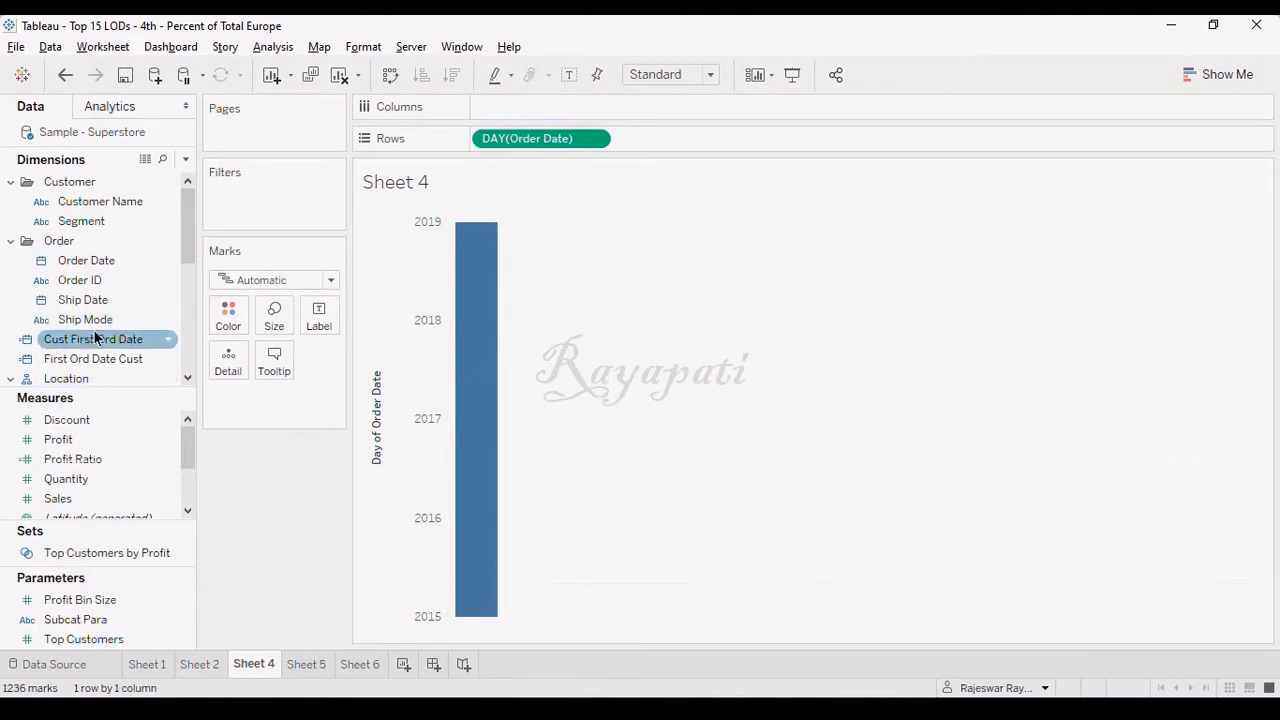
# Put Cust First Ord Date on Columns aggregated as Count to chart first-order counts per day
pyautogui.moveTo(92, 338); pyautogui.dragTo(540, 108)
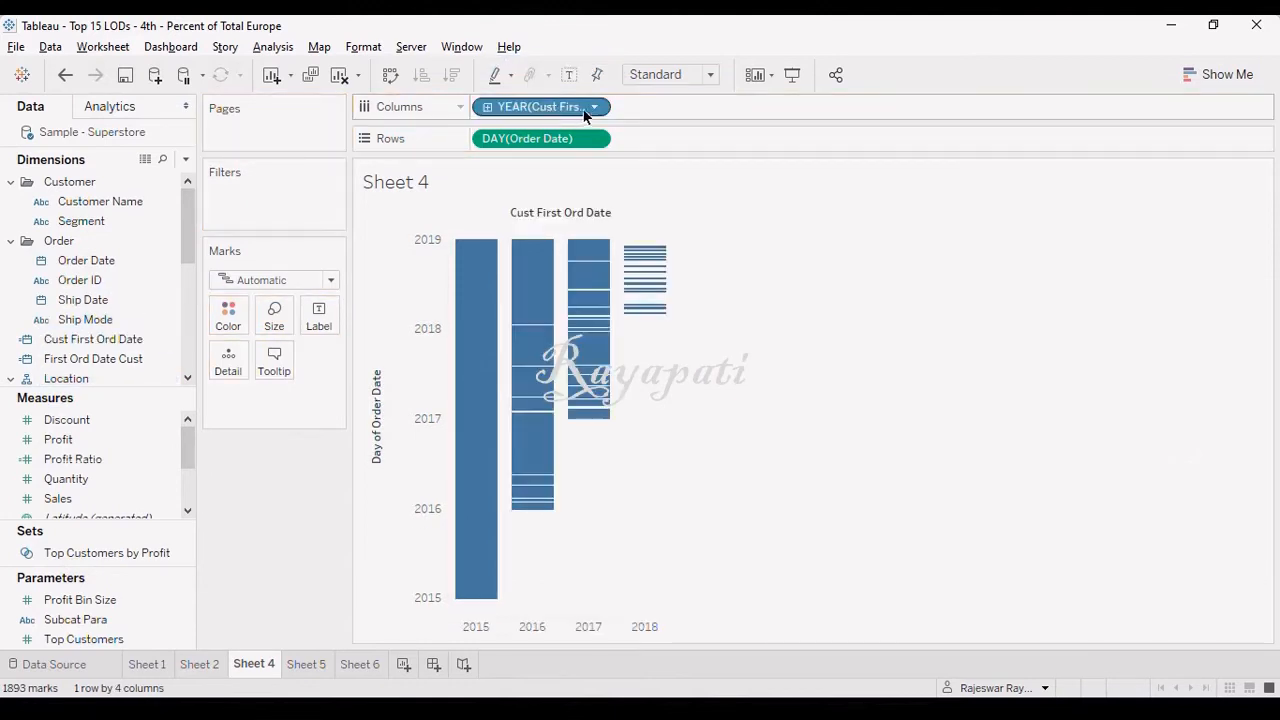
pyautogui.click(540, 106)
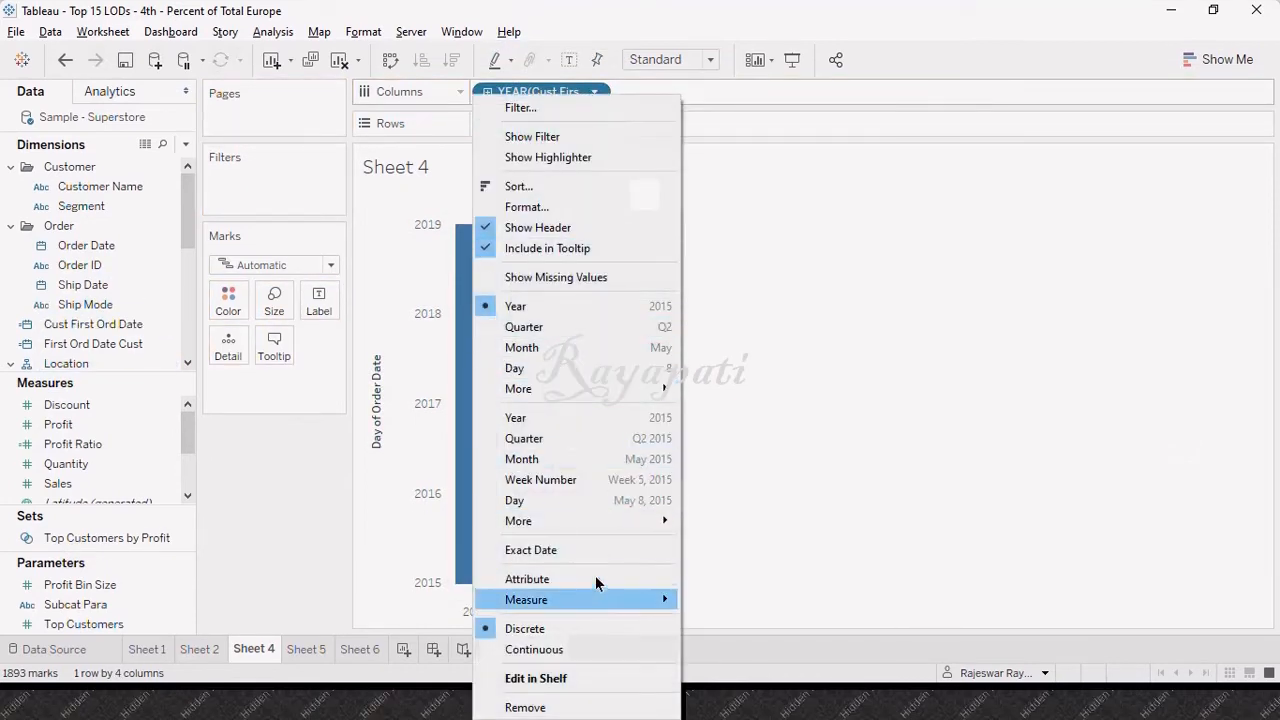
pyautogui.moveTo(526, 600)
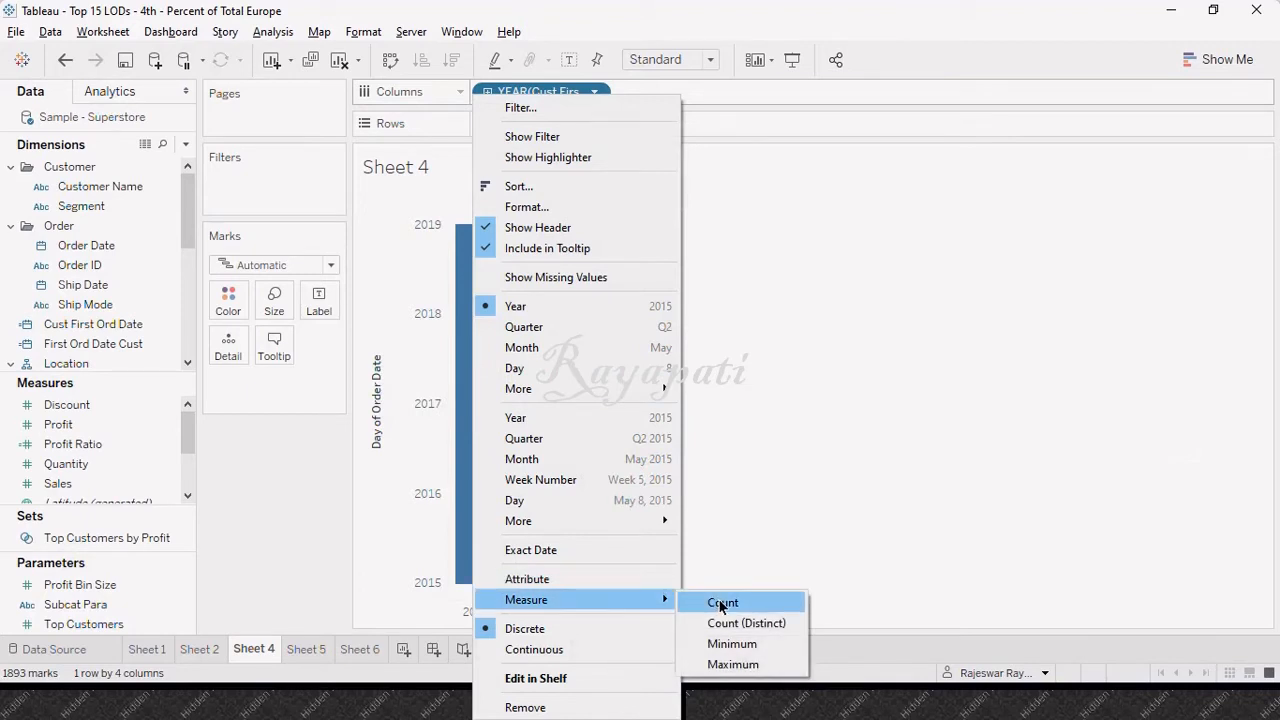
pyautogui.click(722, 602)
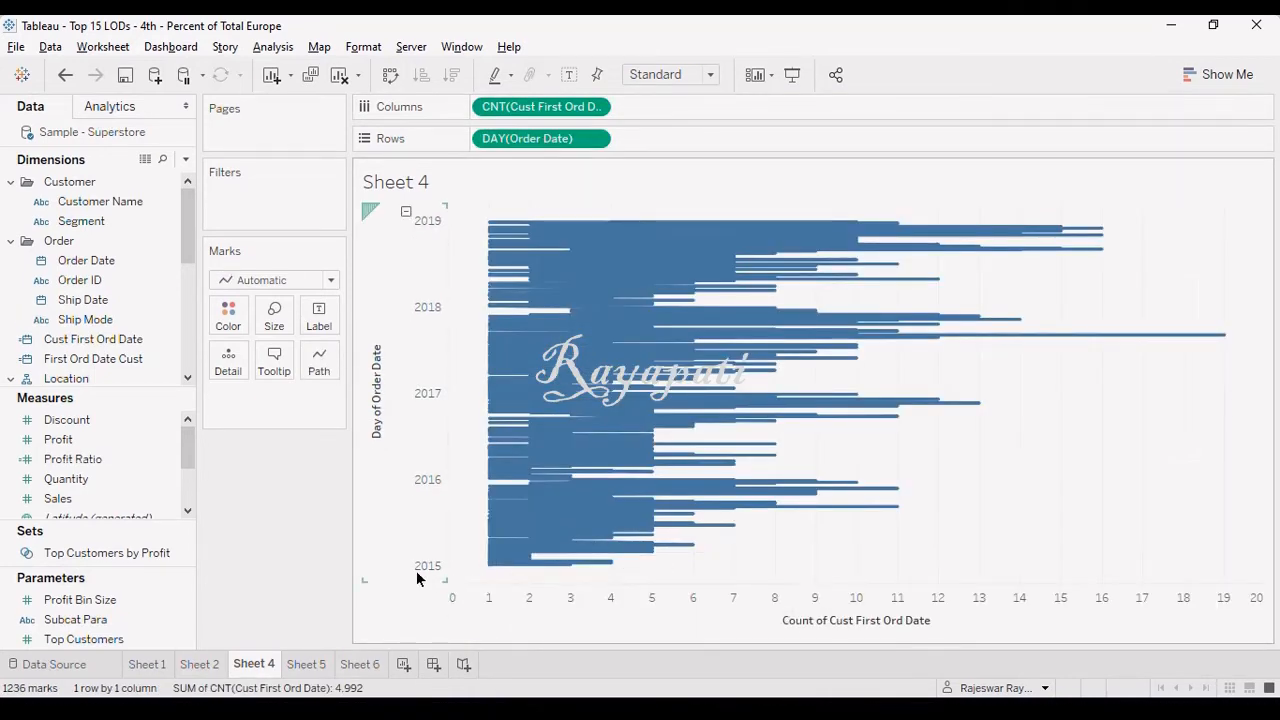
pyautogui.moveTo(588, 560)
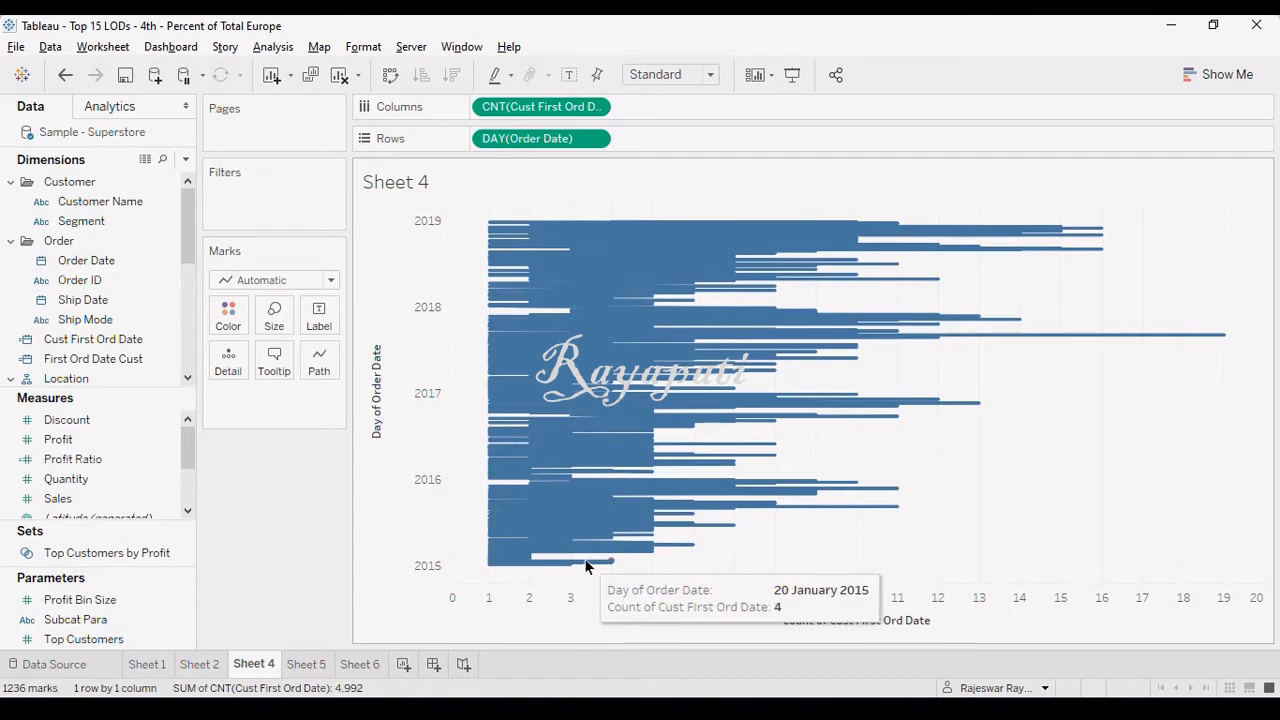
pyautogui.moveTo(612, 568)
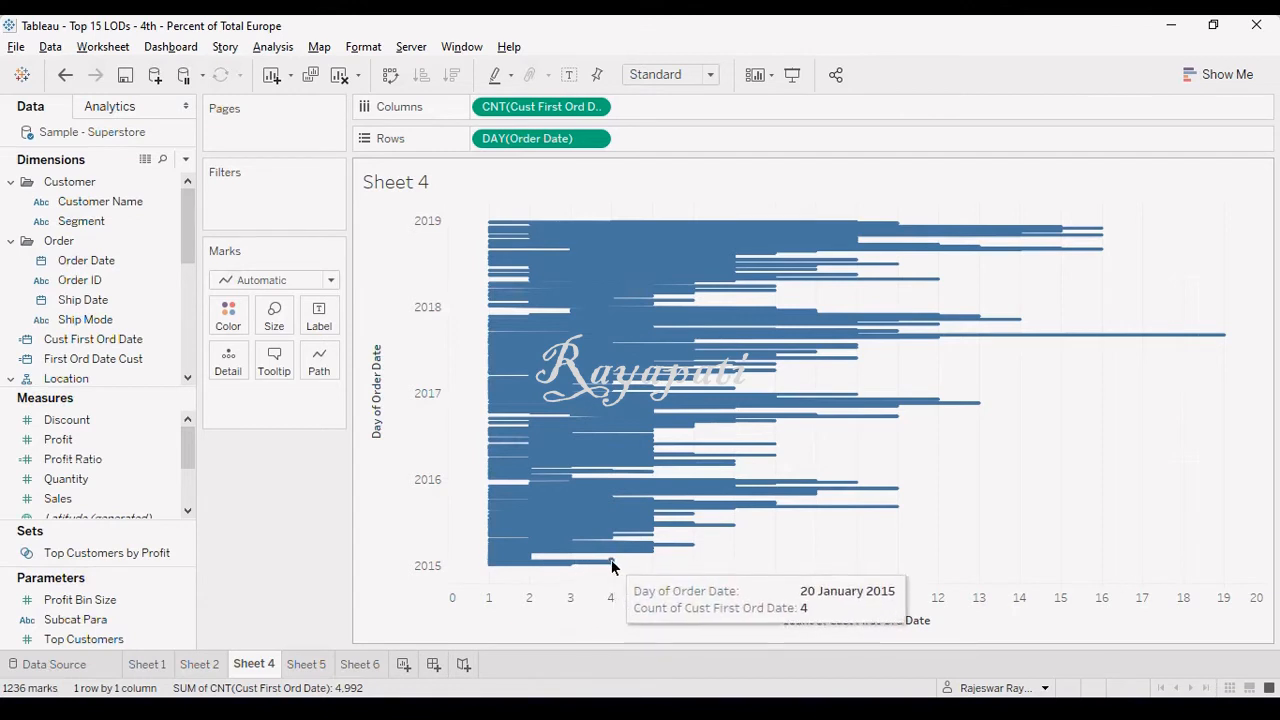
pyautogui.moveTo(654, 556)
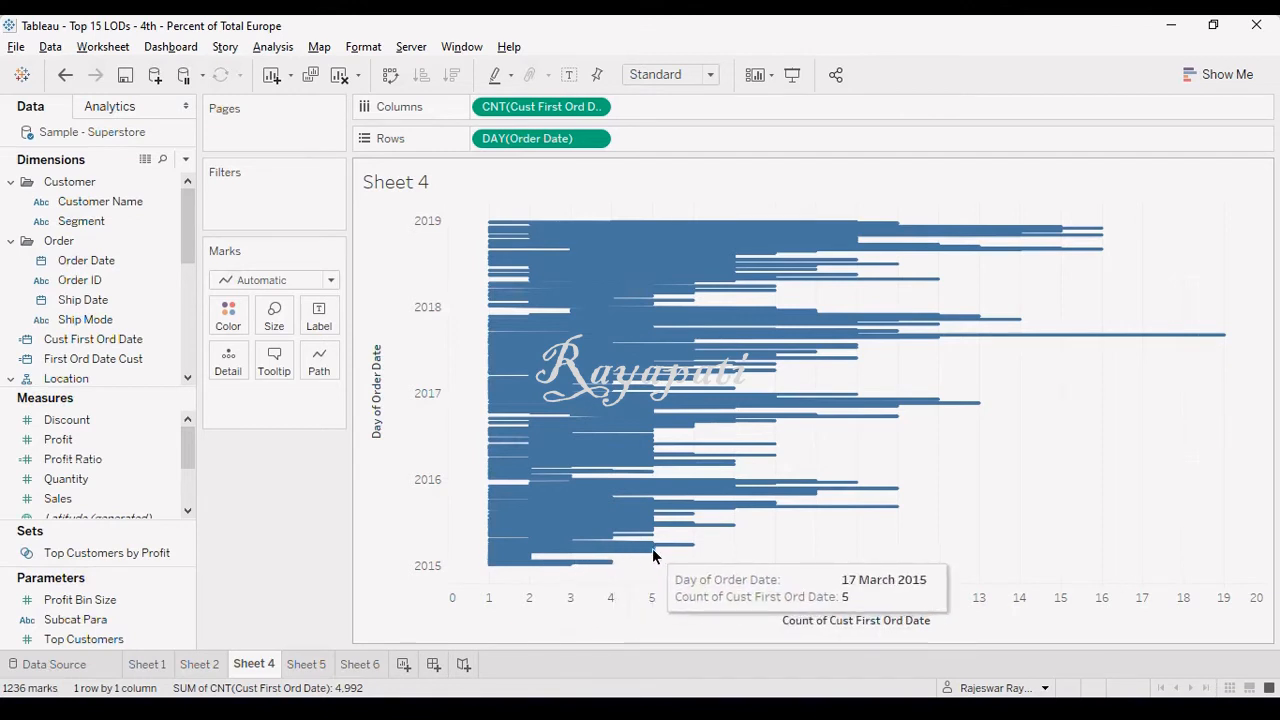
pyautogui.moveTo(628, 560)
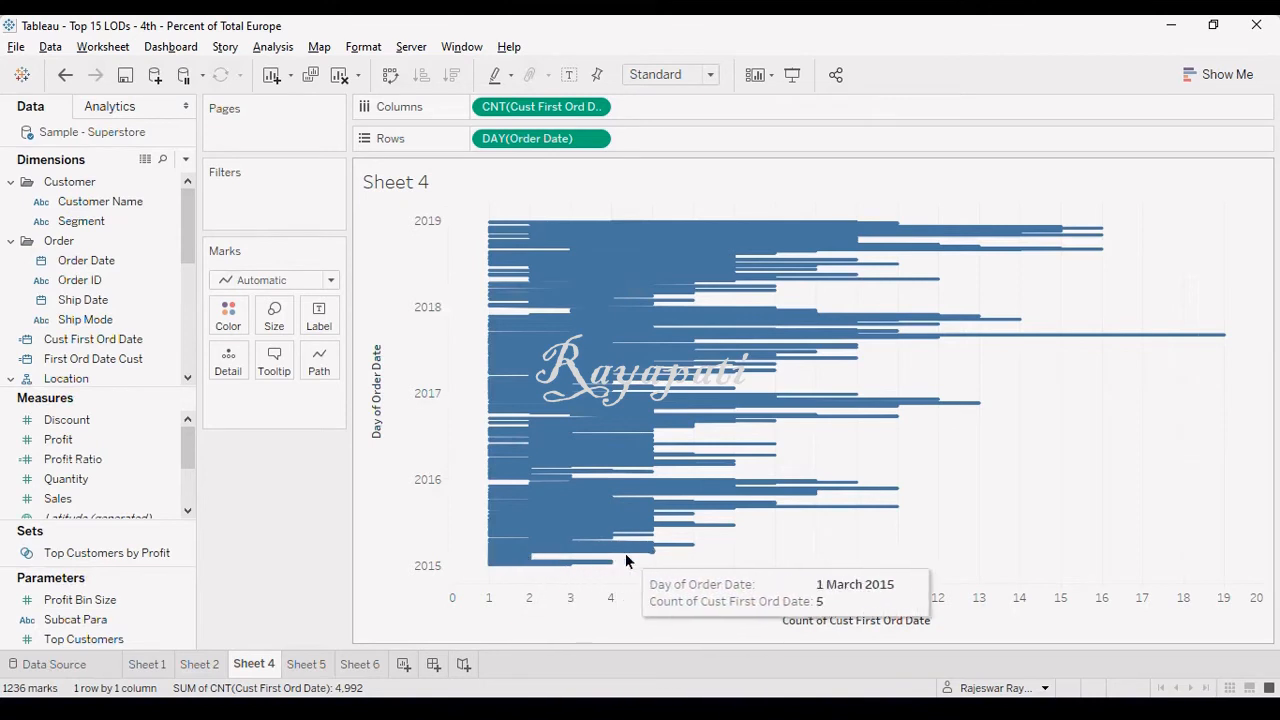
pyautogui.moveTo(636, 240)
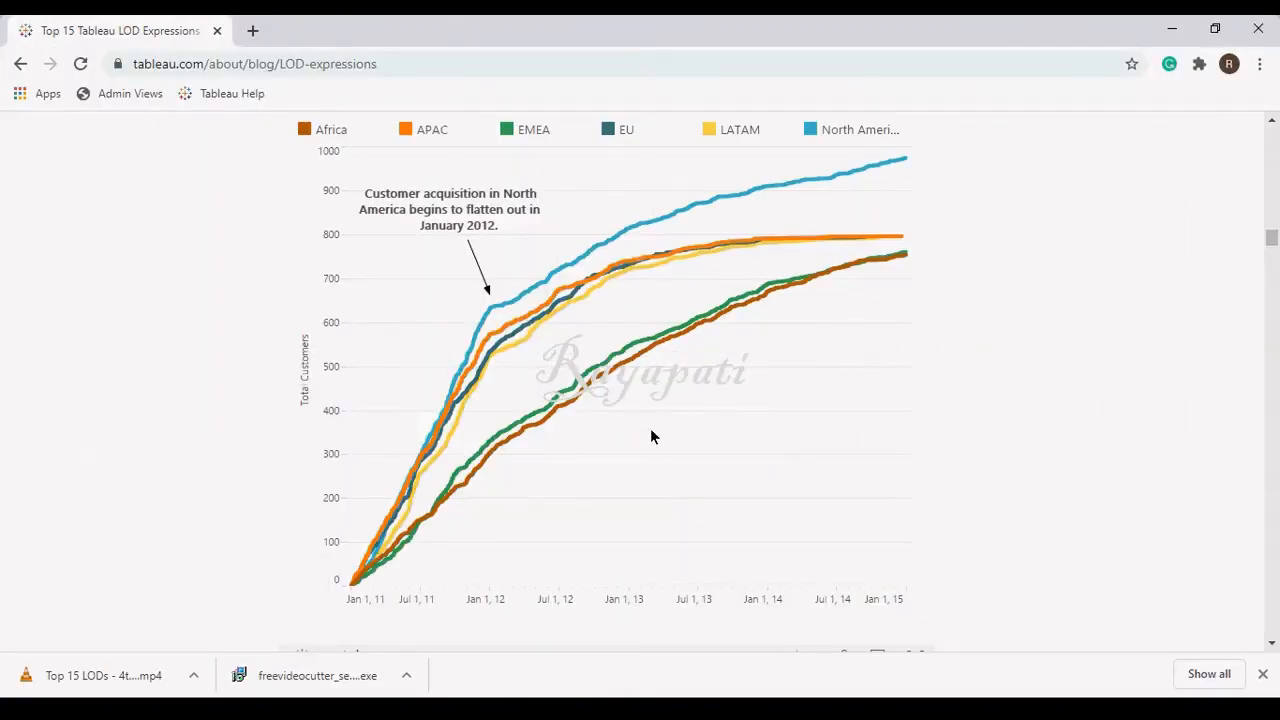
pyautogui.moveTo(356, 584)
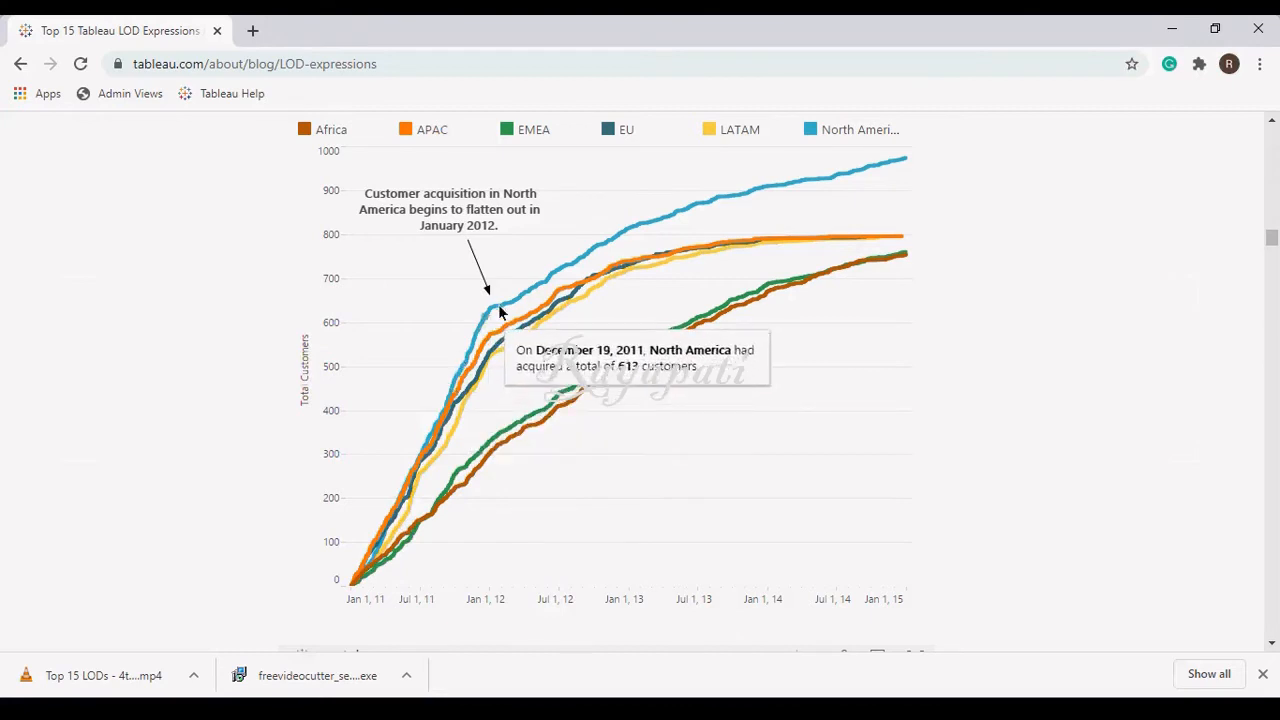
pyautogui.moveTo(412, 516)
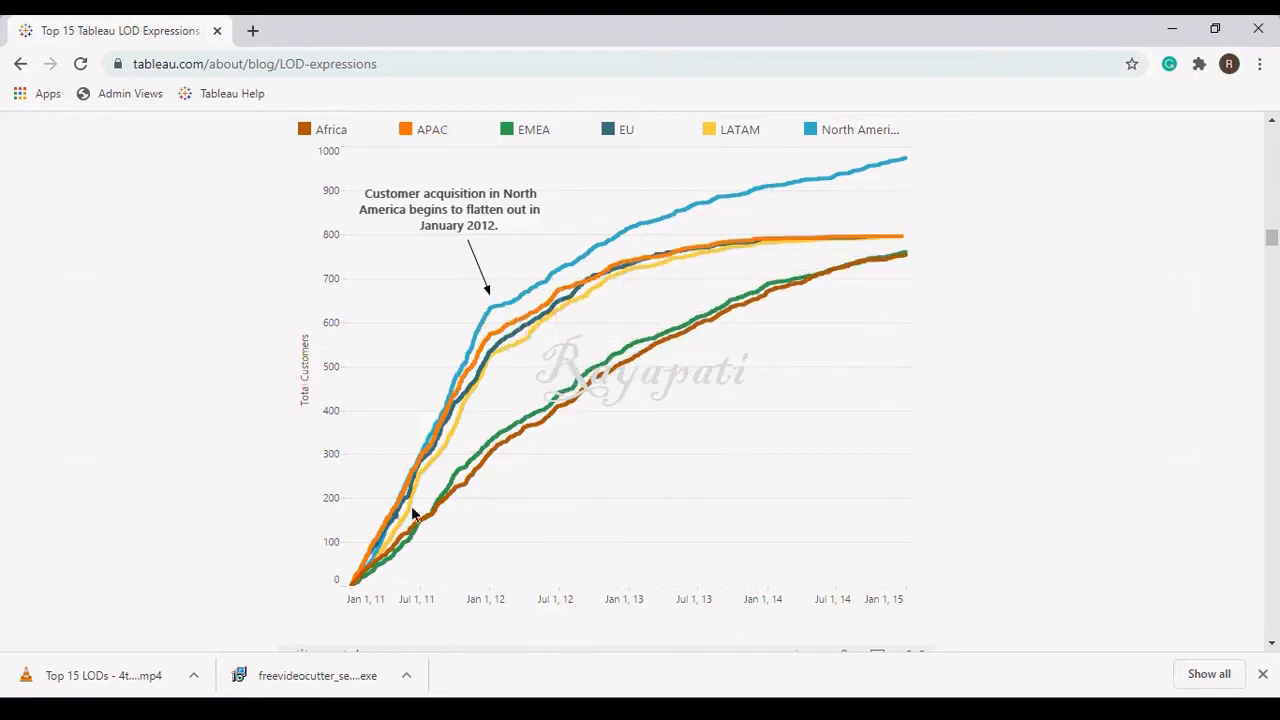
pyautogui.moveTo(360, 578)
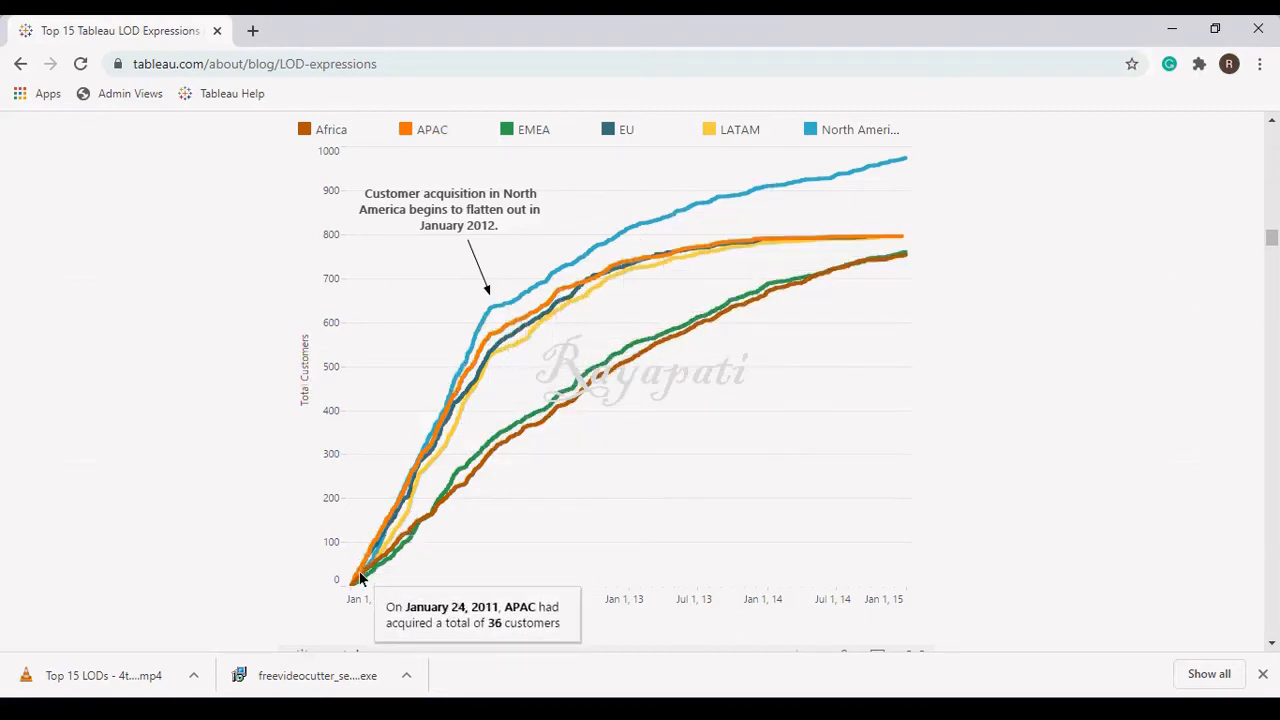
pyautogui.moveTo(368, 568)
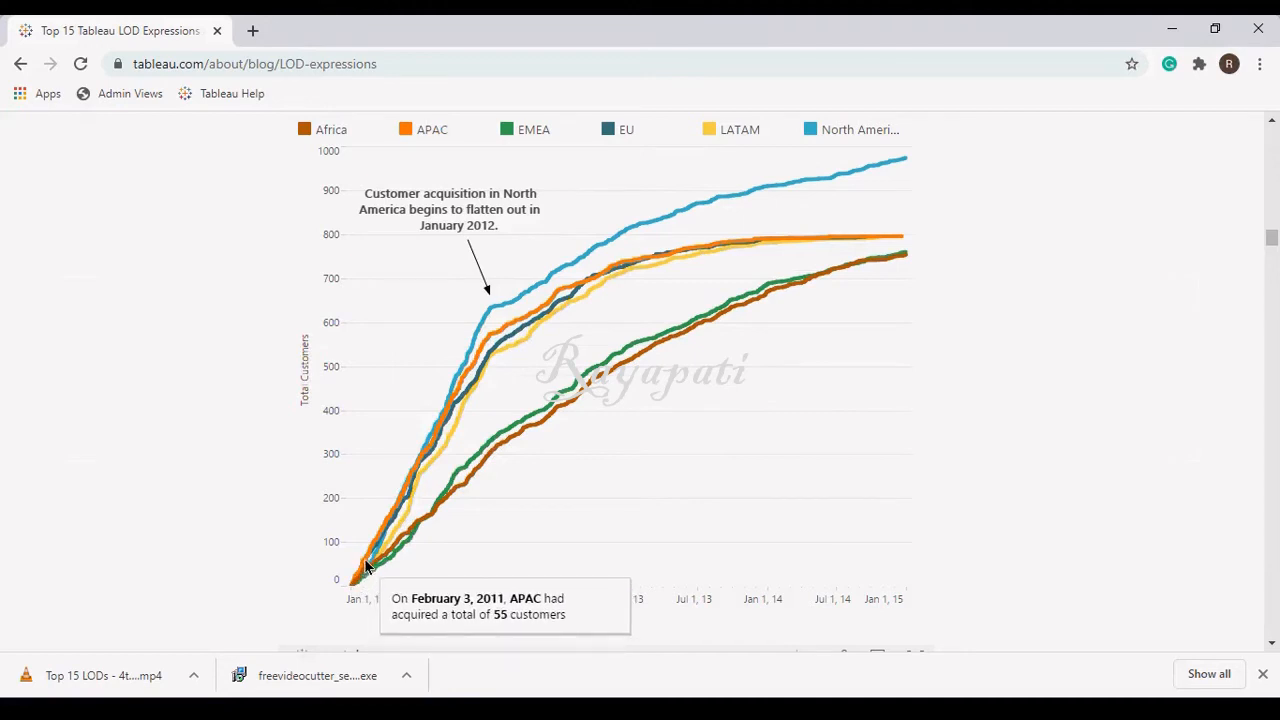
pyautogui.moveTo(392, 504)
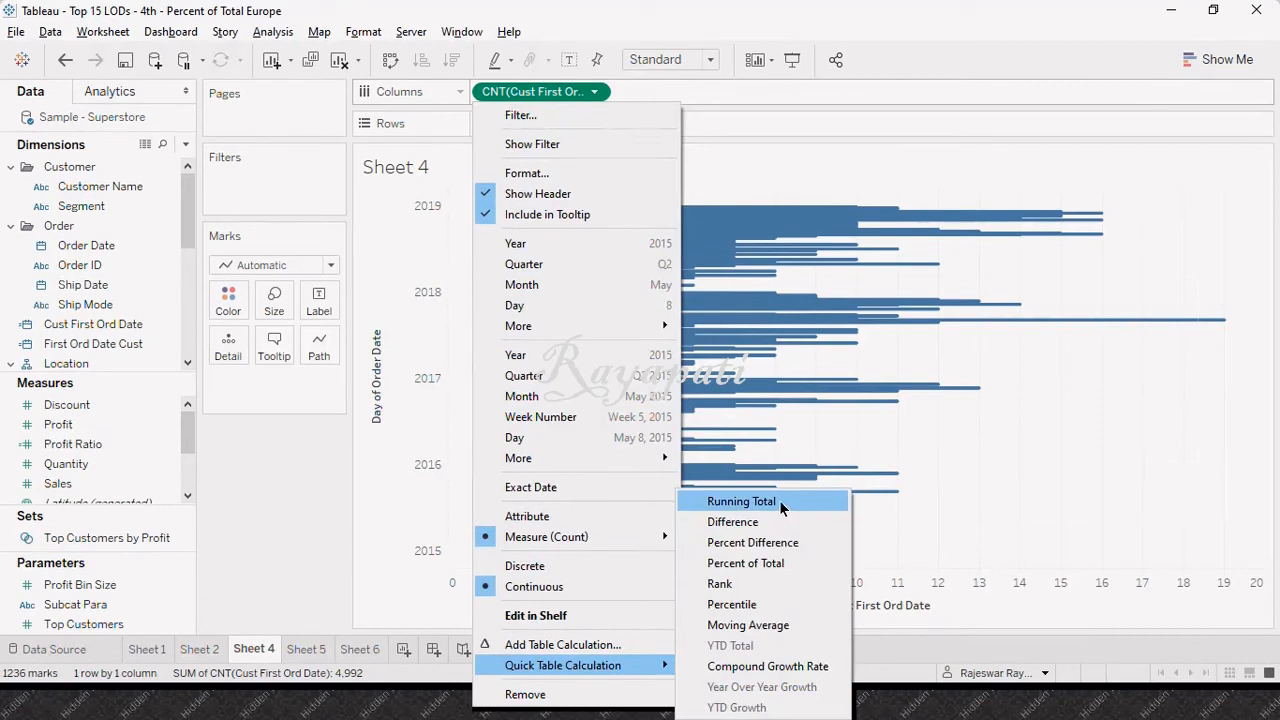
# Apply a Running Total to the count and swap axes so order days run horizontally
pyautogui.click(740, 500)
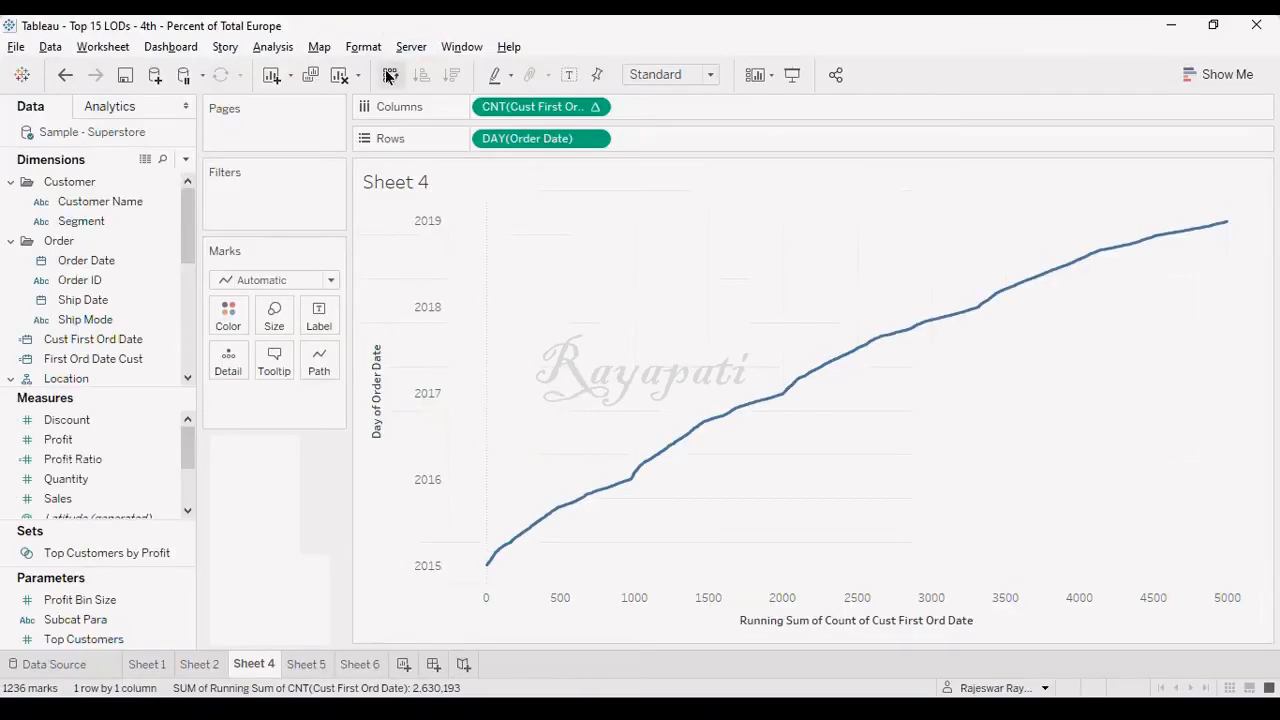
pyautogui.click(390, 76)
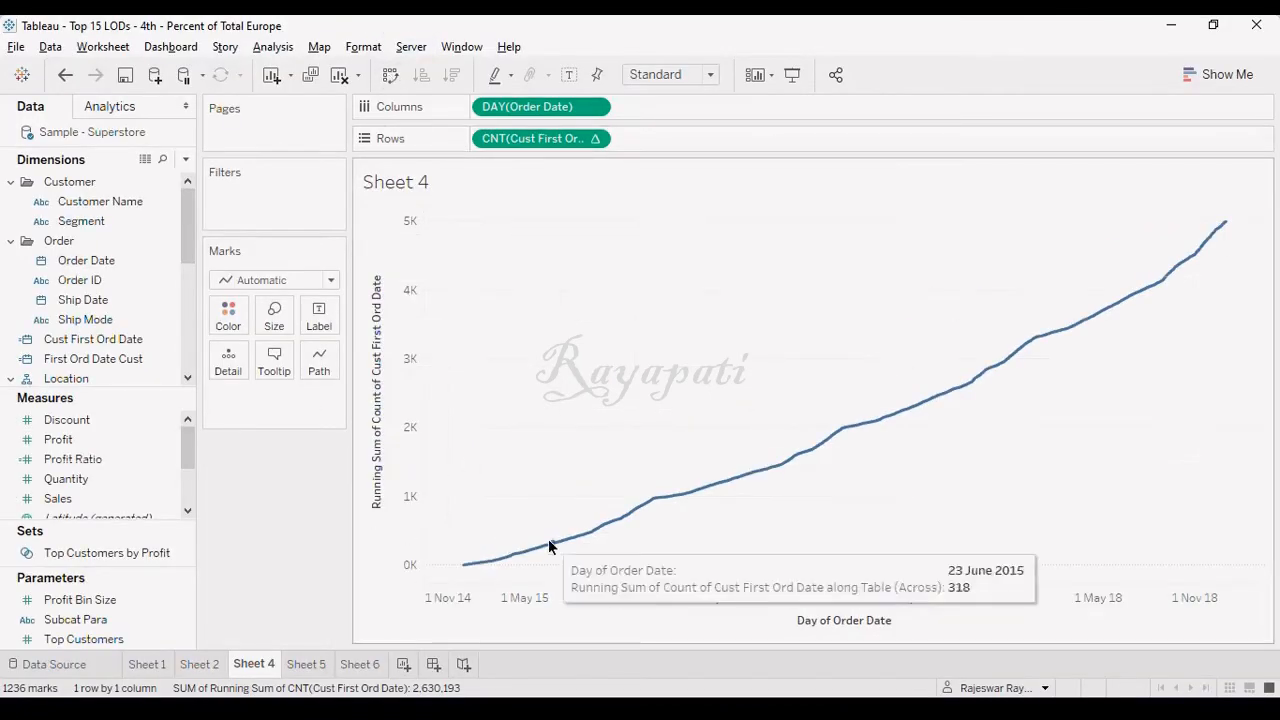
pyautogui.moveTo(1204, 244)
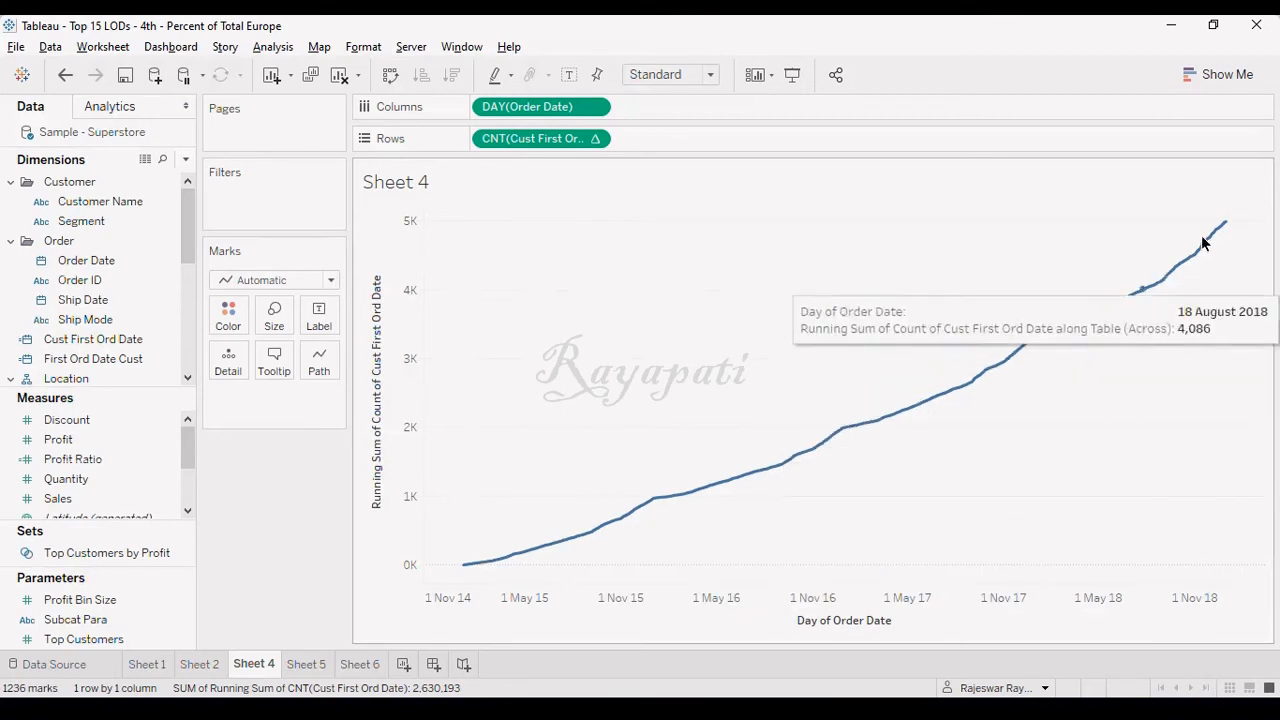
pyautogui.moveTo(464, 552)
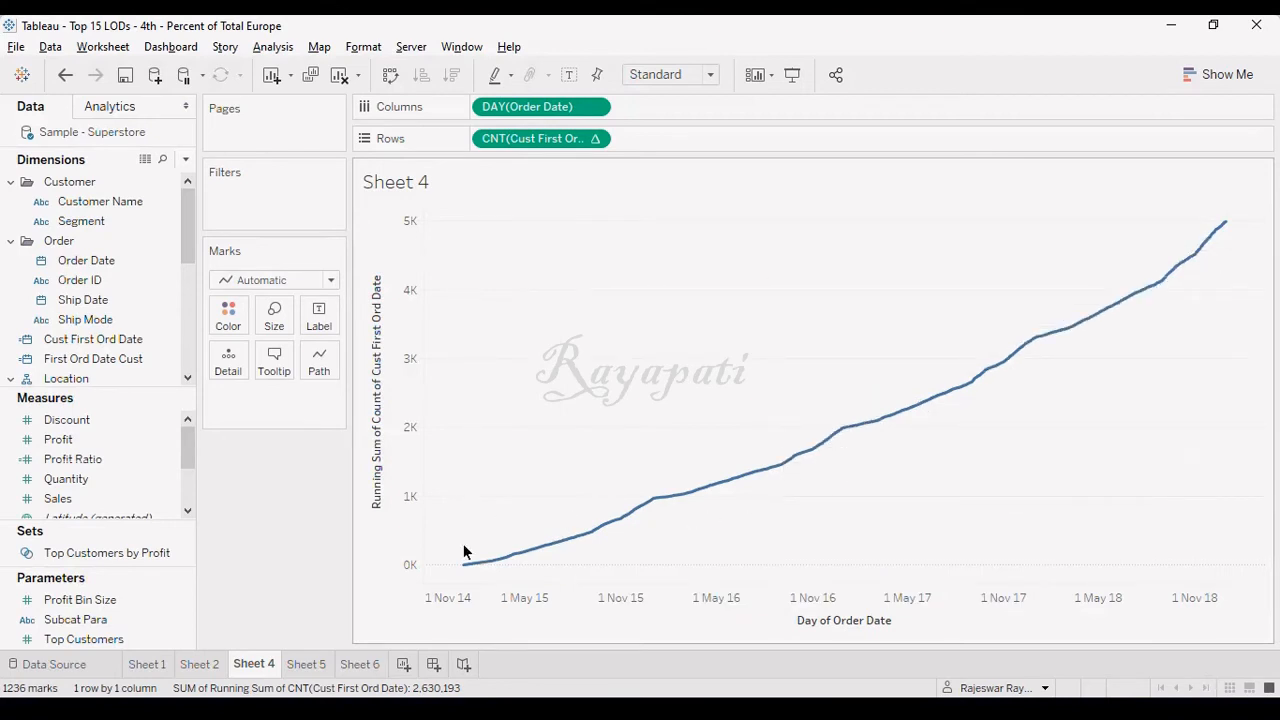
pyautogui.moveTo(370, 700)
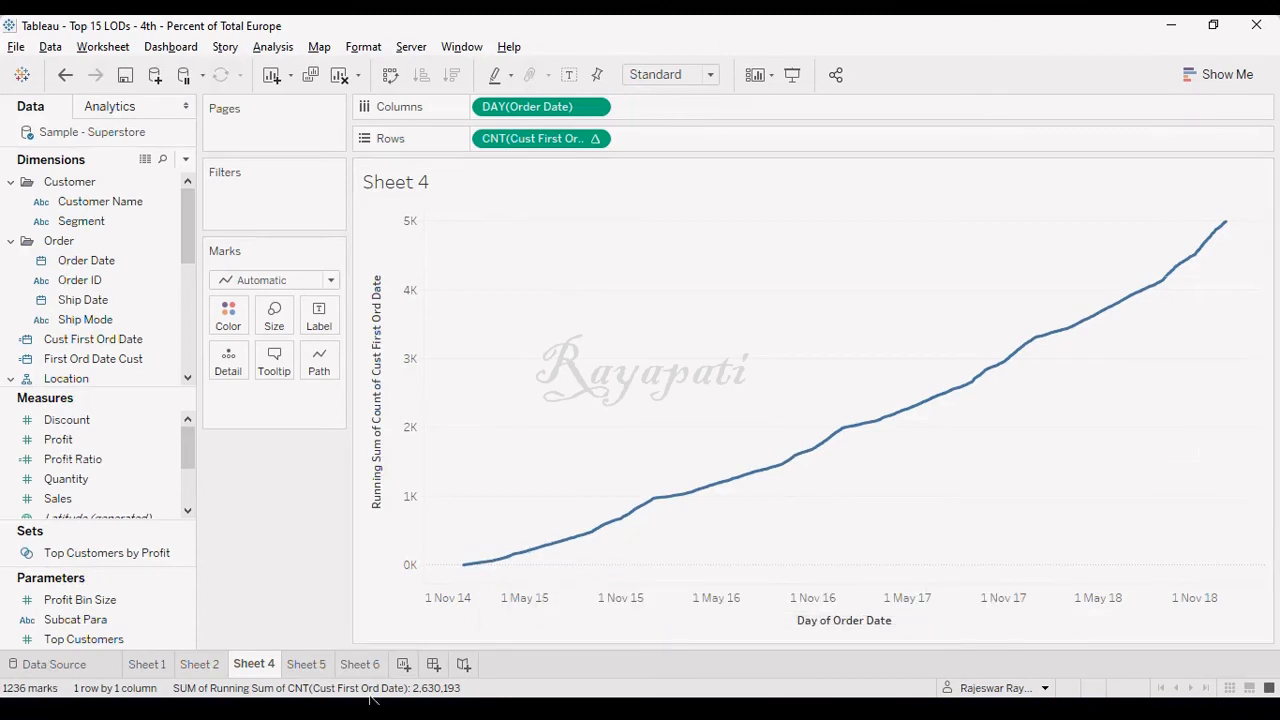
pyautogui.moveTo(348, 608)
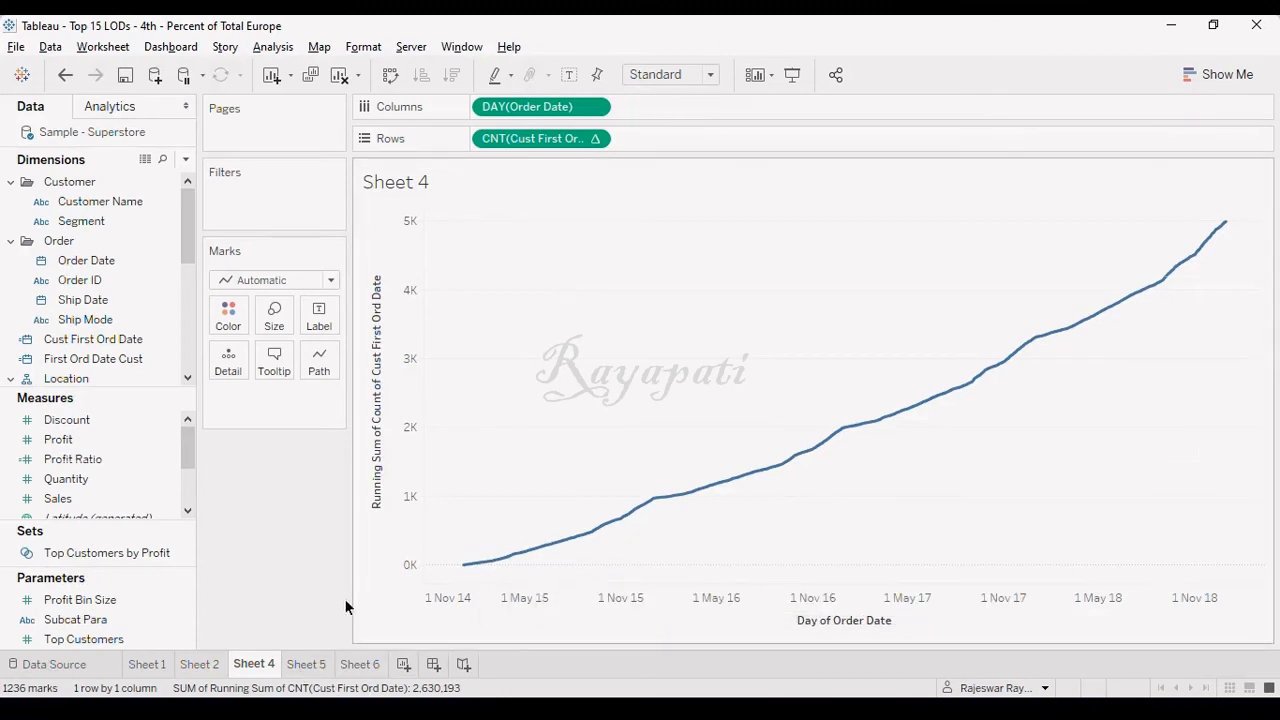
pyautogui.moveTo(332, 604)
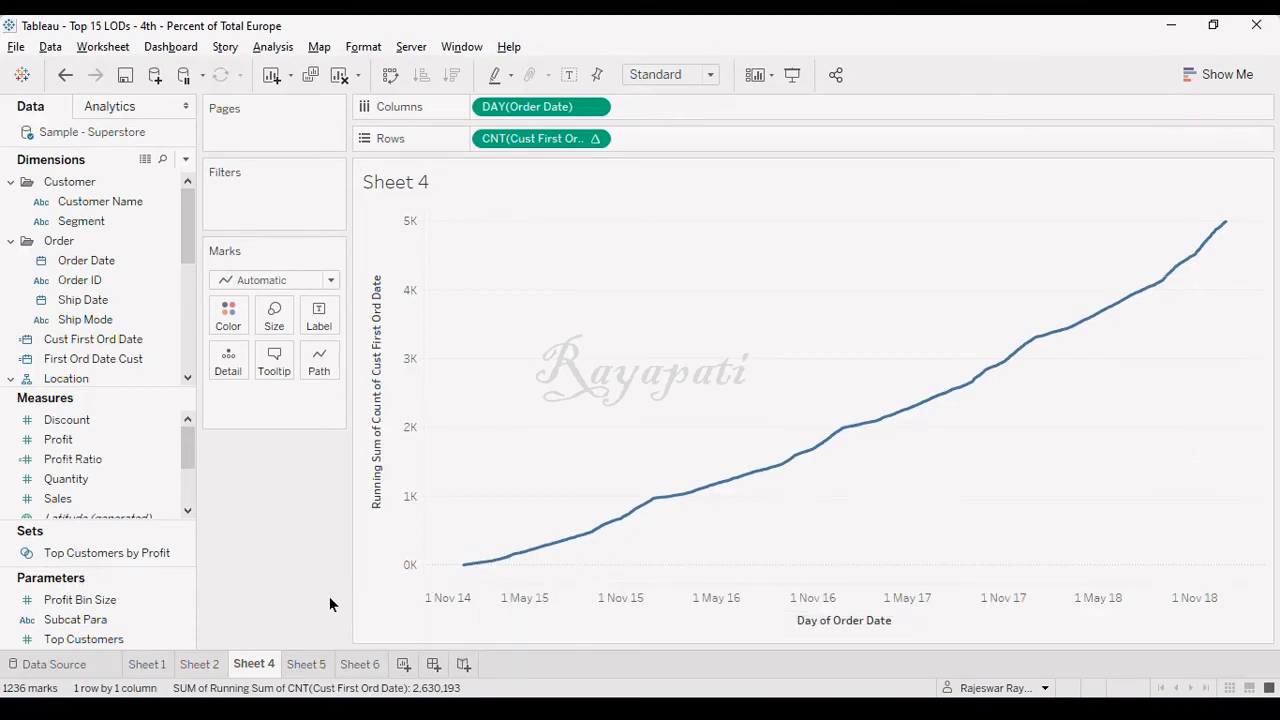
pyautogui.moveTo(344, 600)
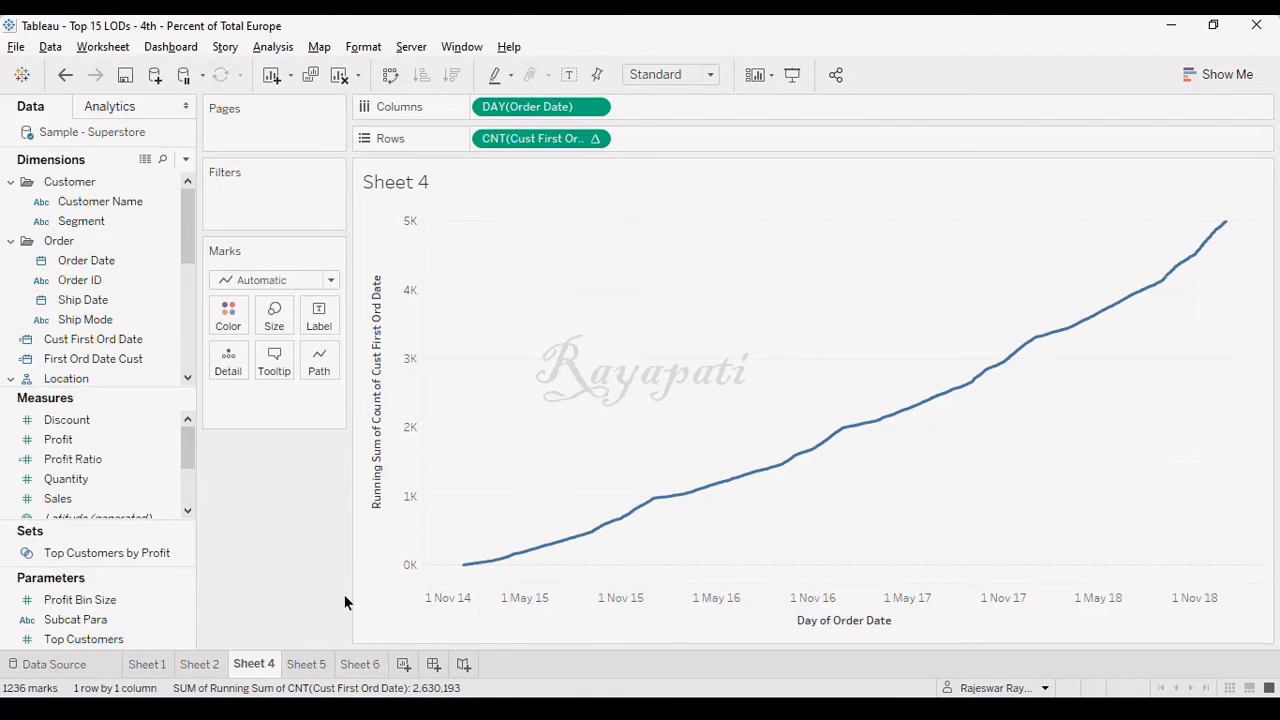
pyautogui.moveTo(350, 604)
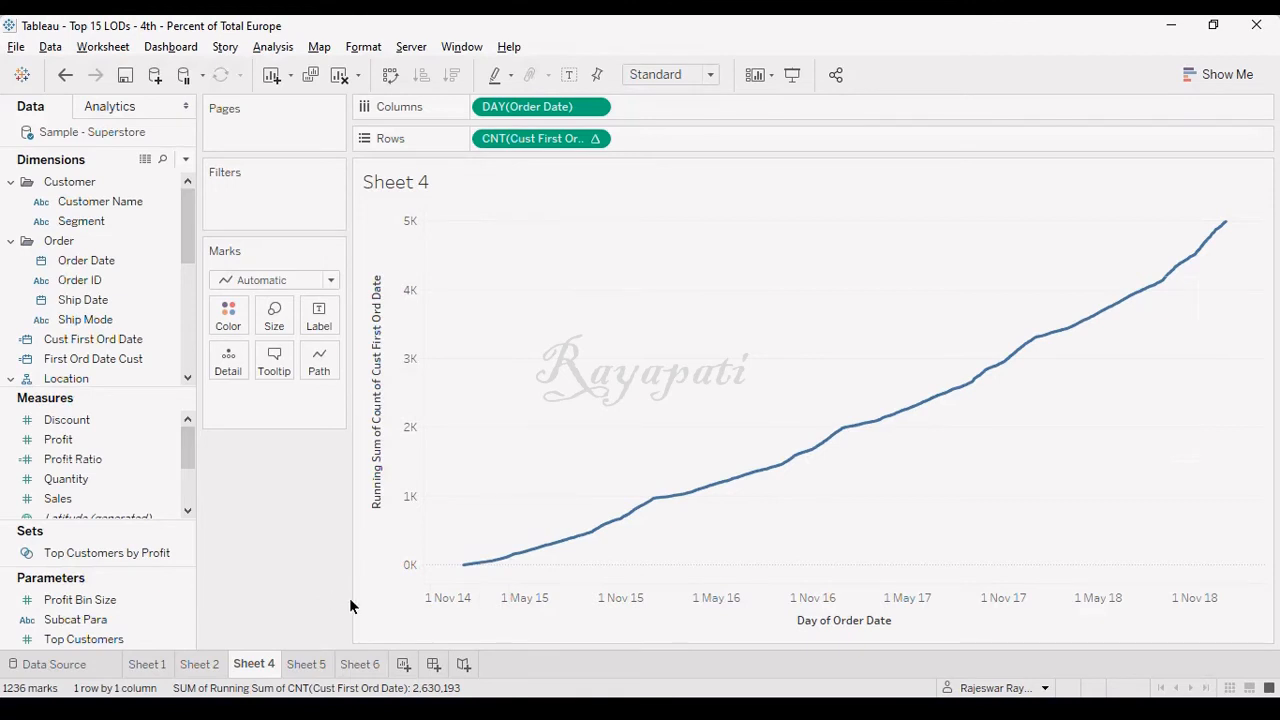
pyautogui.moveTo(628, 548)
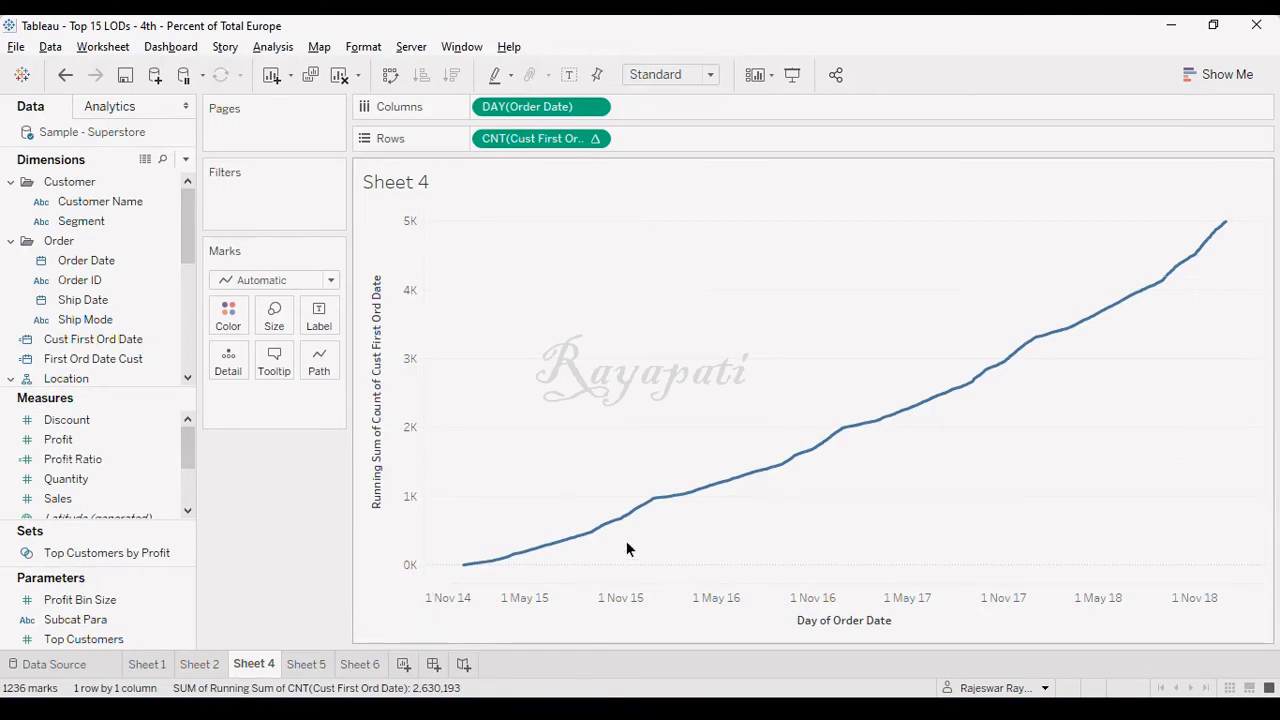
pyautogui.moveTo(644, 504)
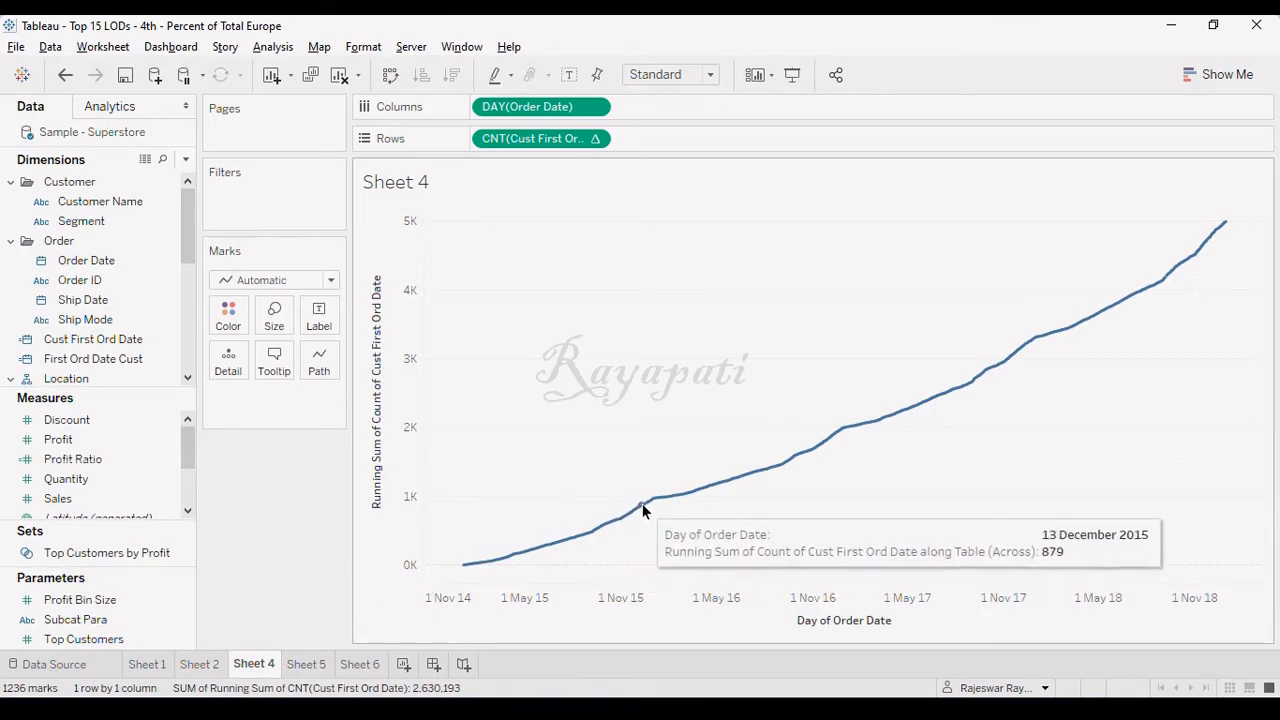
pyautogui.moveTo(644, 516)
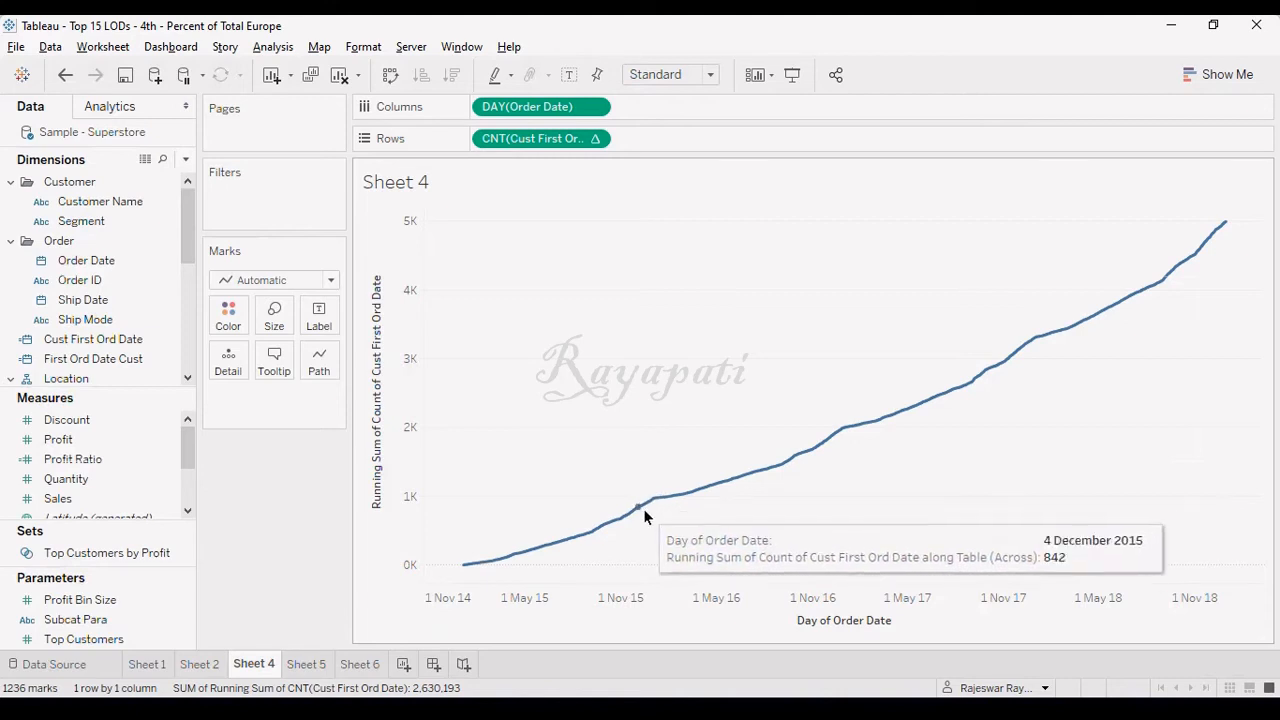
pyautogui.moveTo(822, 444)
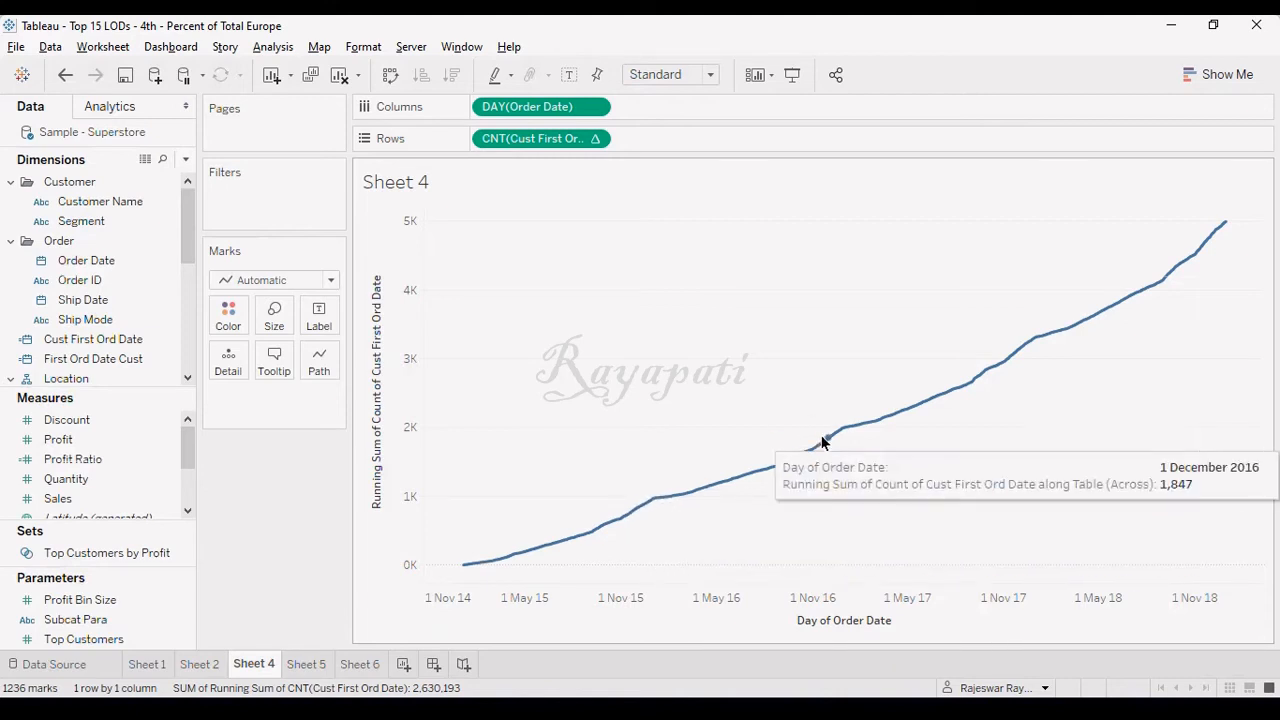
pyautogui.moveTo(844, 430)
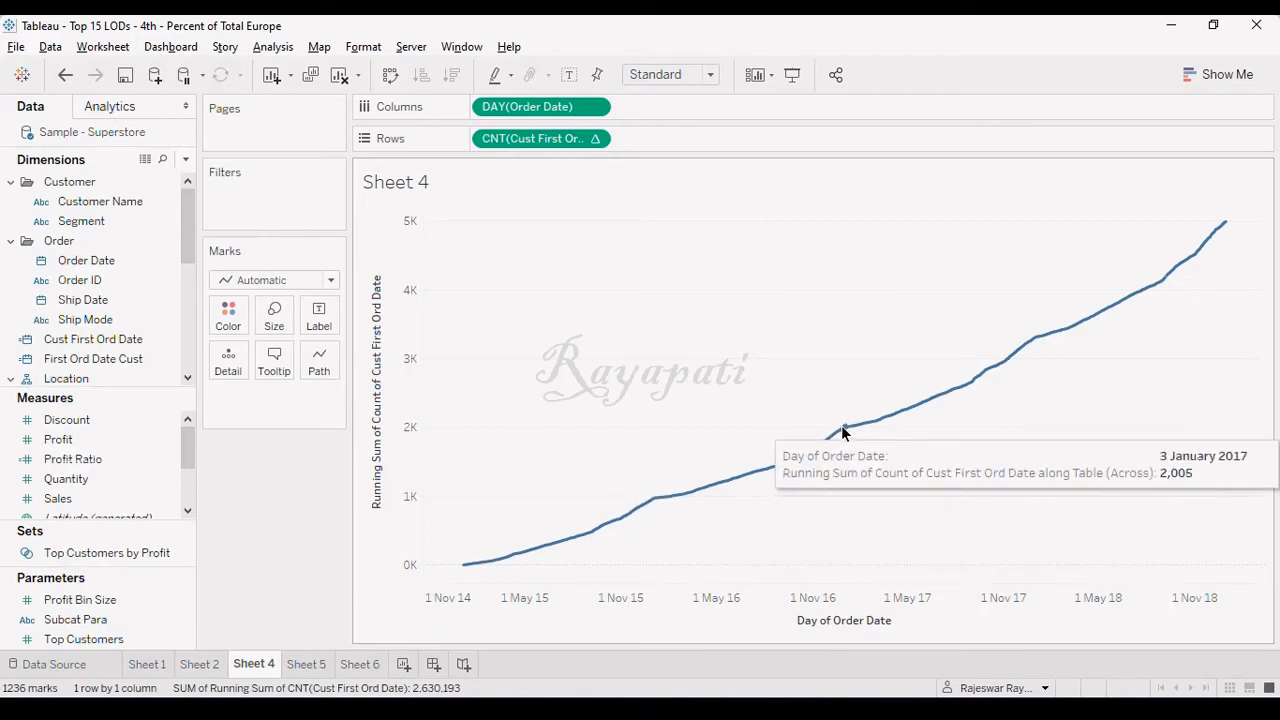
pyautogui.moveTo(836, 444)
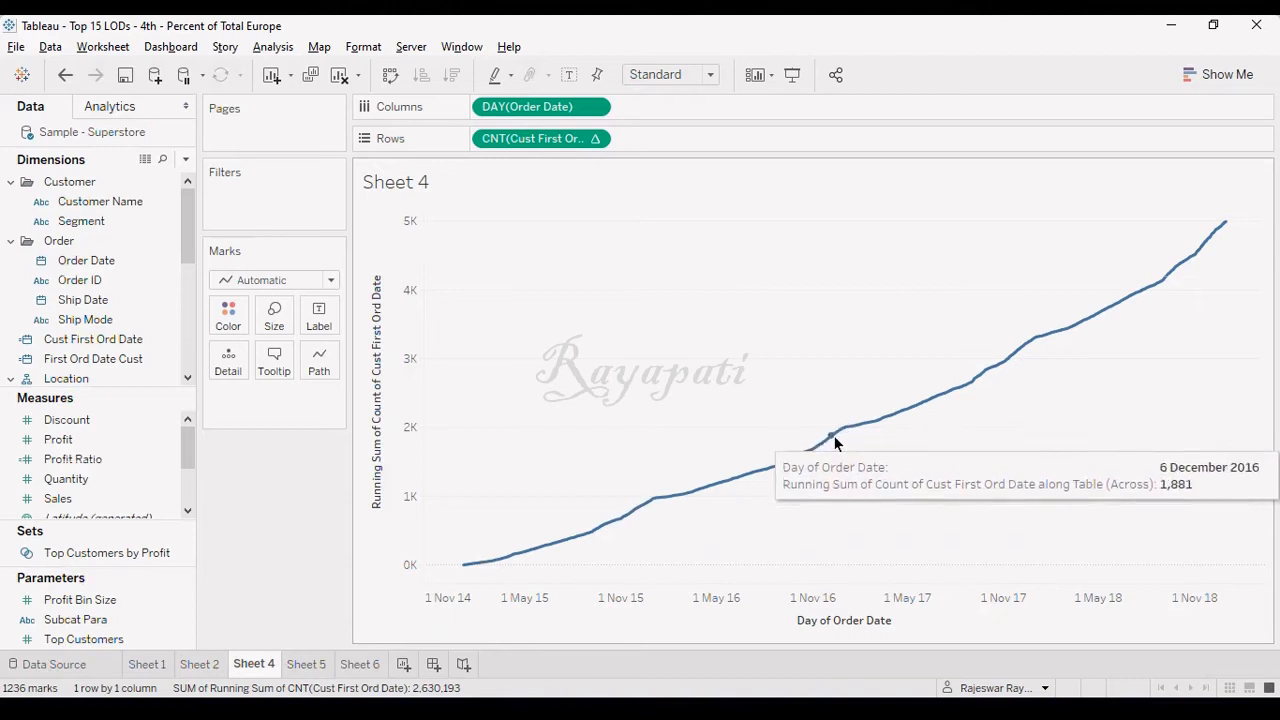
pyautogui.moveTo(1036, 342)
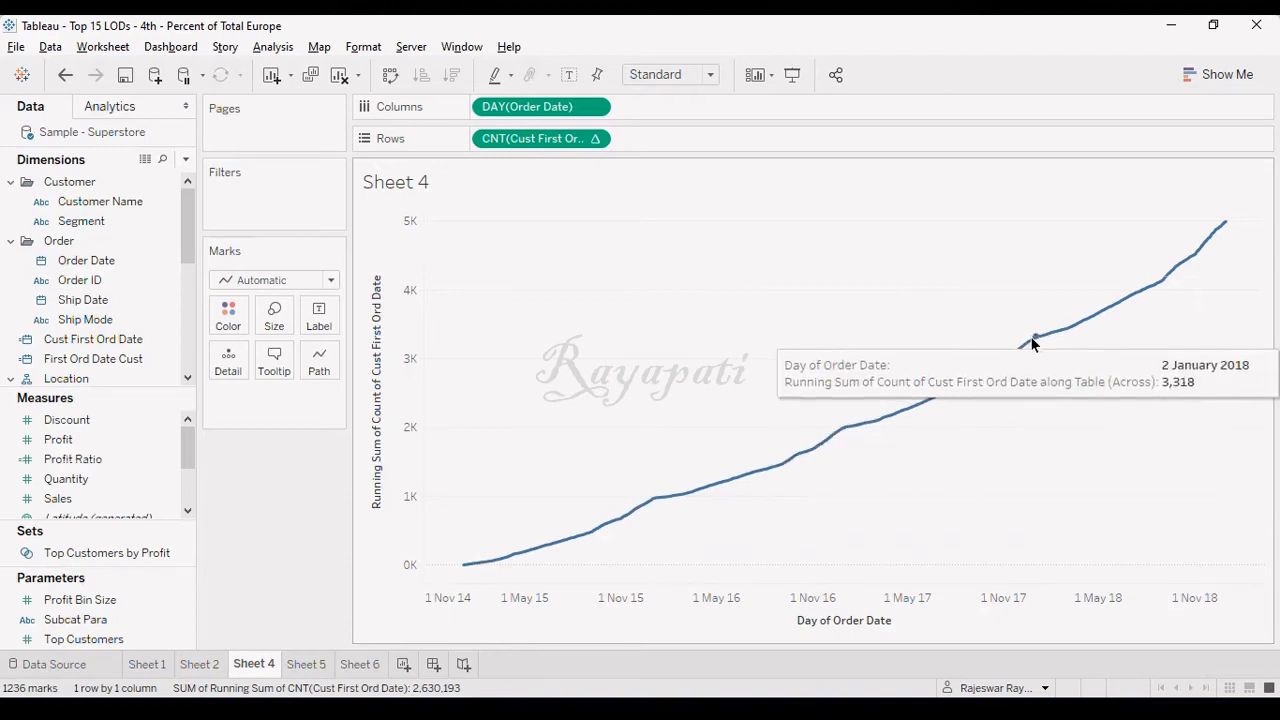
pyautogui.moveTo(336, 560)
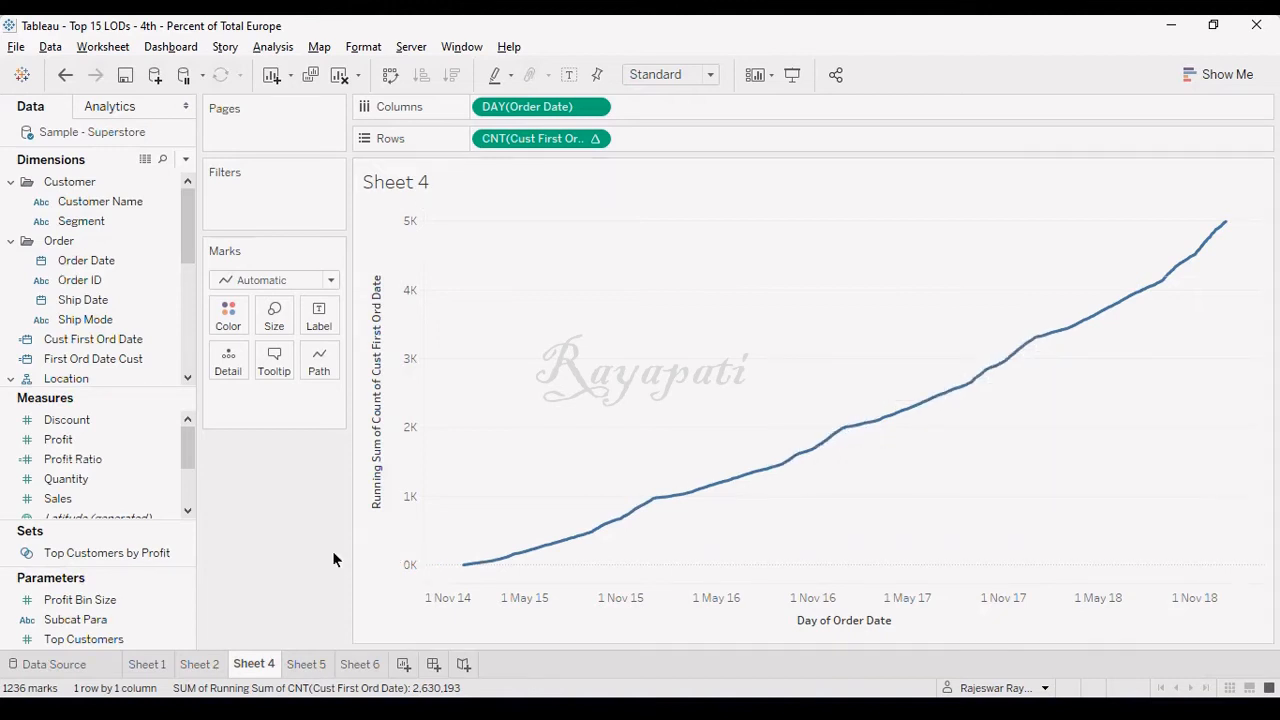
pyautogui.moveTo(756, 534)
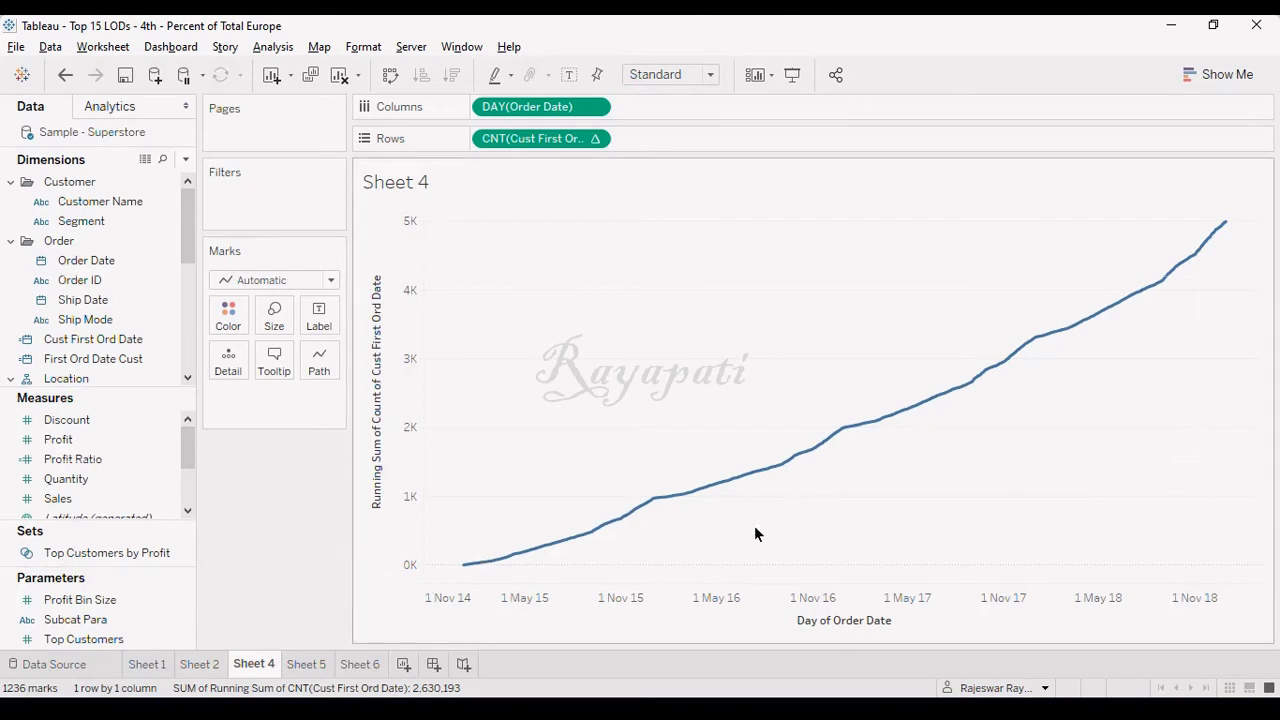
pyautogui.moveTo(676, 568)
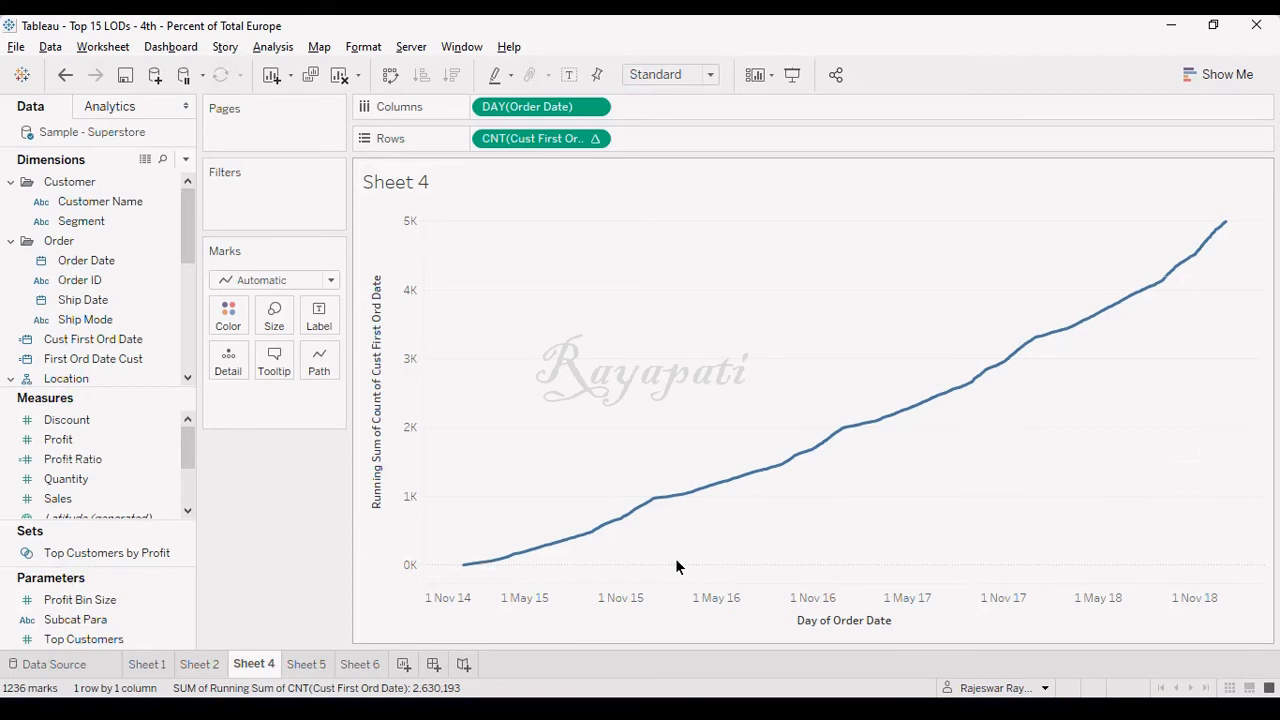
pyautogui.moveTo(648, 500)
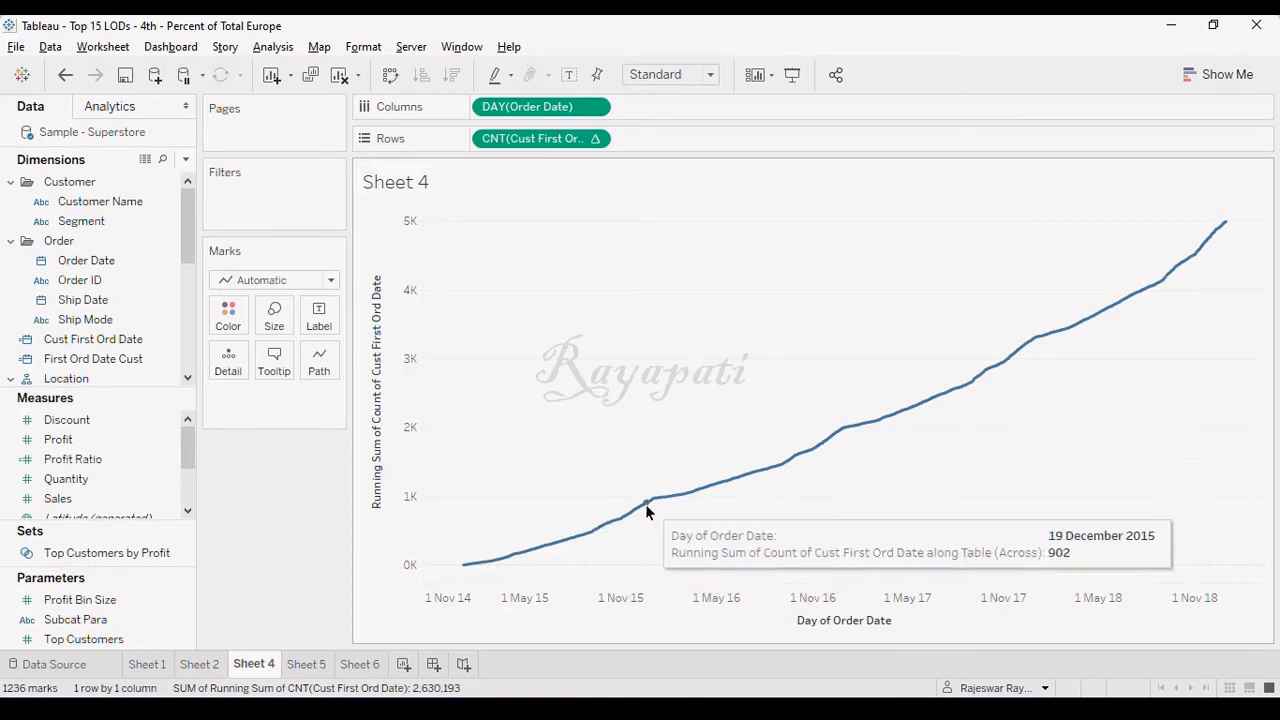
pyautogui.moveTo(852, 444)
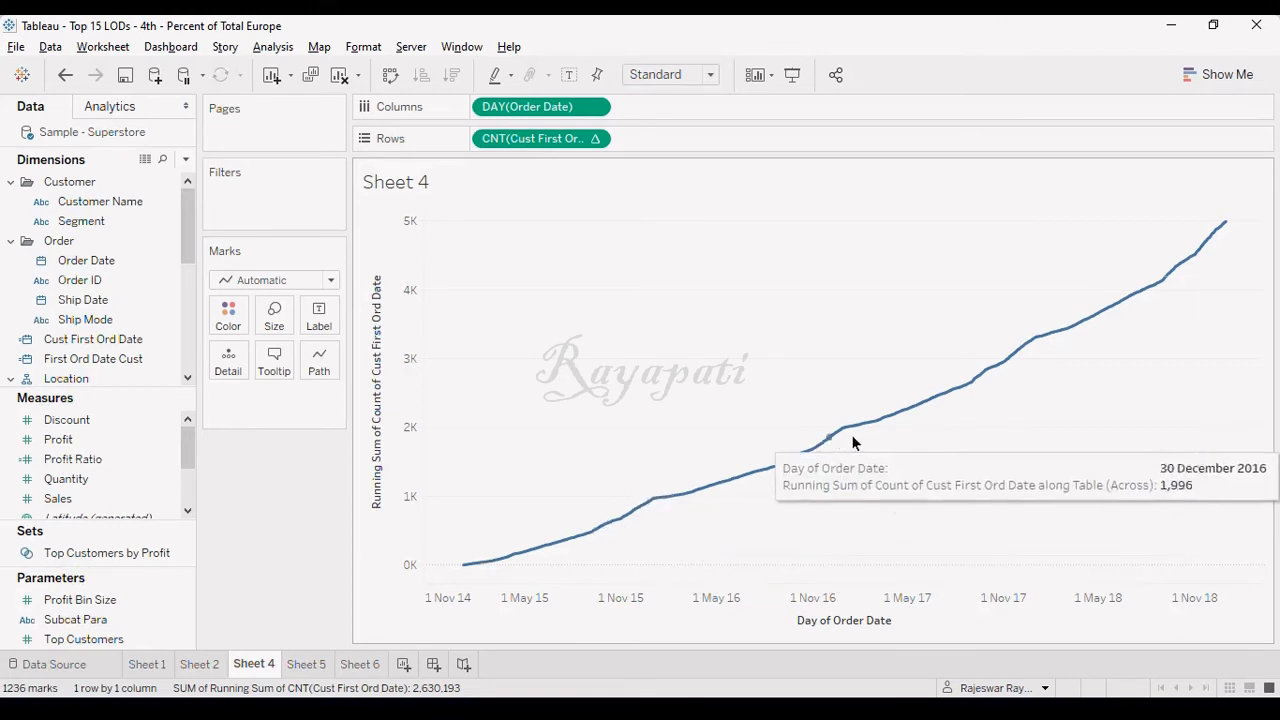
pyautogui.moveTo(1044, 348)
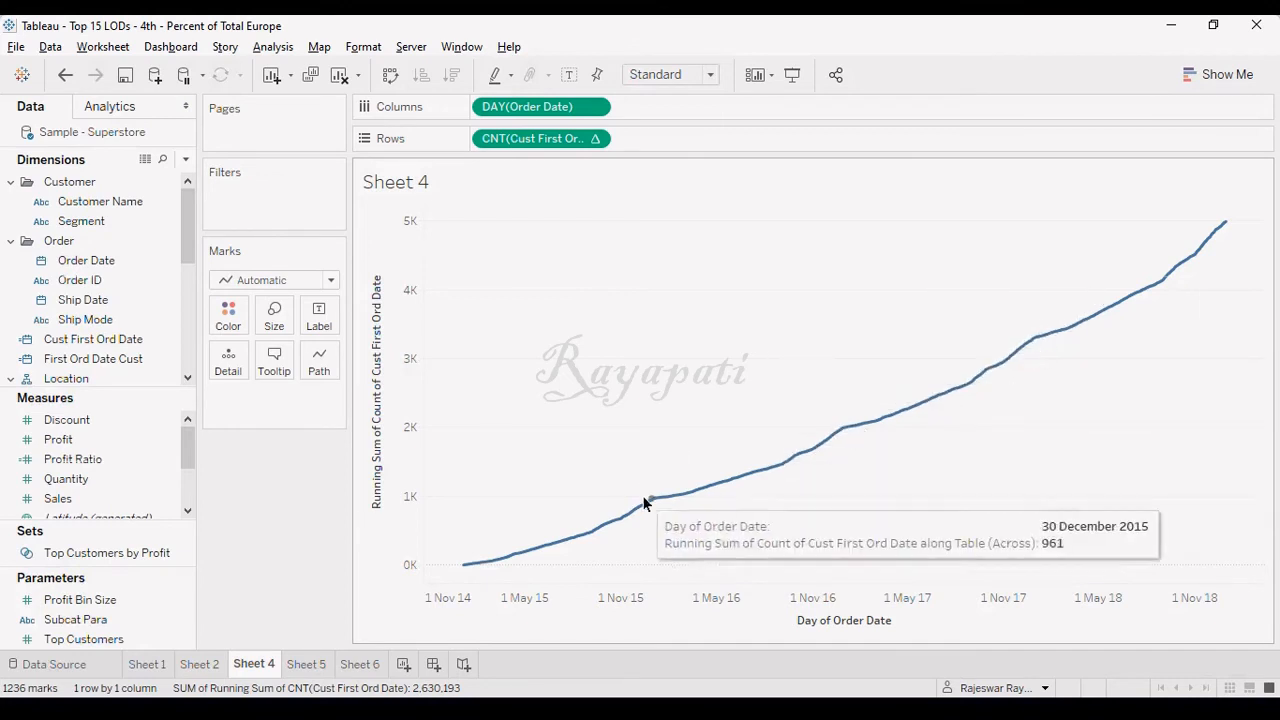
pyautogui.moveTo(680, 490)
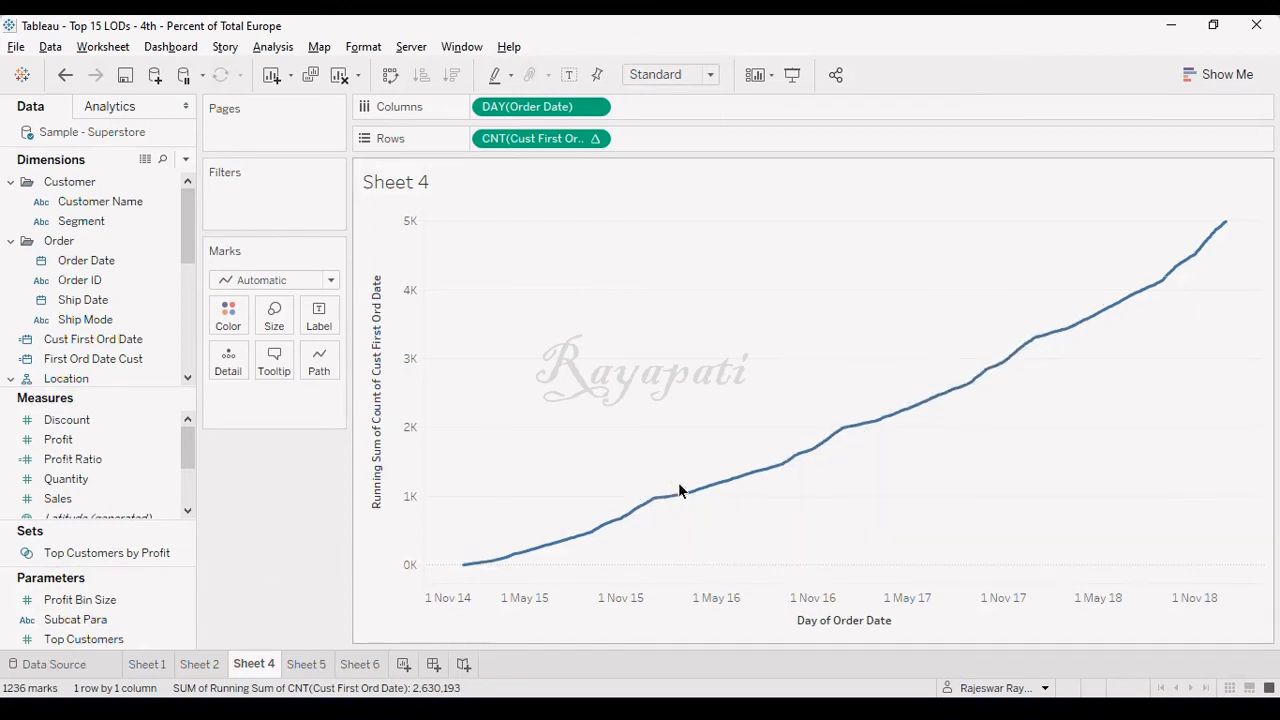
pyautogui.moveTo(658, 498)
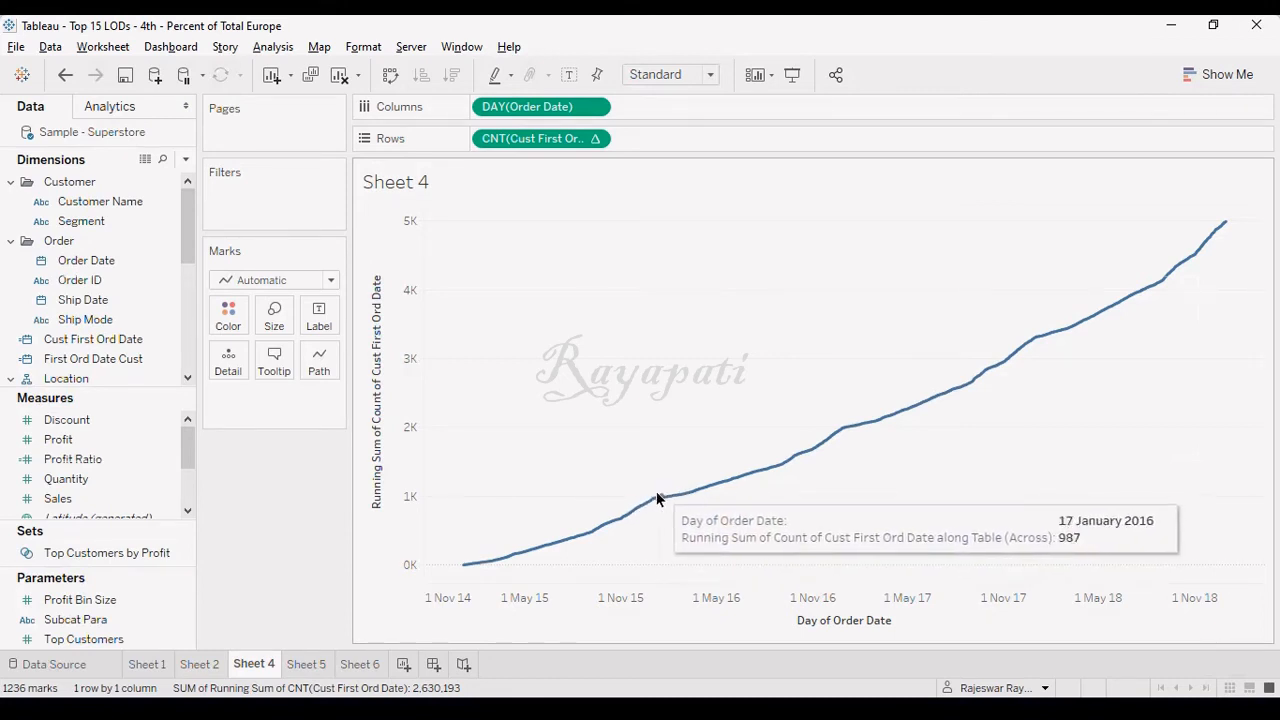
pyautogui.moveTo(668, 502)
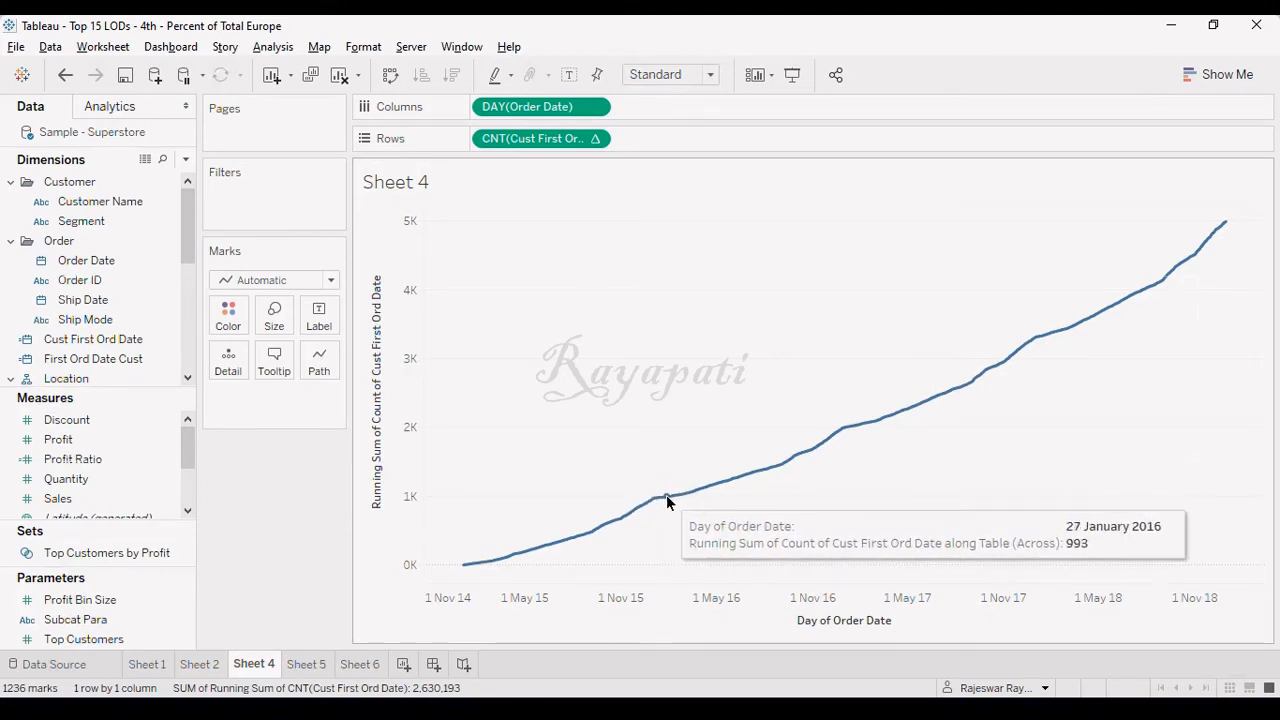
pyautogui.moveTo(536, 560)
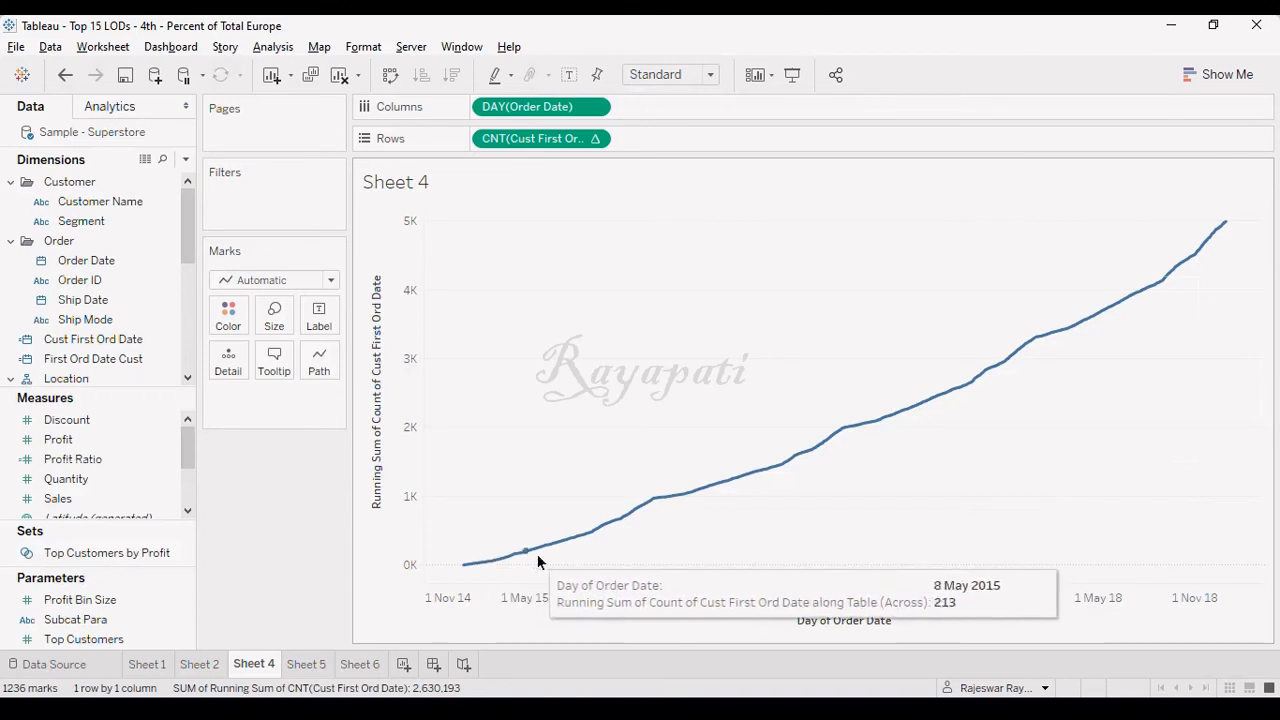
pyautogui.moveTo(508, 552)
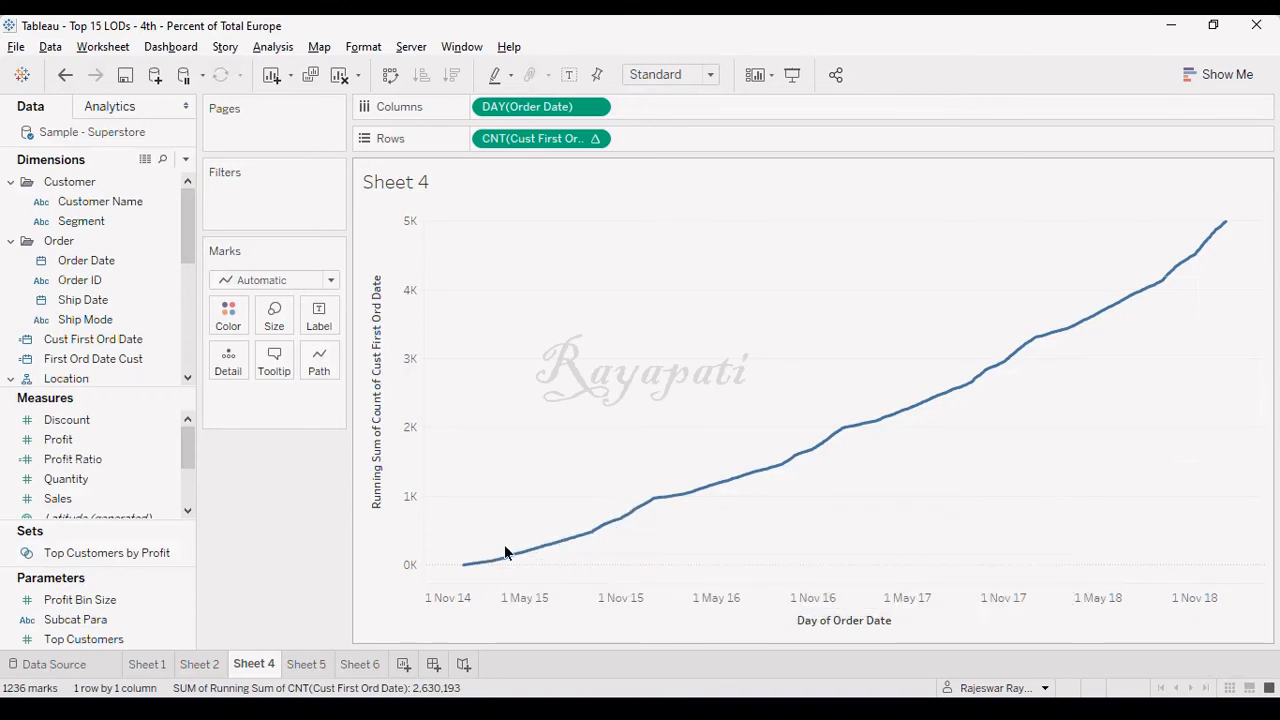
pyautogui.moveTo(520, 564)
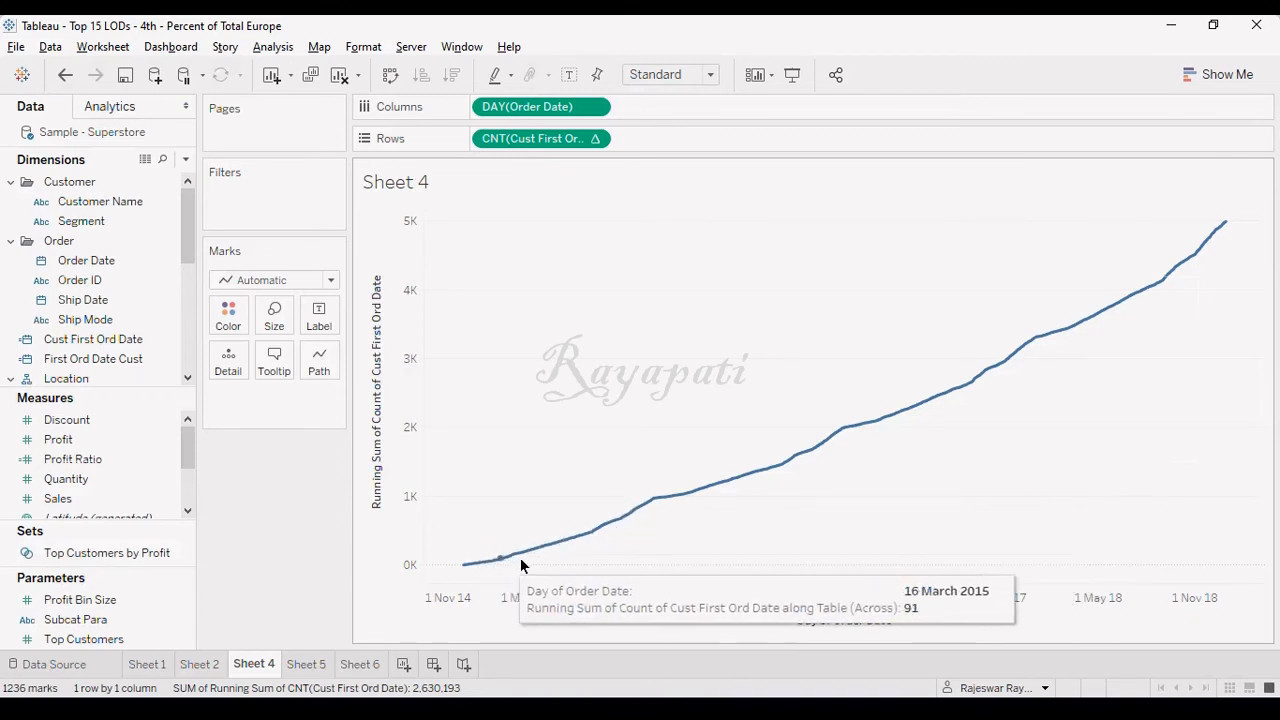
pyautogui.moveTo(742, 476)
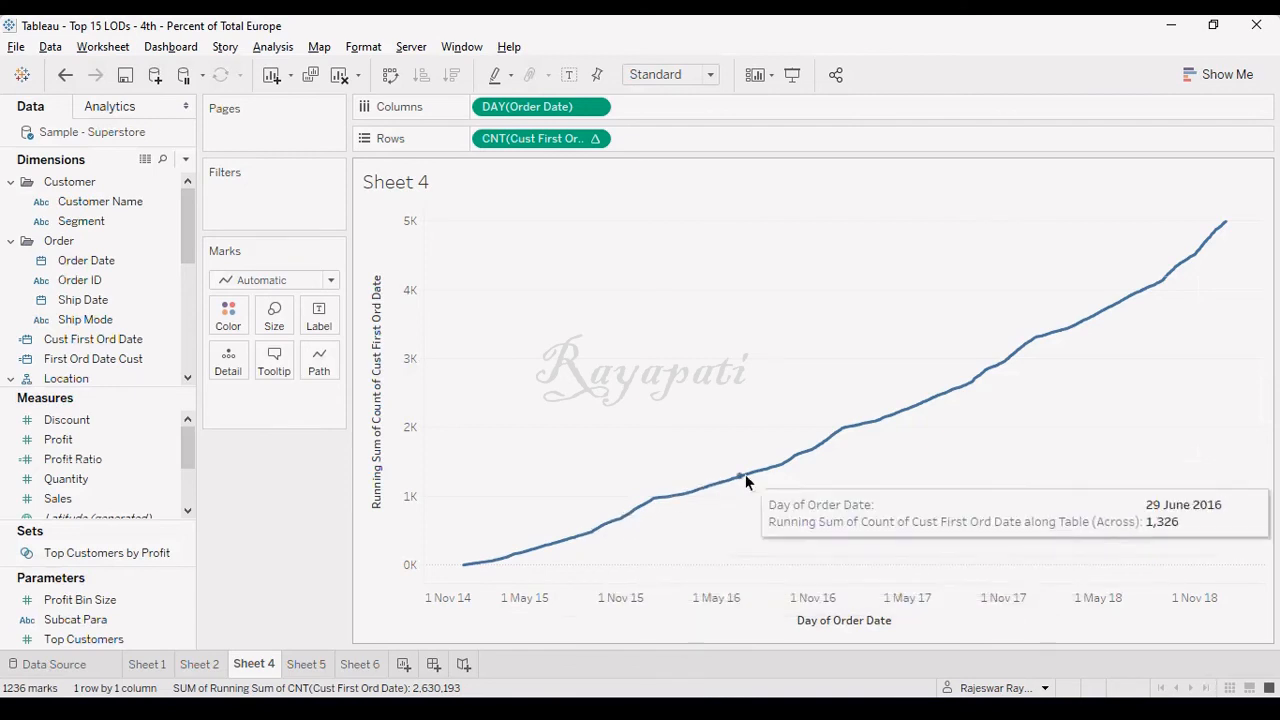
pyautogui.moveTo(872, 418)
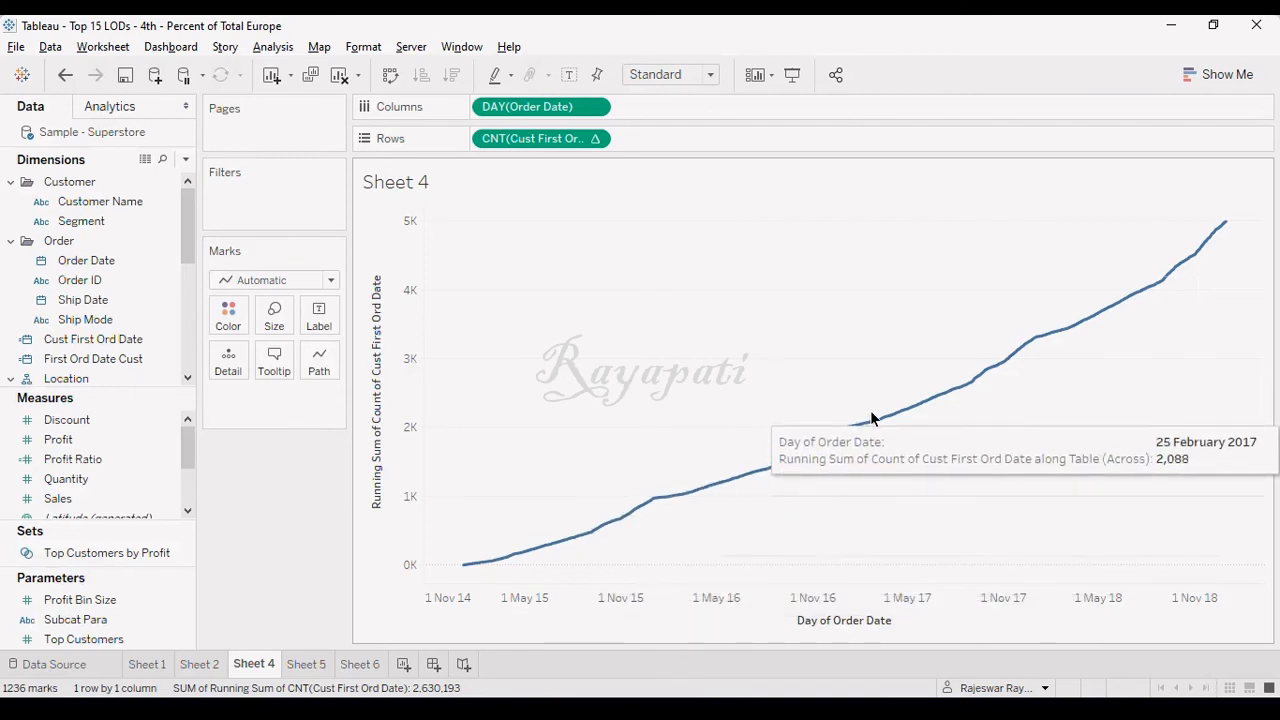
pyautogui.moveTo(448, 486)
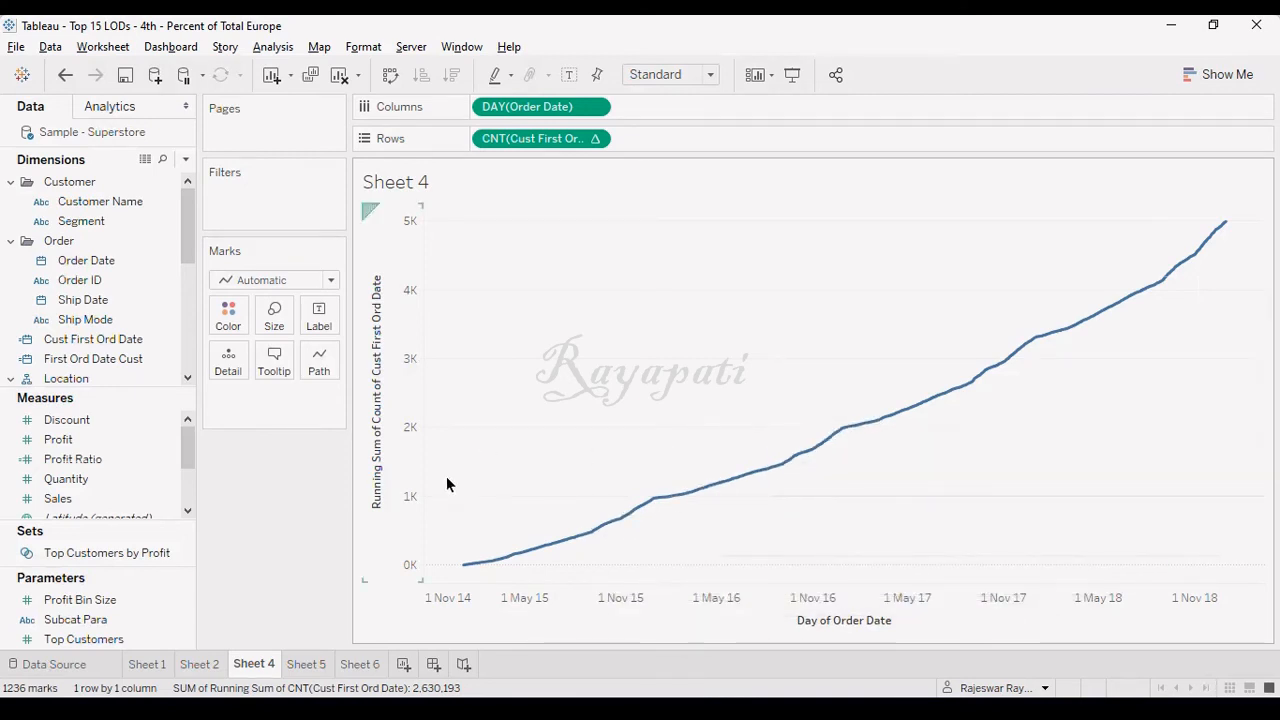
pyautogui.moveTo(462, 564)
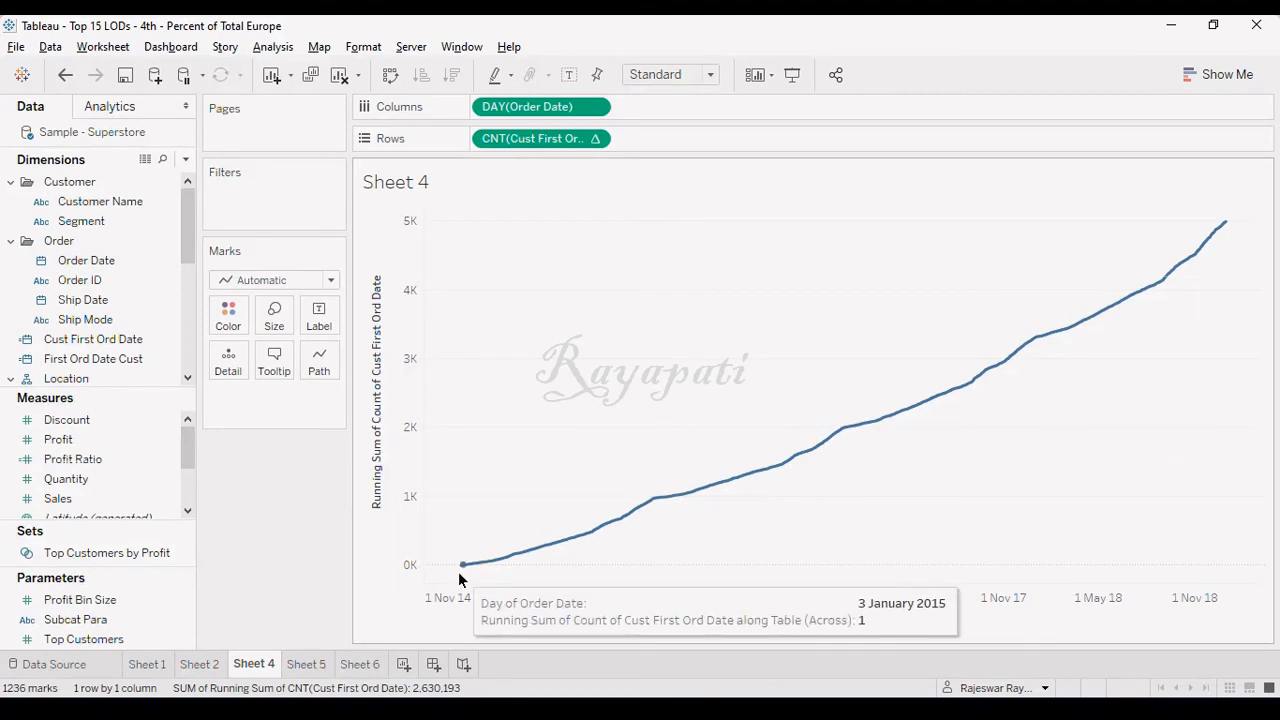
pyautogui.moveTo(716, 512)
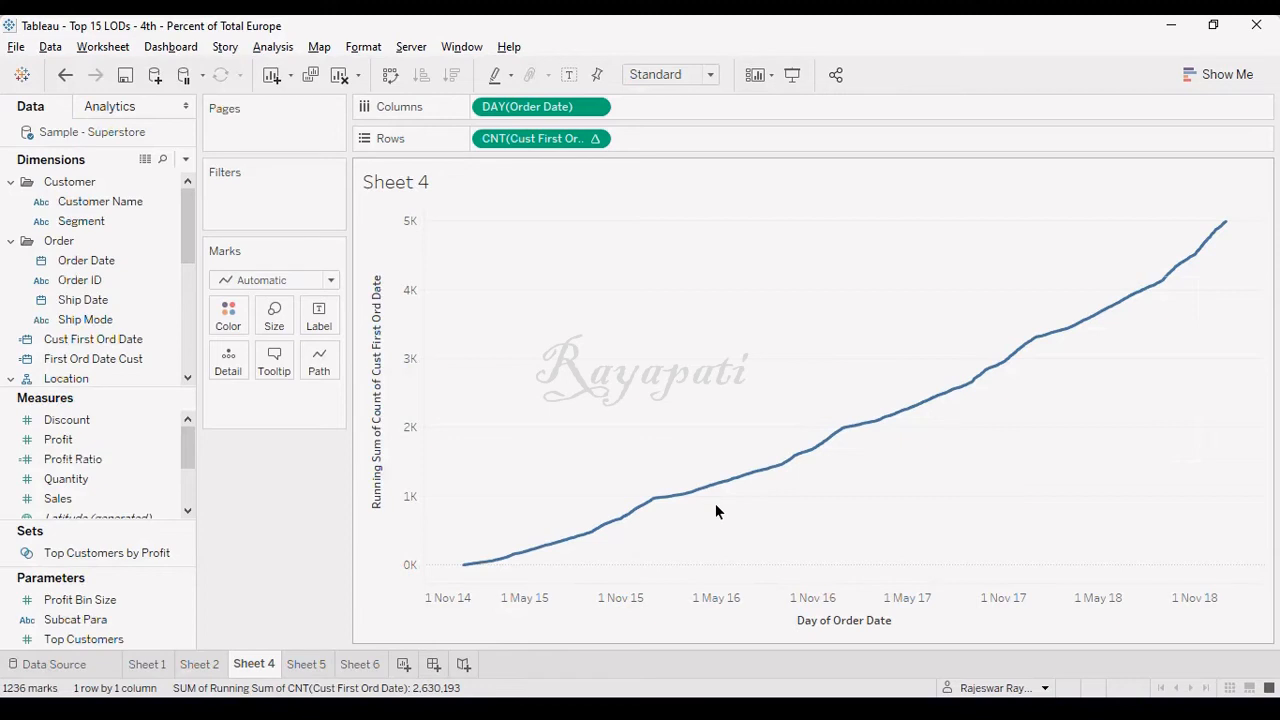
pyautogui.moveTo(644, 504)
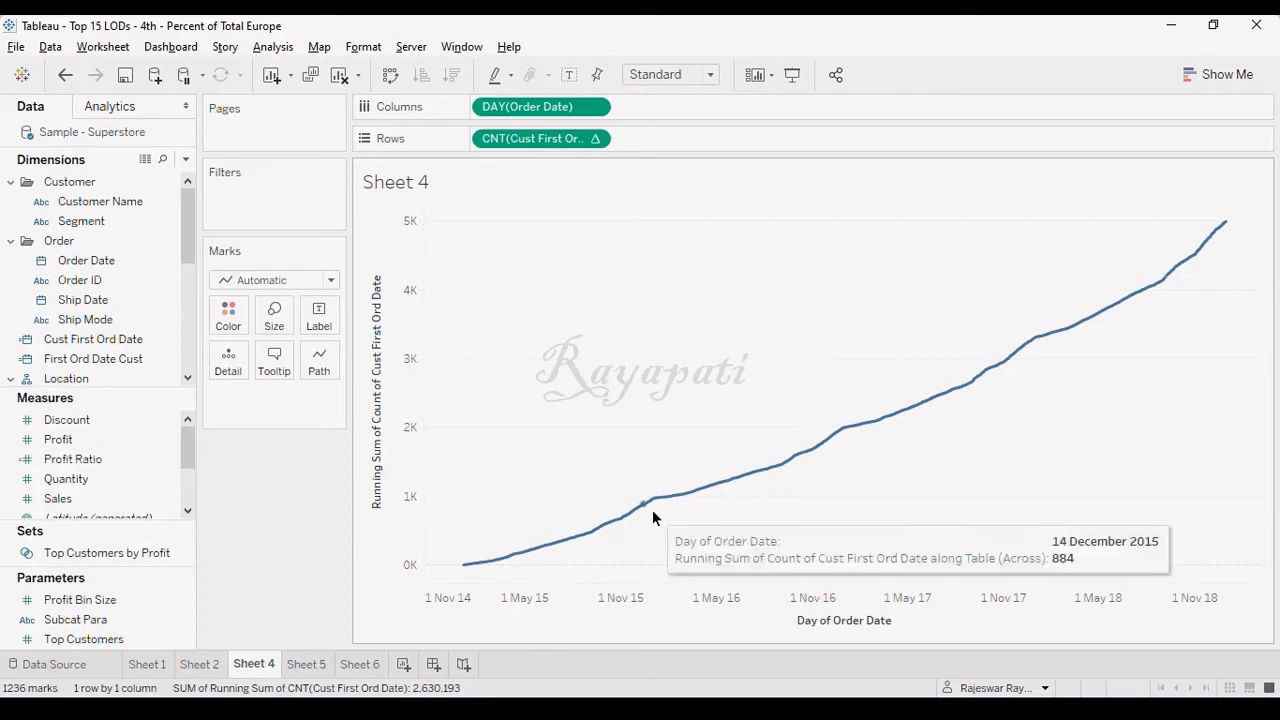
pyautogui.moveTo(710, 540)
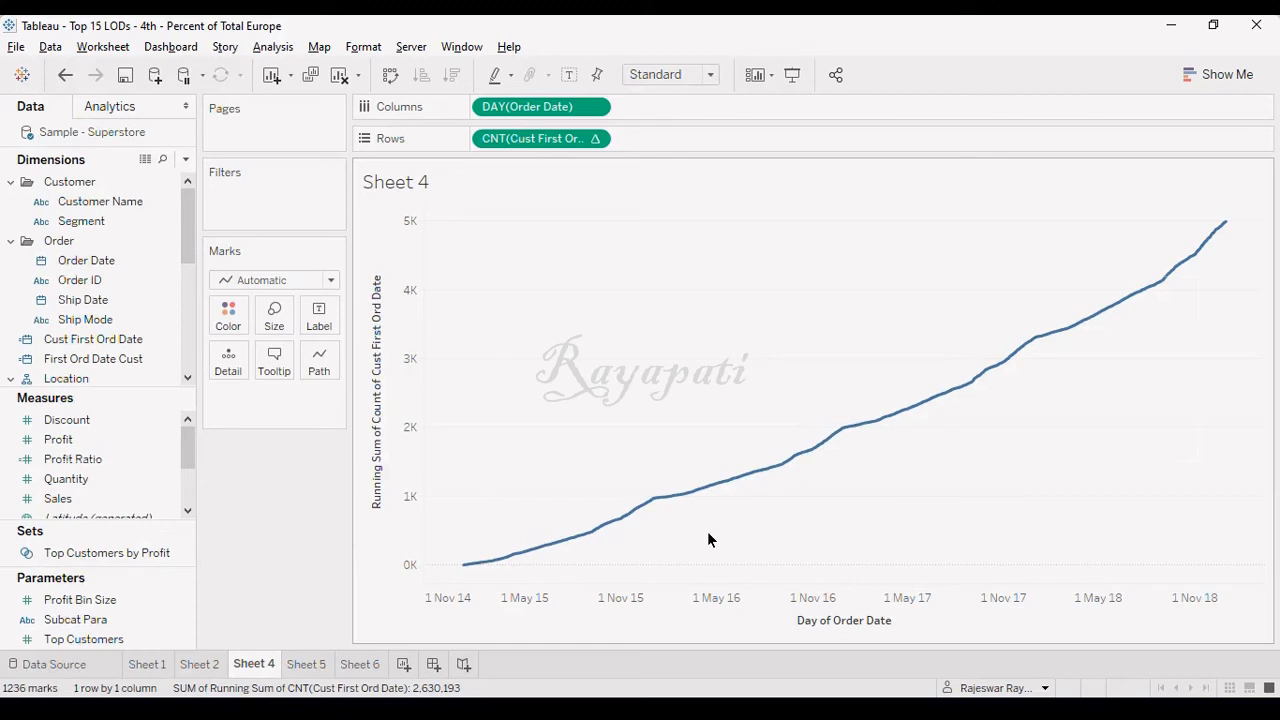
pyautogui.moveTo(598, 528)
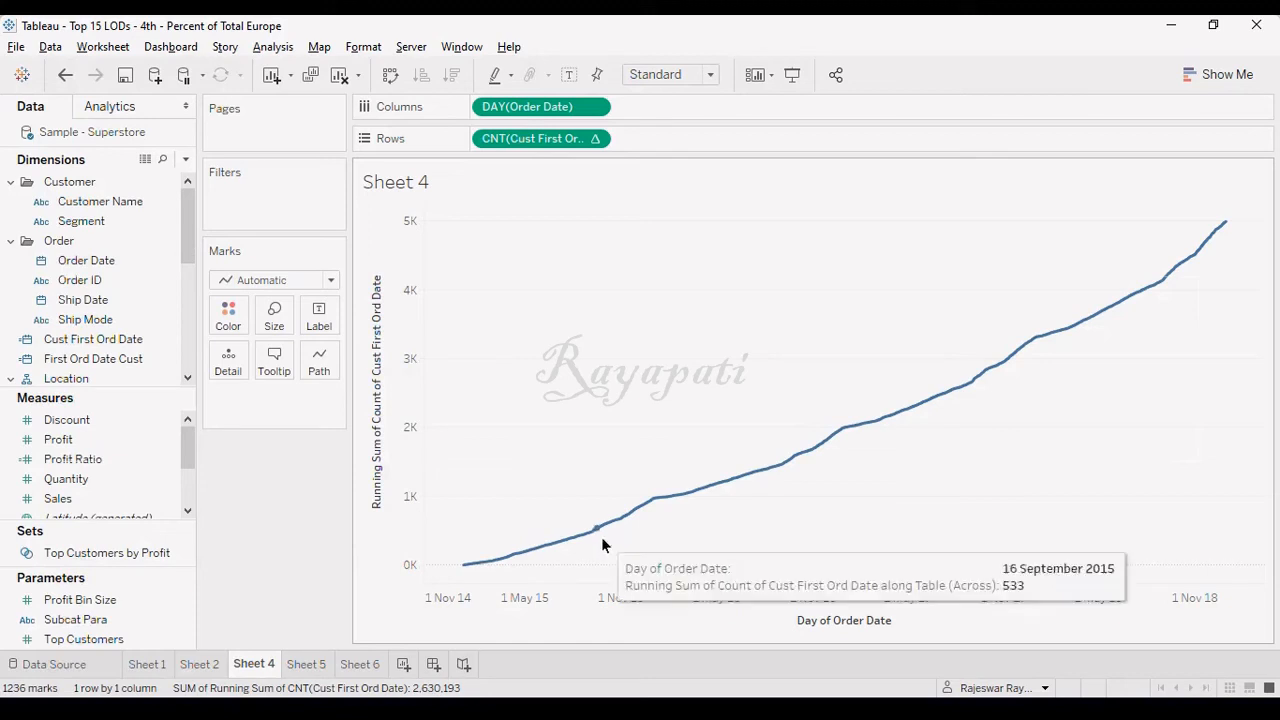
pyautogui.moveTo(546, 572)
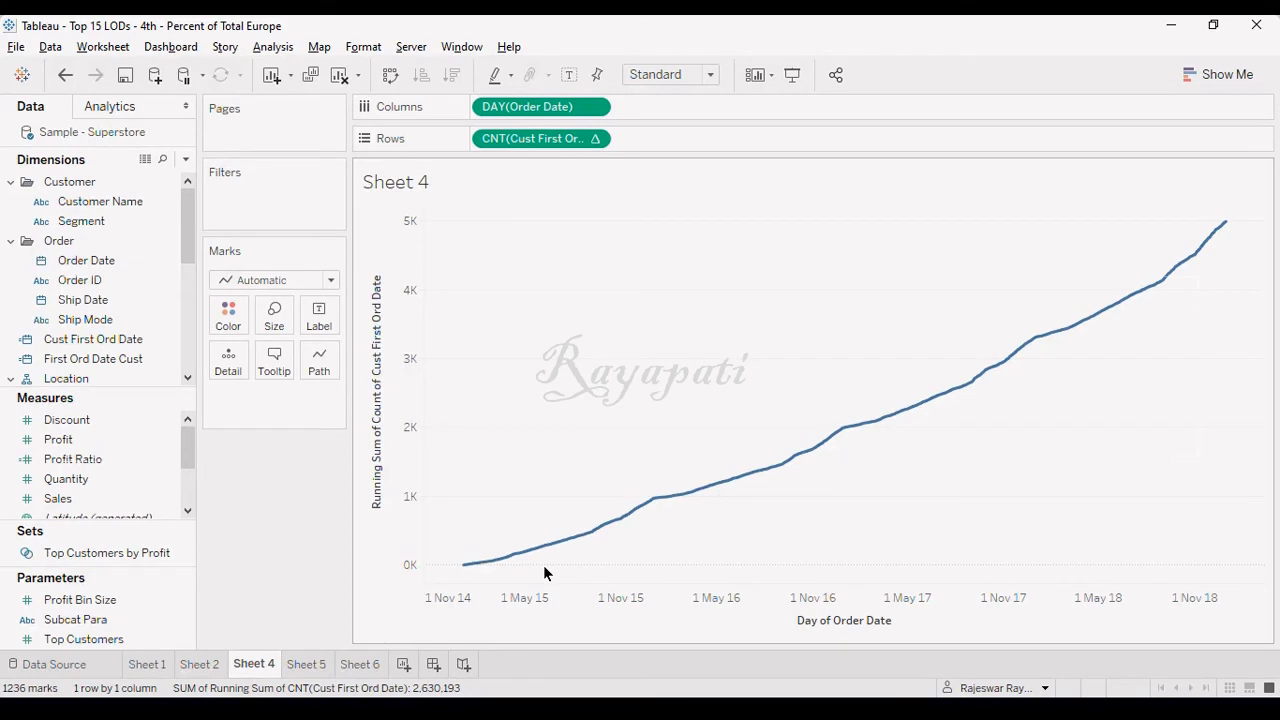
pyautogui.moveTo(350, 530)
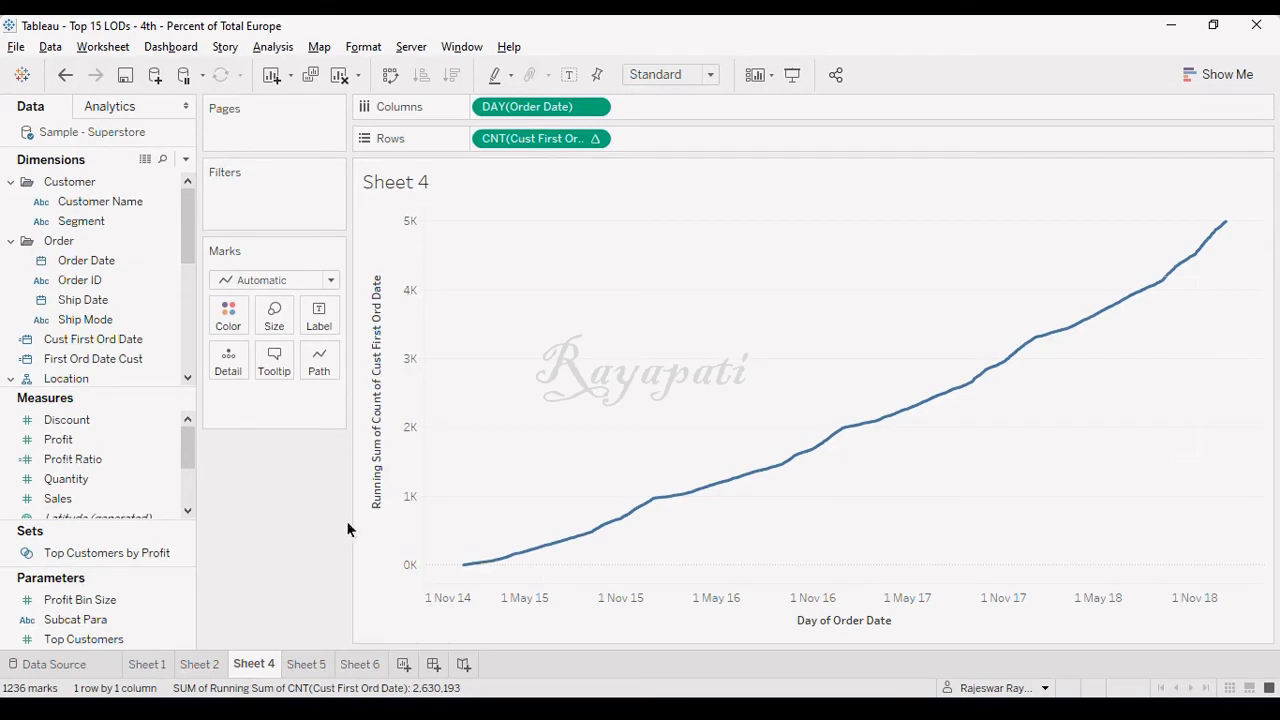
pyautogui.scroll(-3)
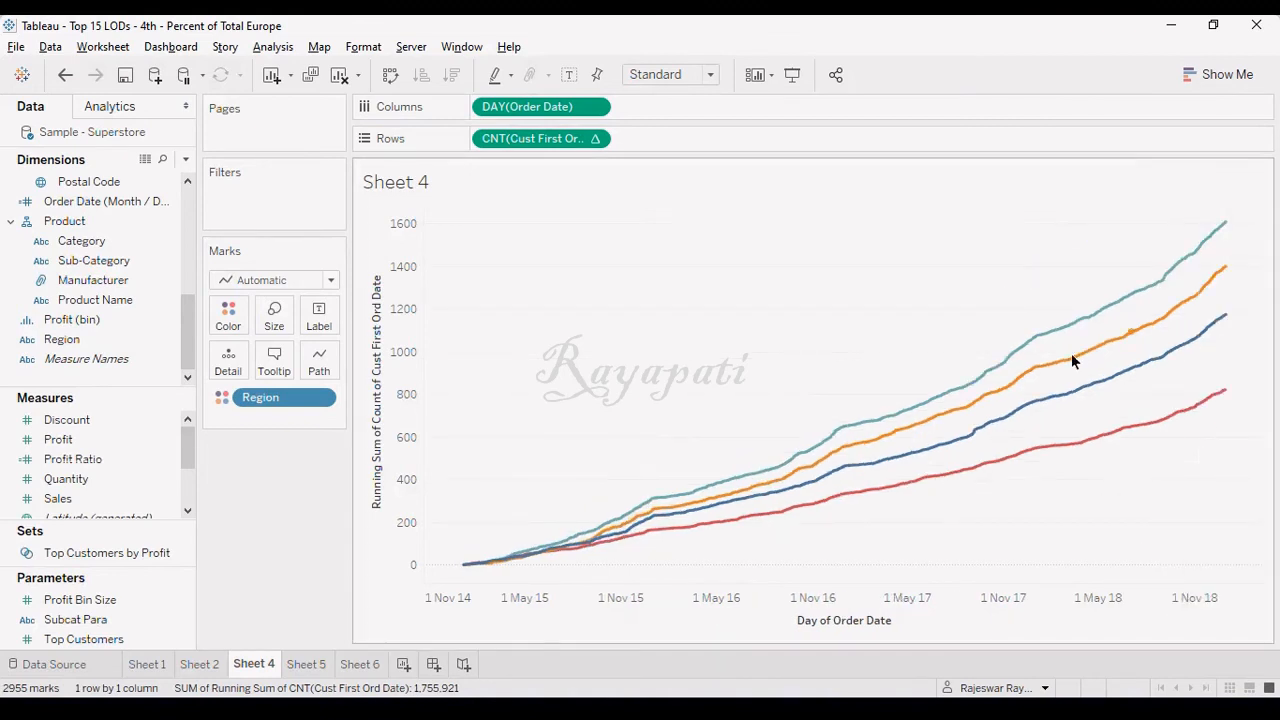
pyautogui.moveTo(660, 524)
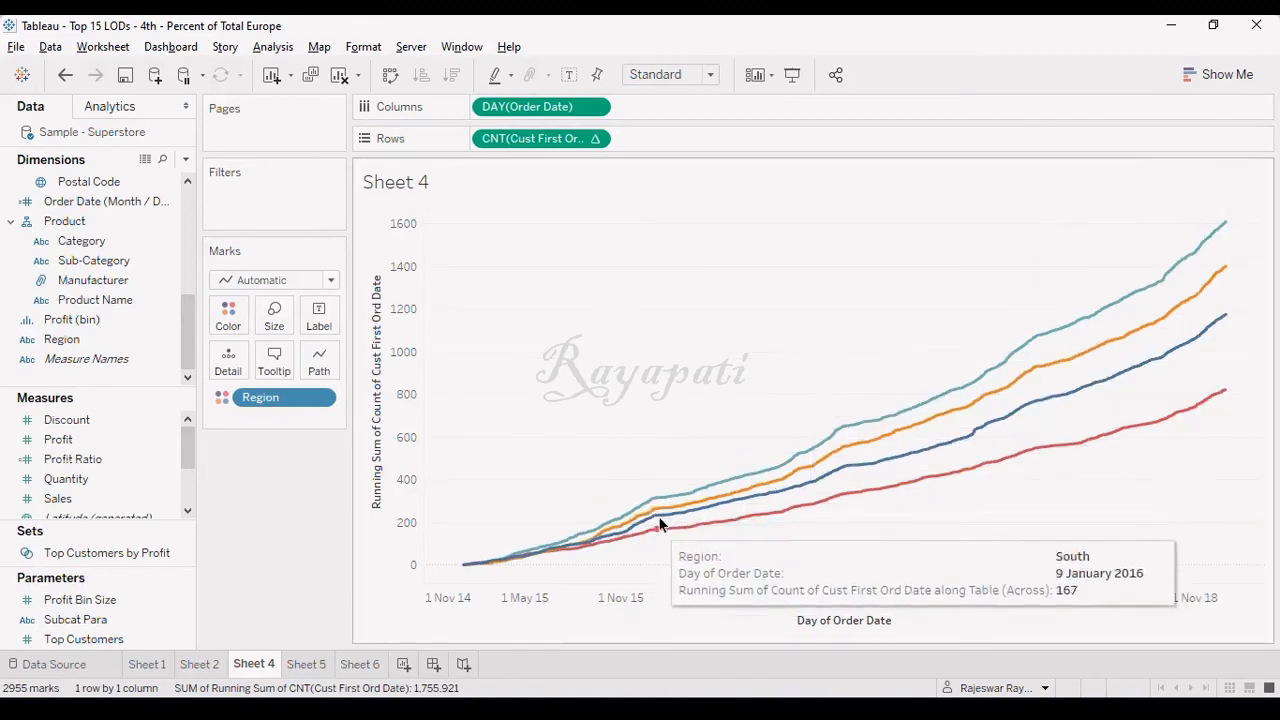
pyautogui.moveTo(1052, 348)
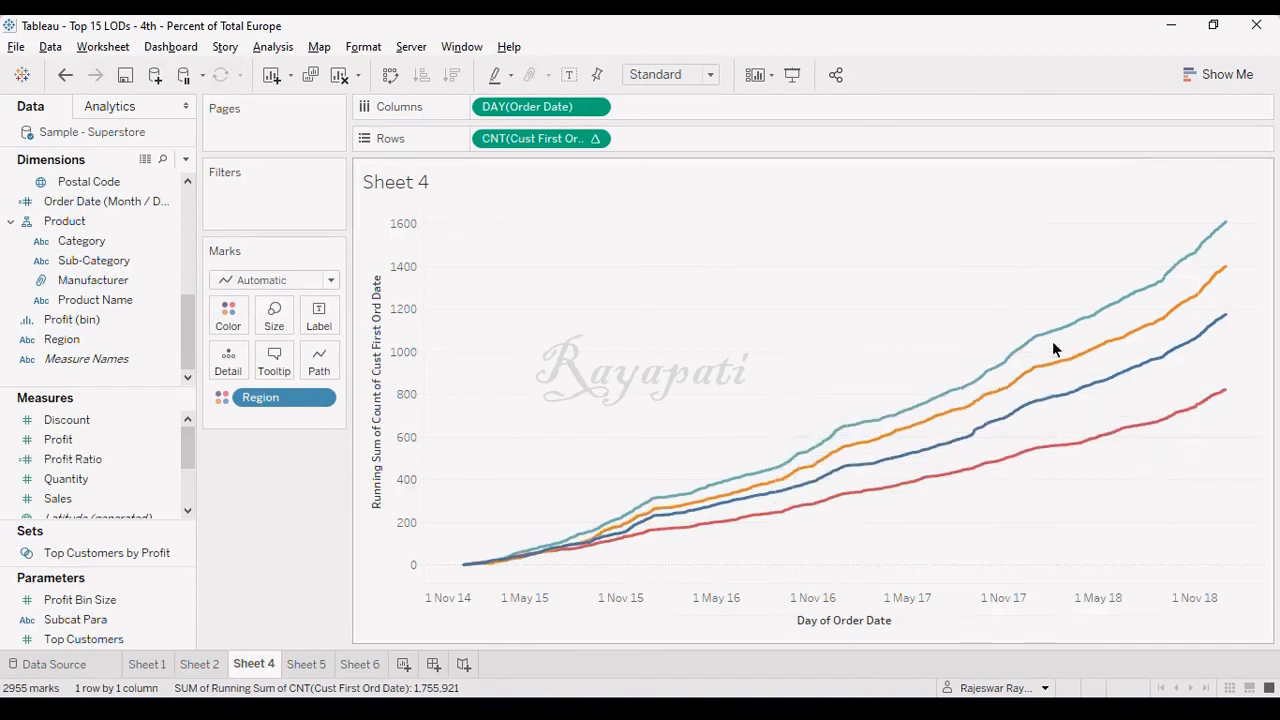
pyautogui.moveTo(1030, 460)
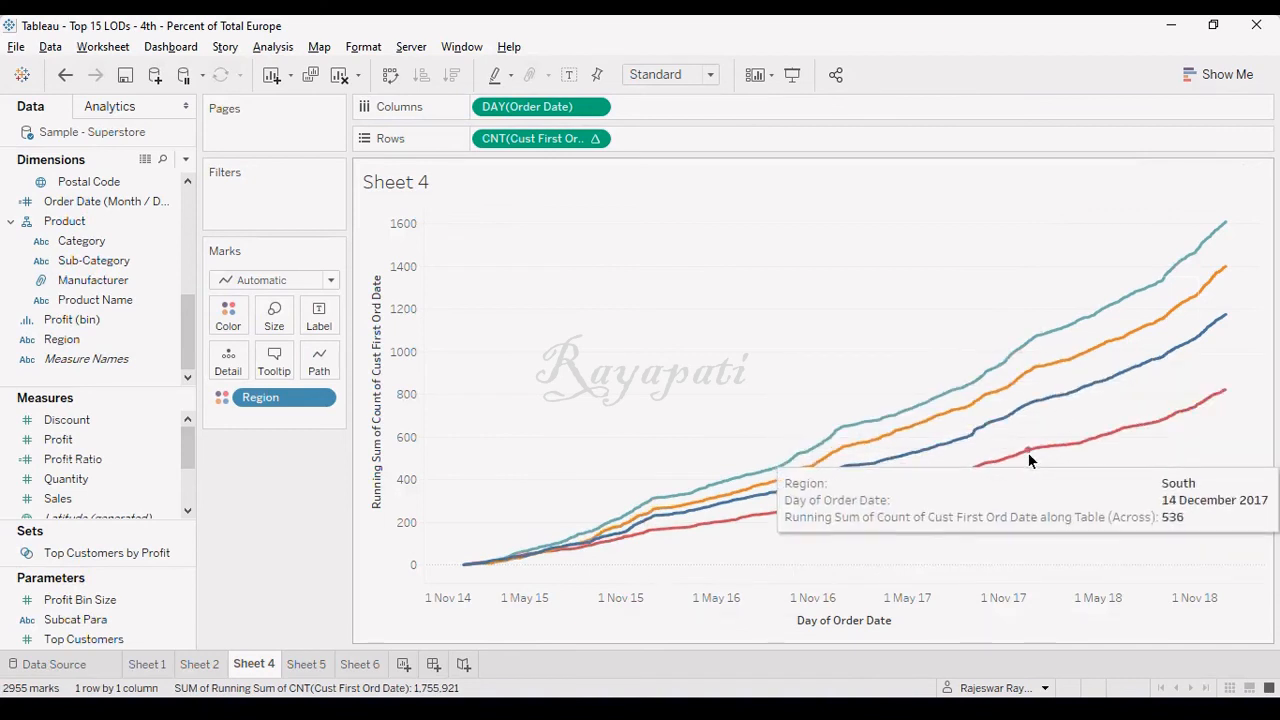
pyautogui.moveTo(336, 628)
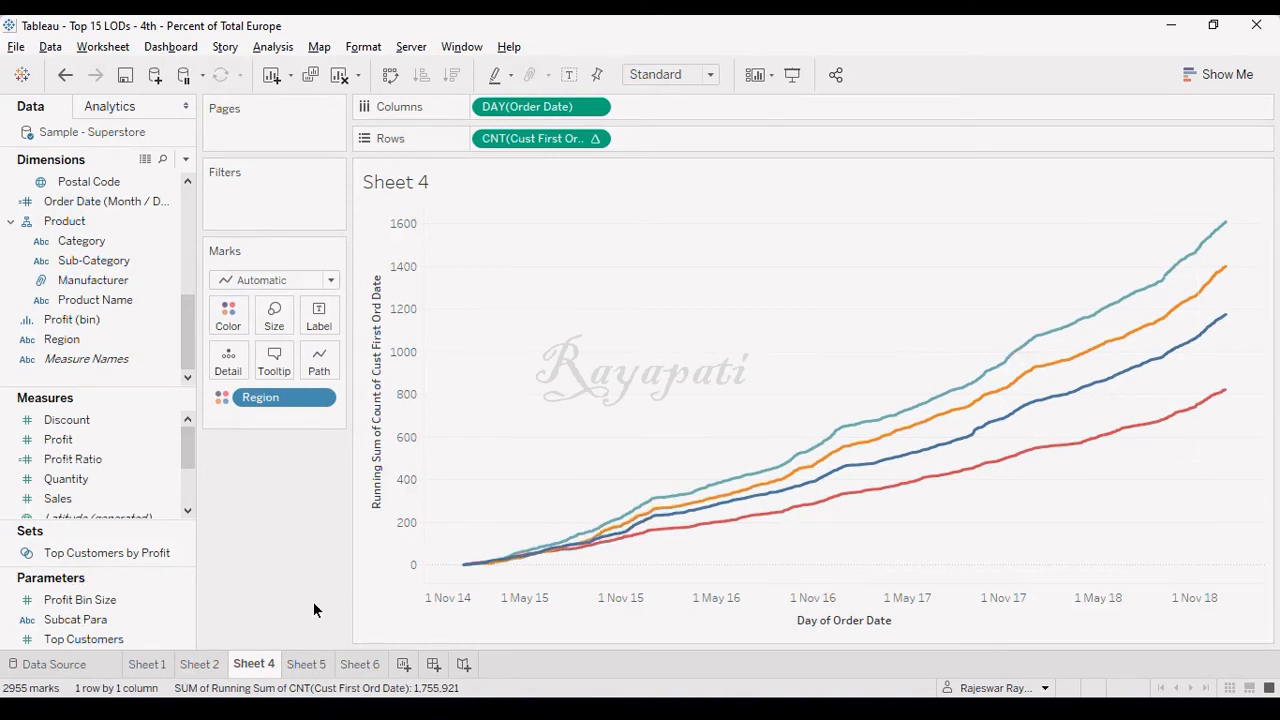
pyautogui.moveTo(670, 530)
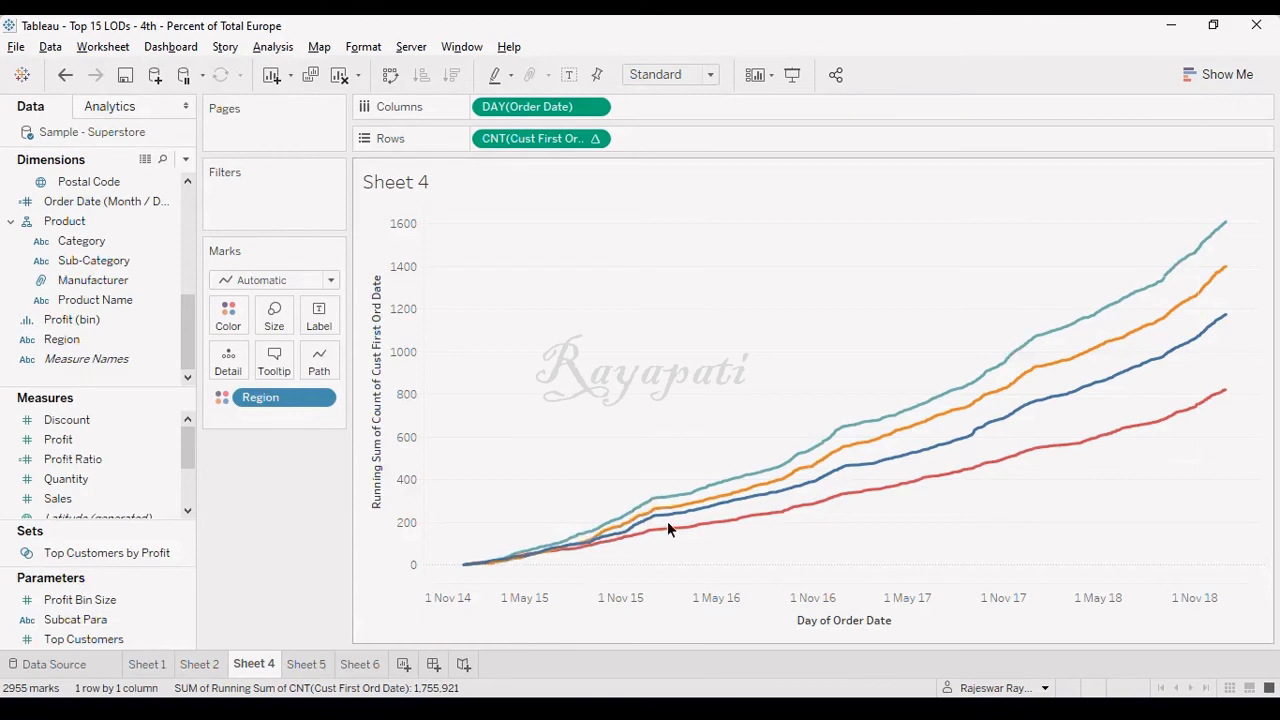
pyautogui.moveTo(676, 504)
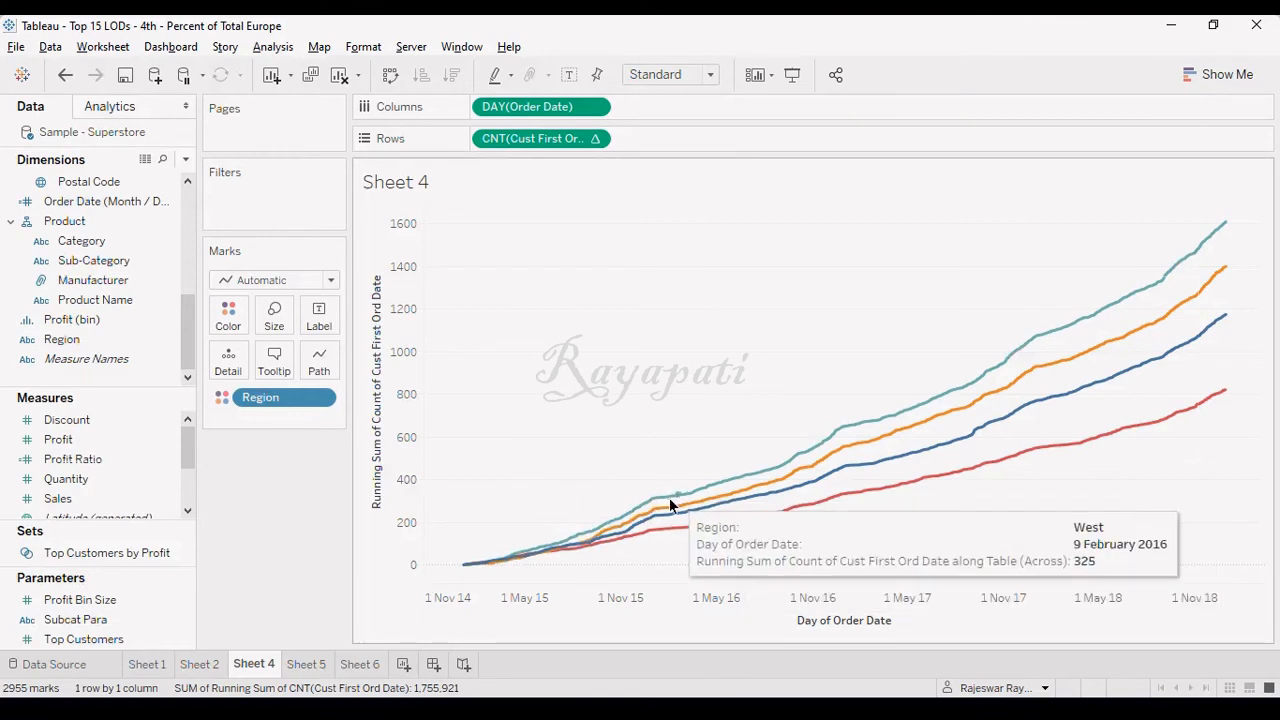
pyautogui.moveTo(672, 500)
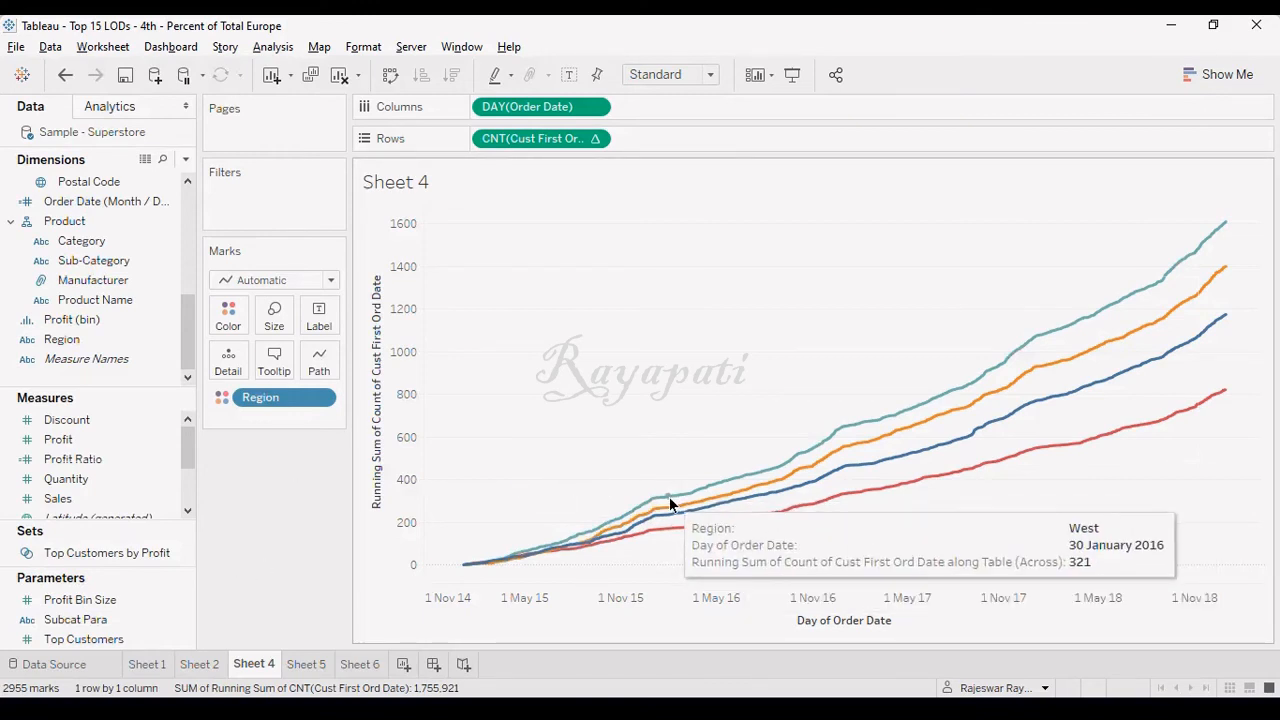
pyautogui.moveTo(804, 468)
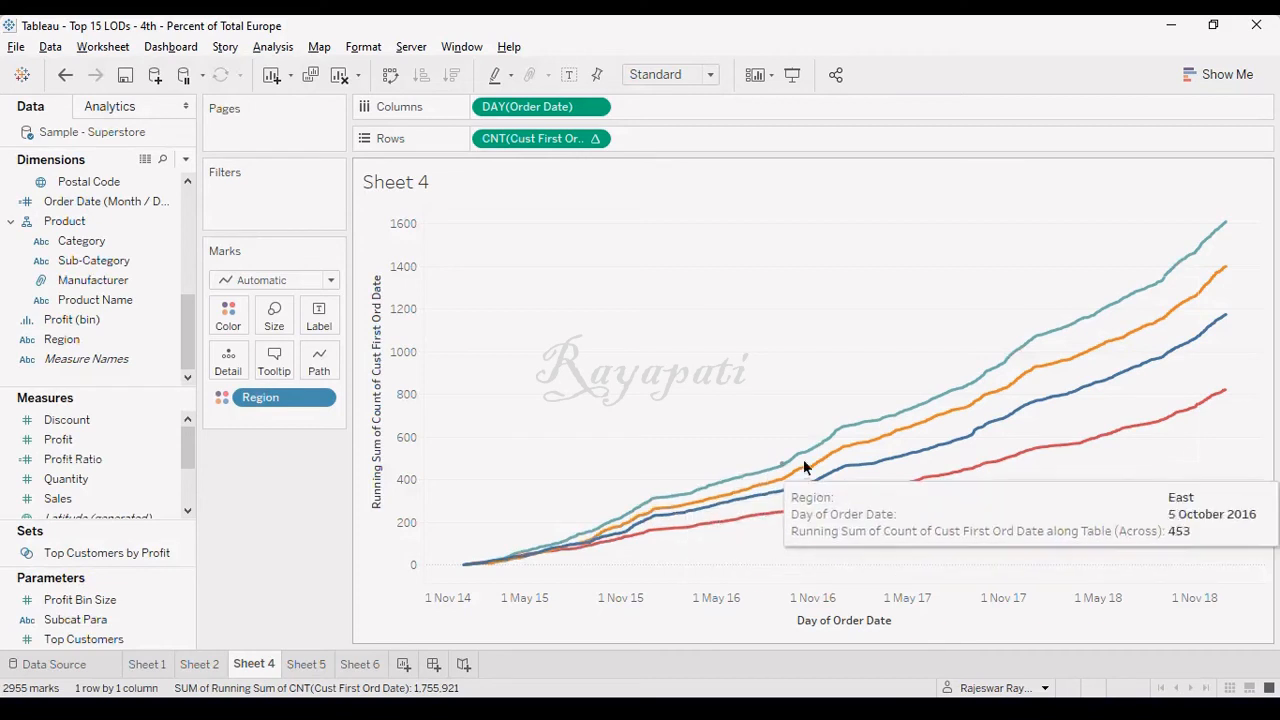
pyautogui.moveTo(784, 468)
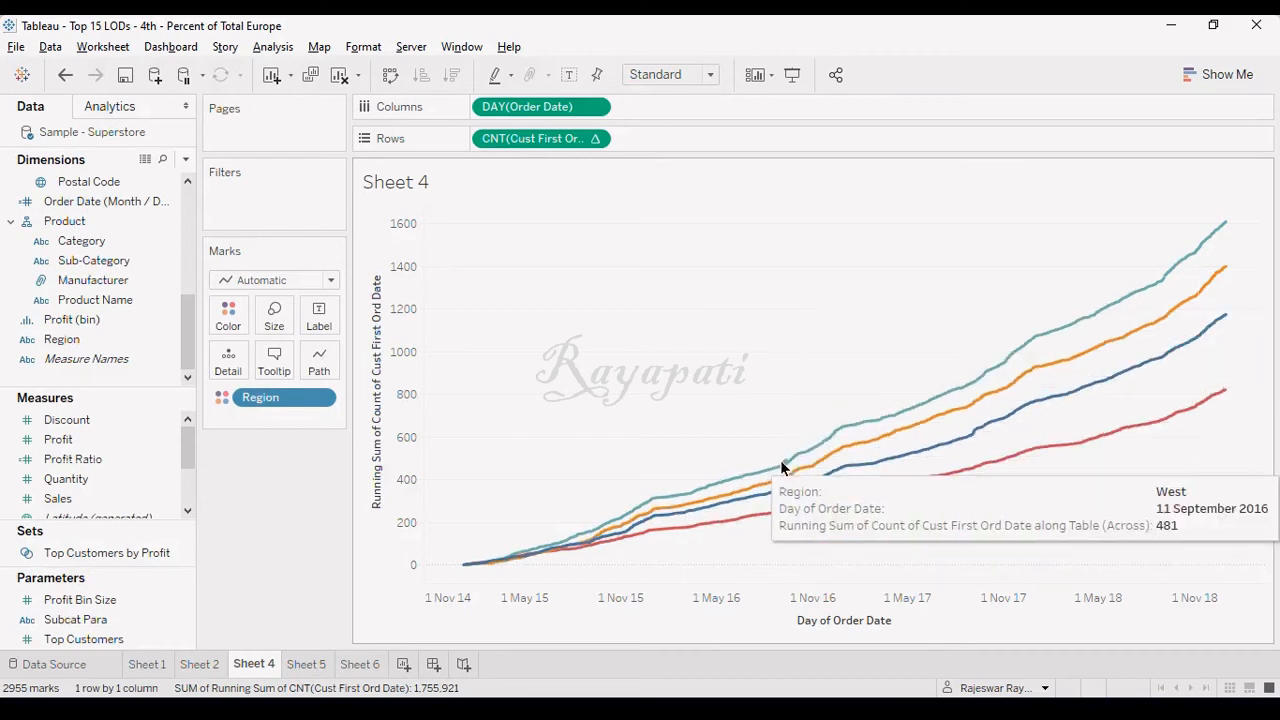
pyautogui.moveTo(798, 508)
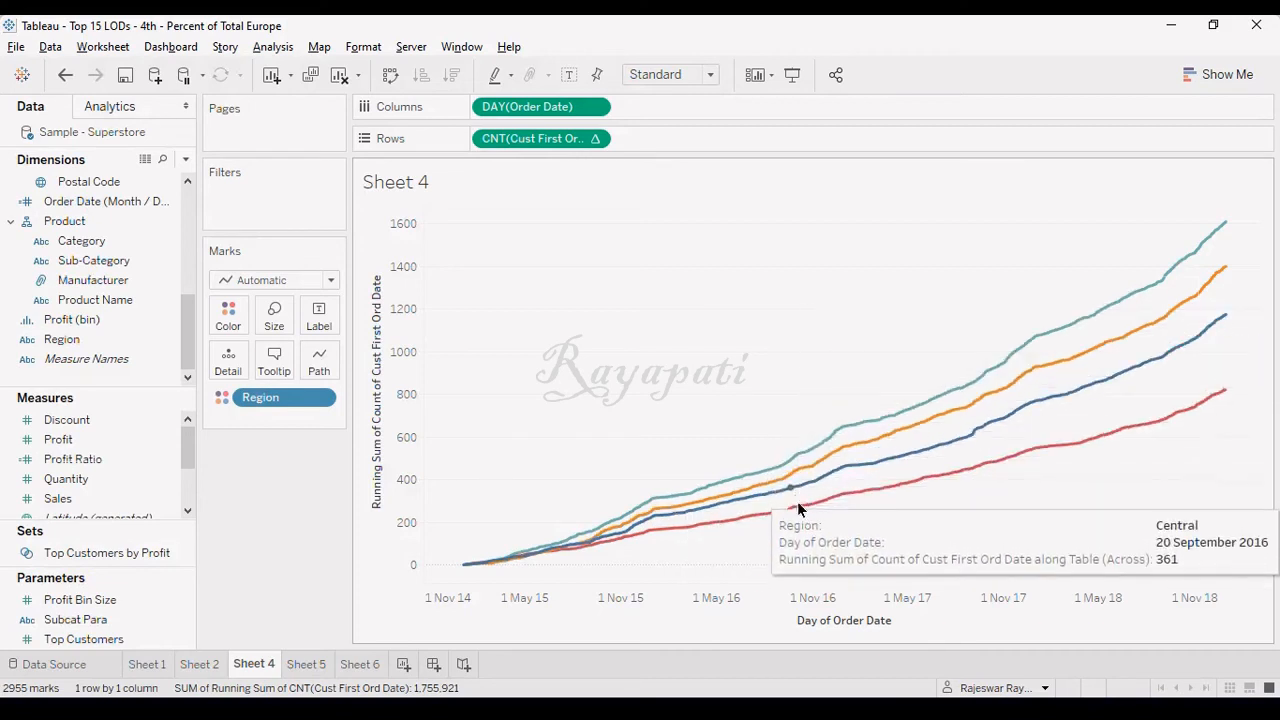
pyautogui.moveTo(220, 600)
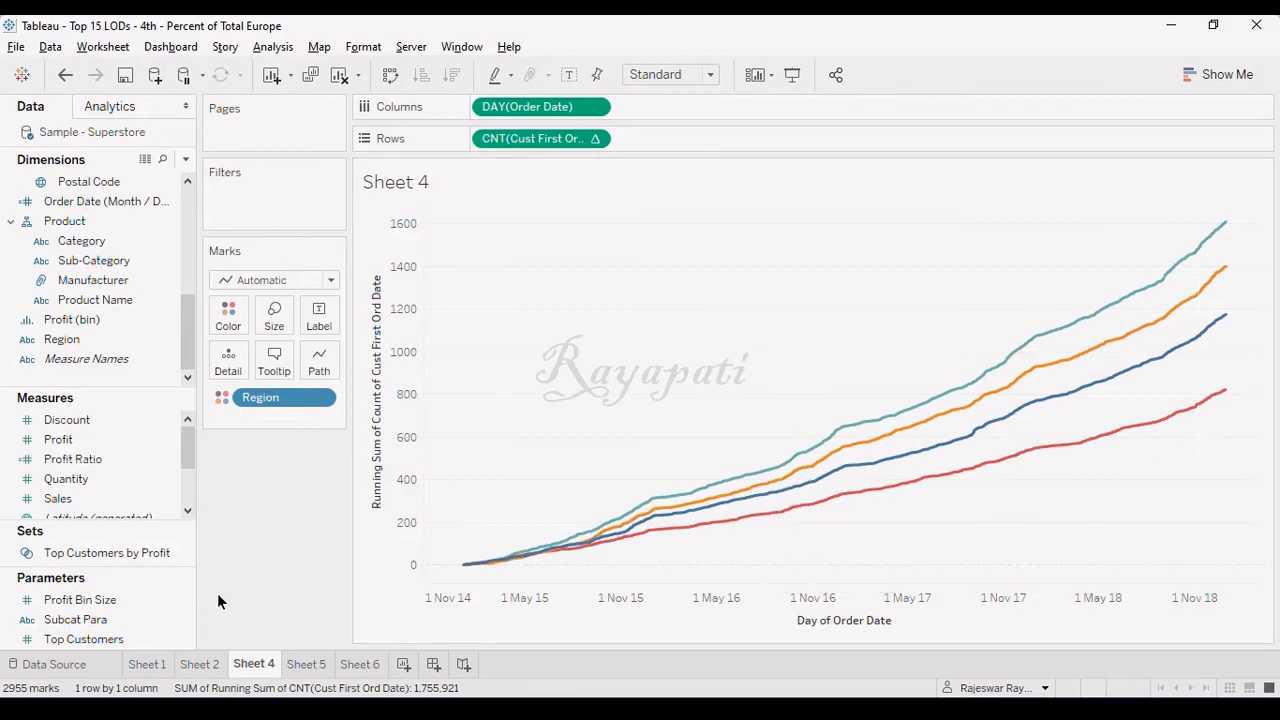
pyautogui.moveTo(936, 510)
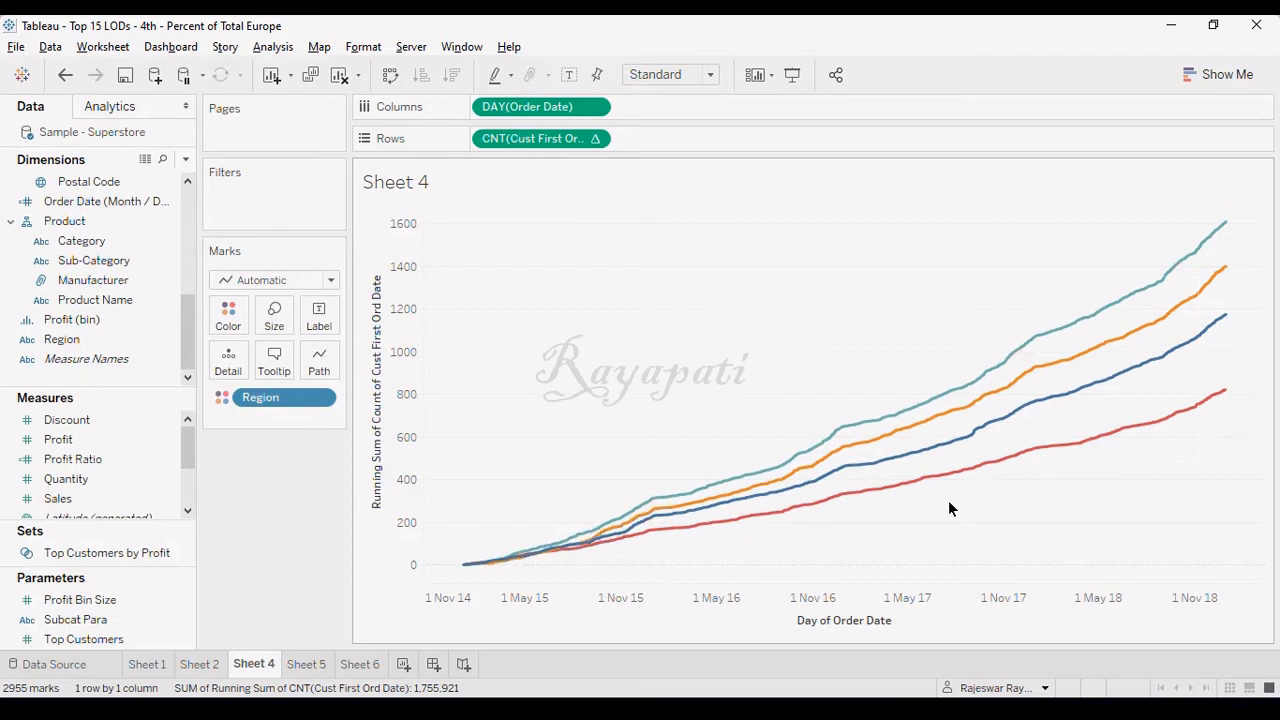
pyautogui.moveTo(800, 520)
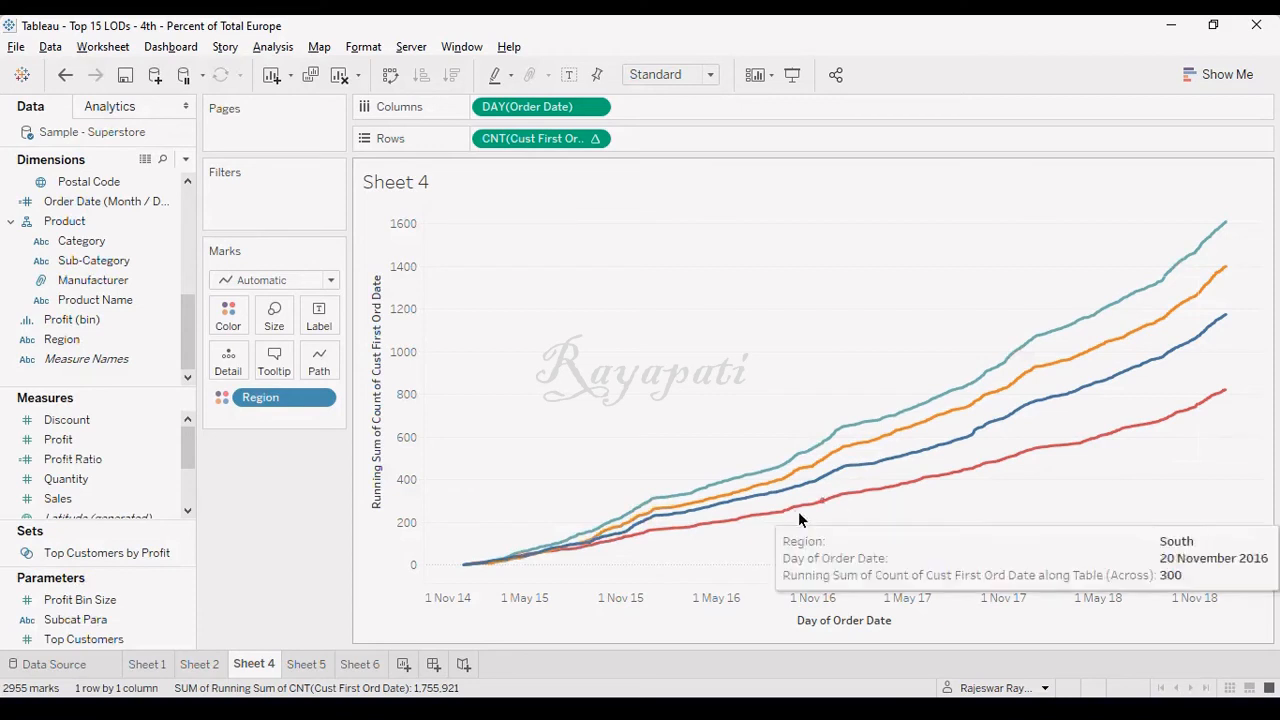
pyautogui.moveTo(966, 520)
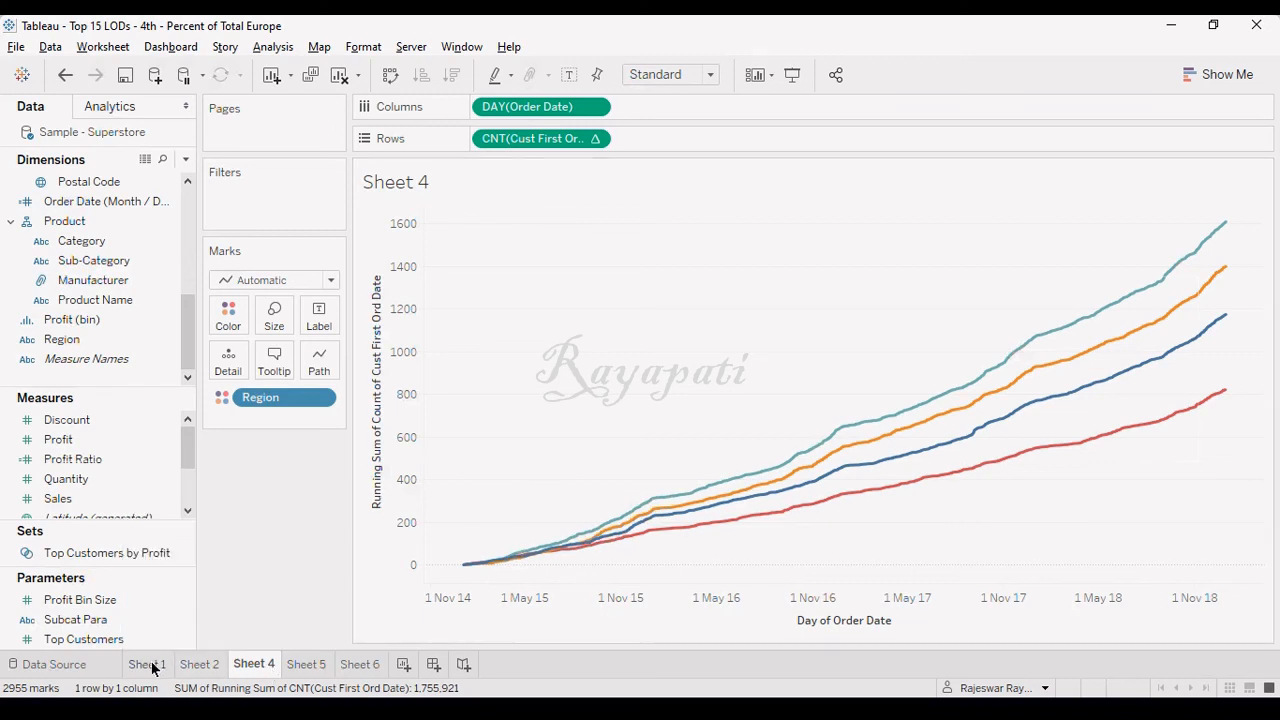
# Return to Sheet 1 showing customer names, order dates and first order days
pyautogui.click(148, 664)
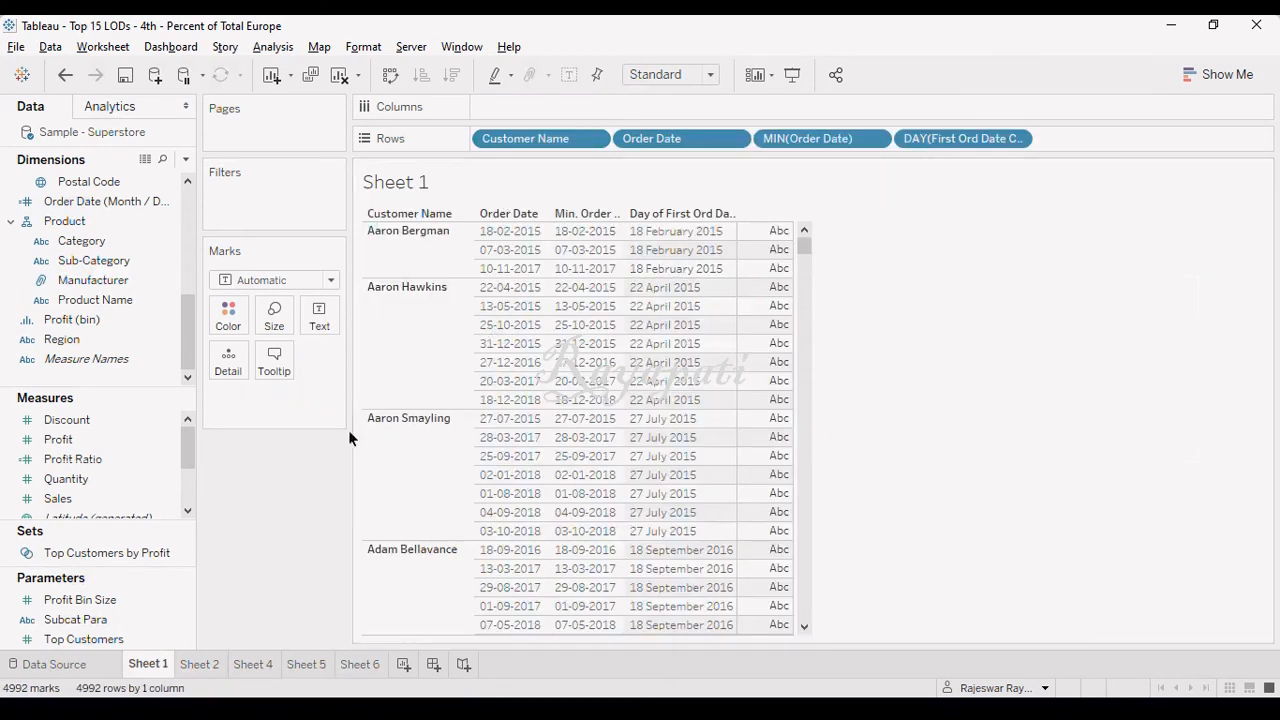
pyautogui.moveTo(290, 460)
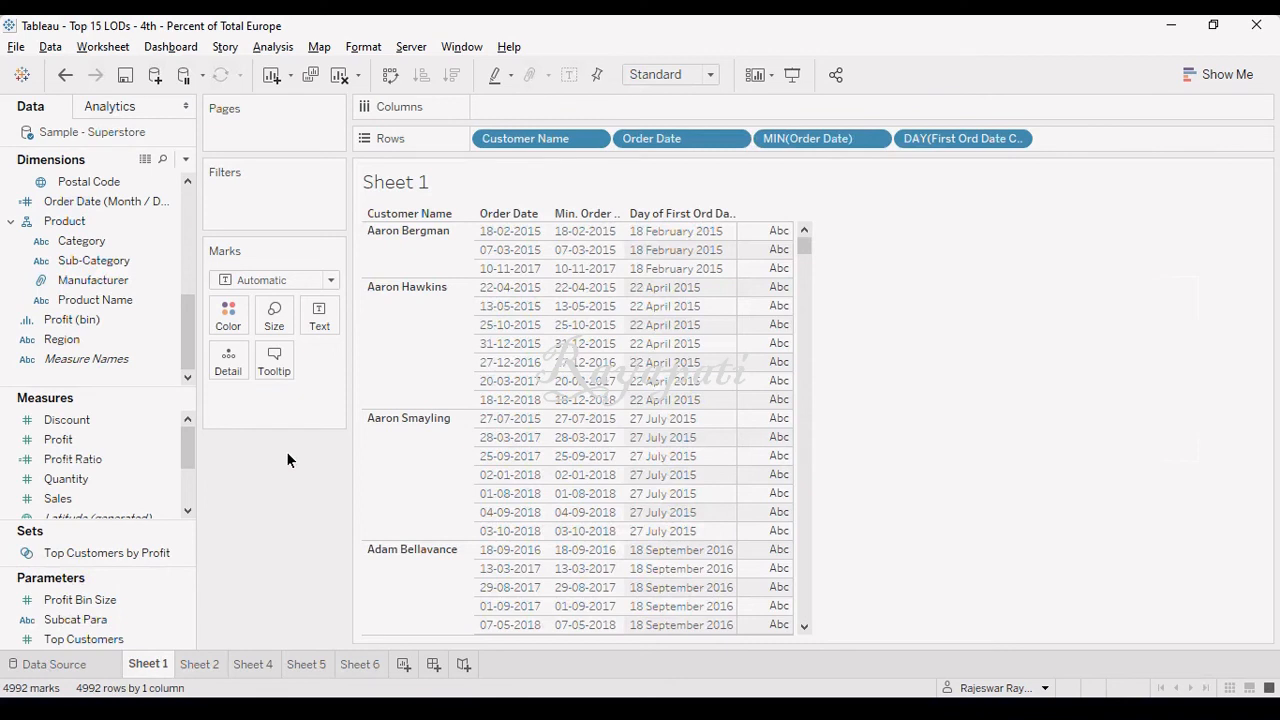
pyautogui.click(508, 232)
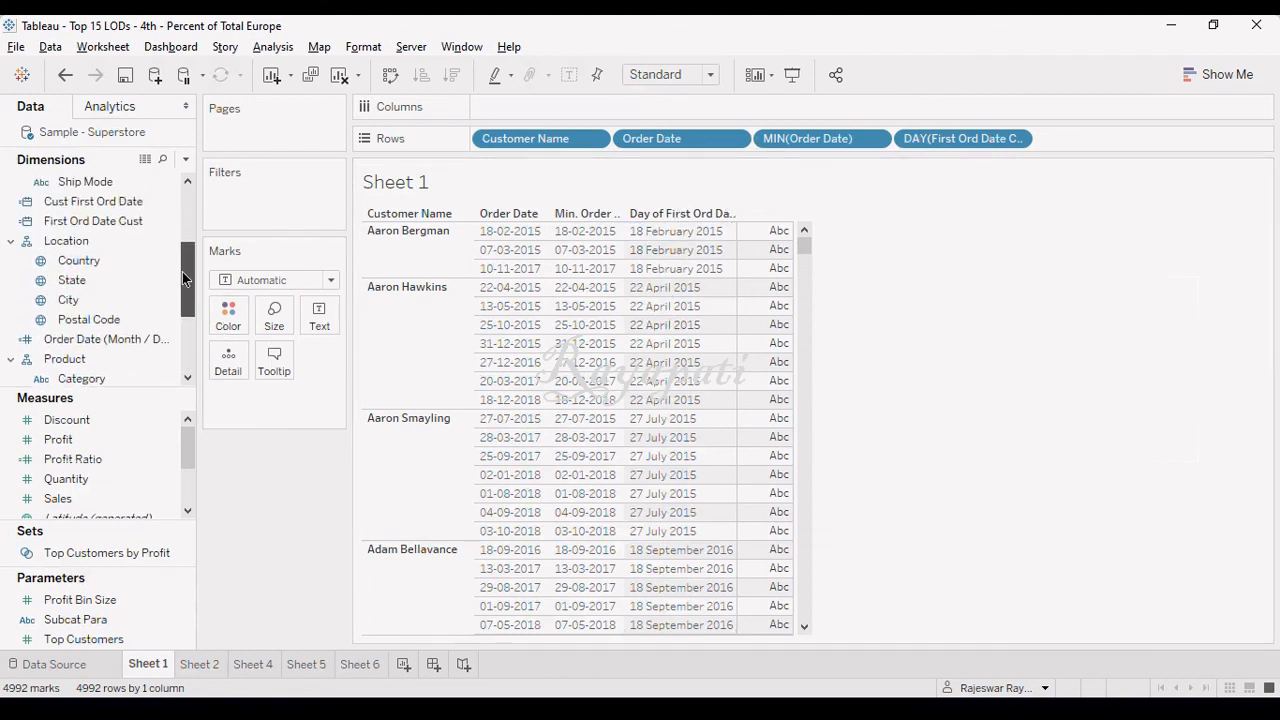
# Inspect the MIN([Order Date]) expression in First Ord Date Cust's FIXED formula, then return to Sheet 4's chart
pyautogui.rightClick(92, 220)
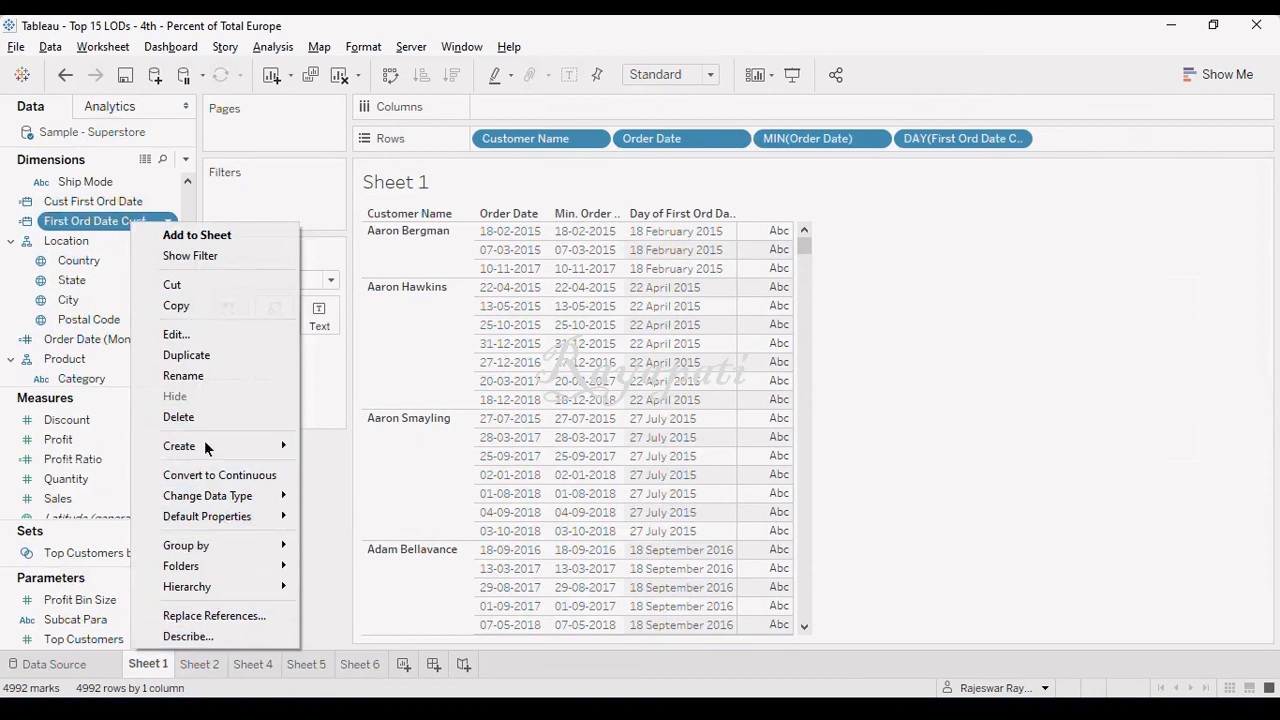
pyautogui.click(176, 334)
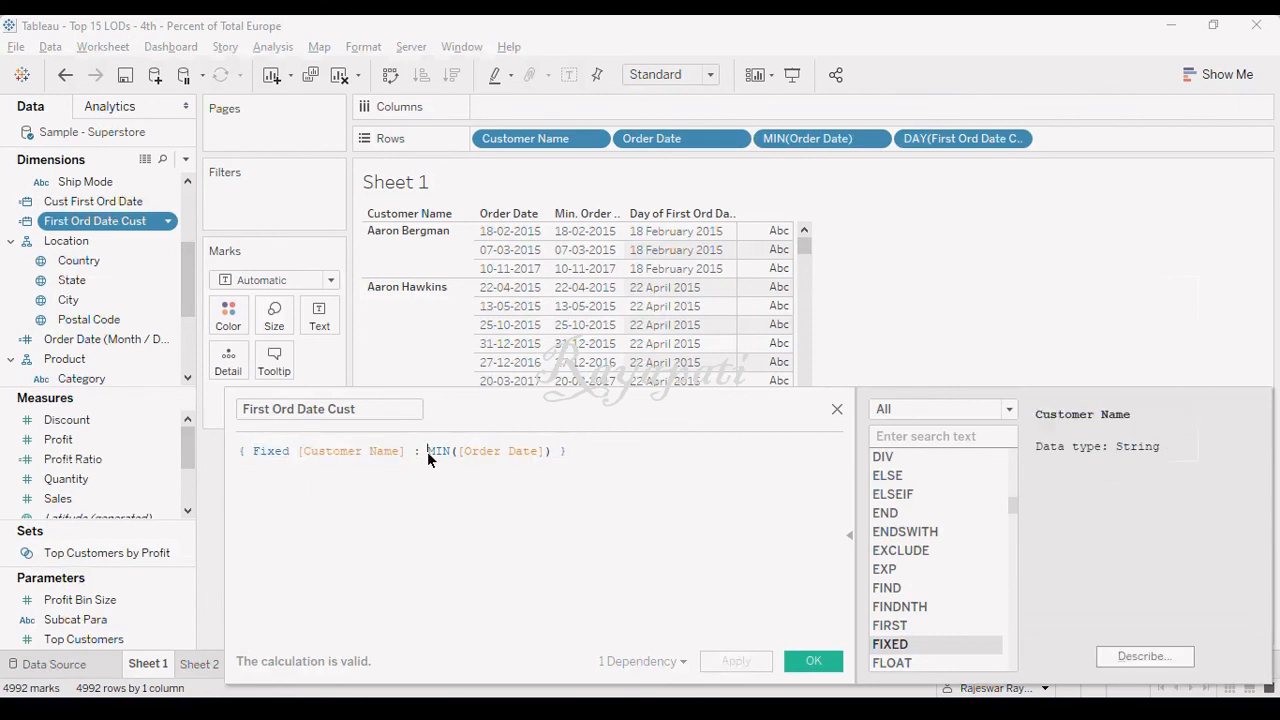
pyautogui.doubleClick(488, 452)
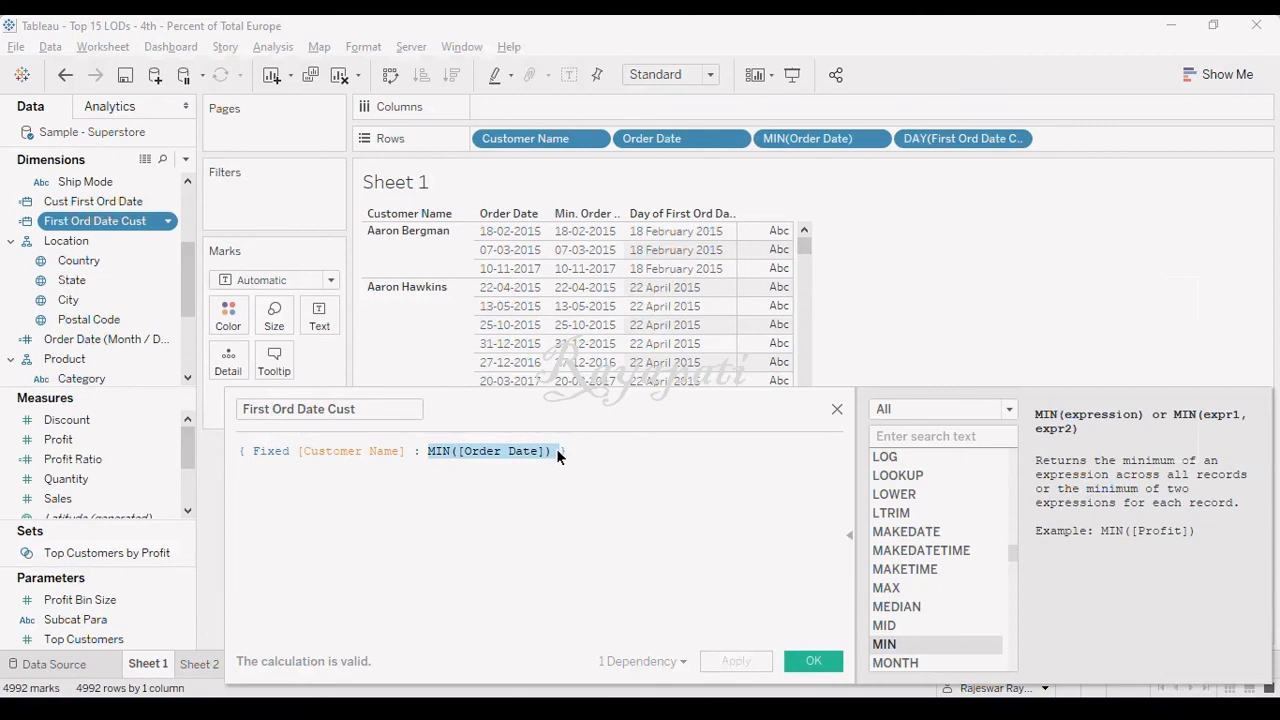
pyautogui.click(252, 664)
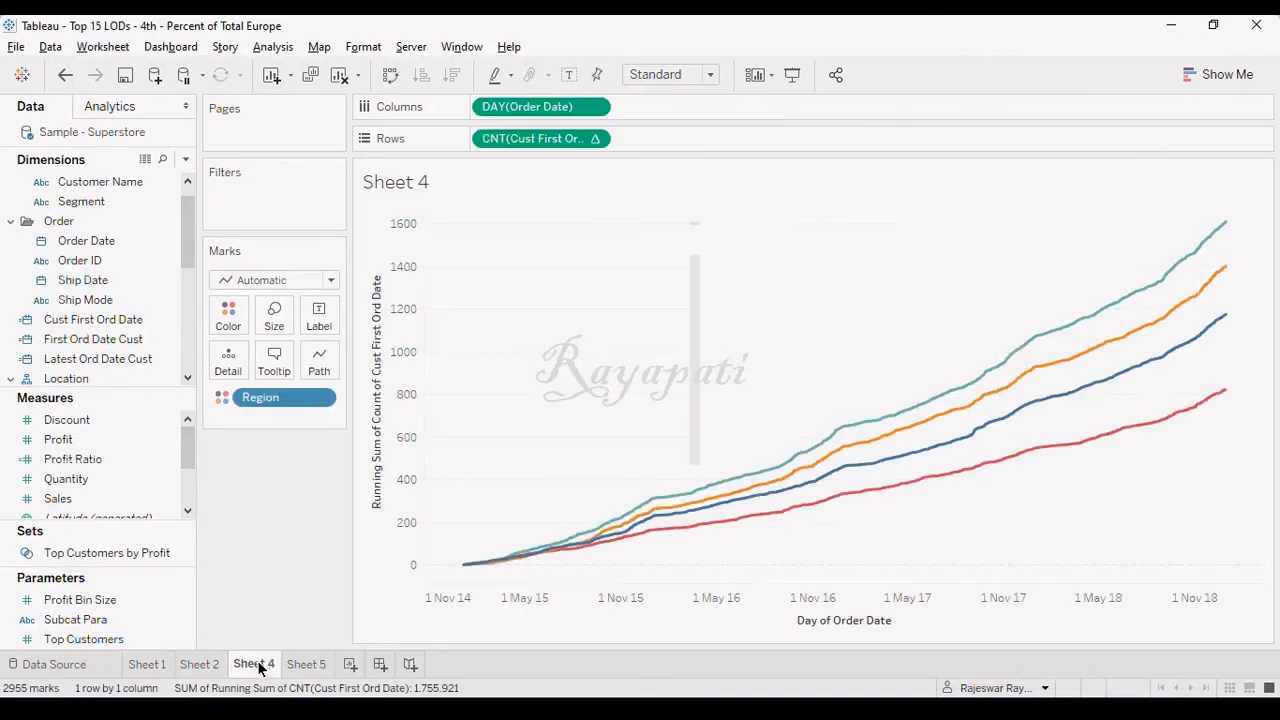